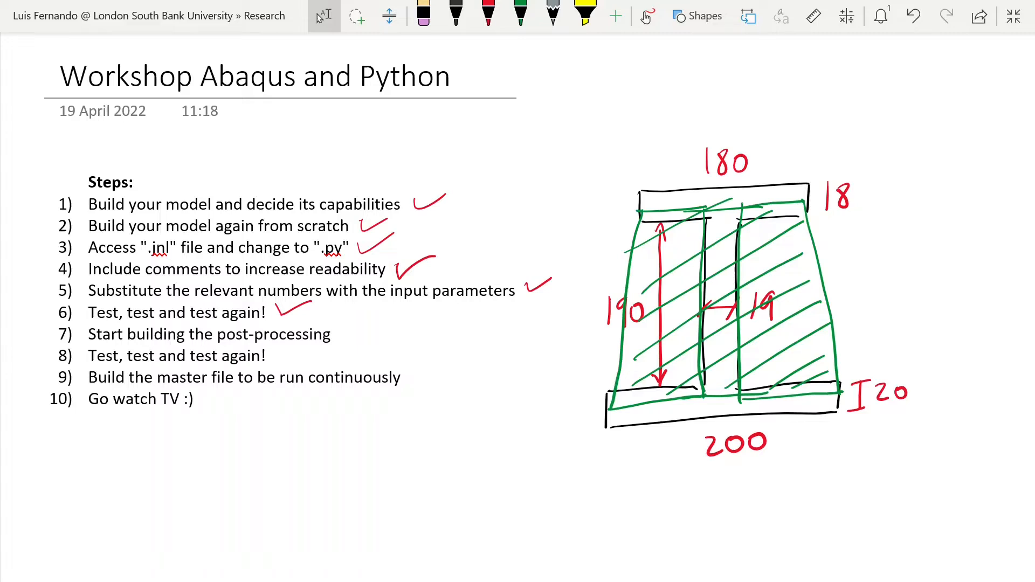
- Tick steps 7 and 8 on the workshop checklist and circle step 10
left_click(487, 14)
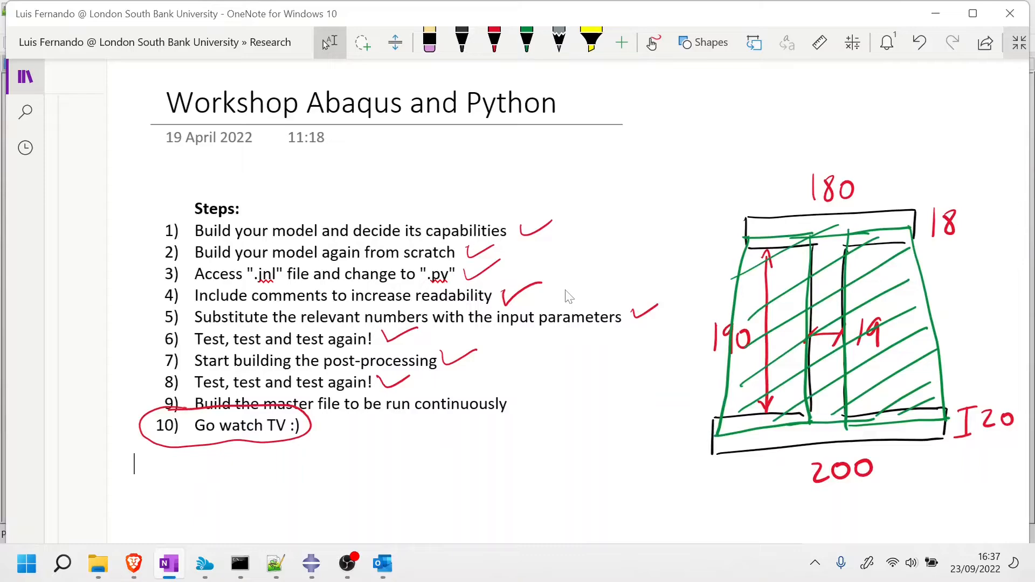
- Add a 'variables' parameter to the CreateBeamModel function definition in Model.py
left_click(275, 564)
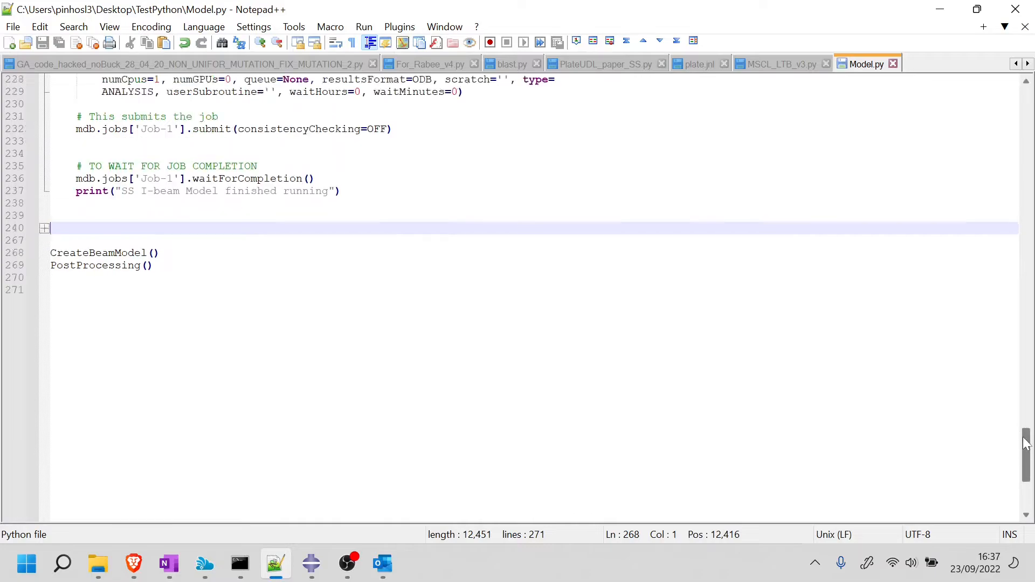
scroll("up", 3)
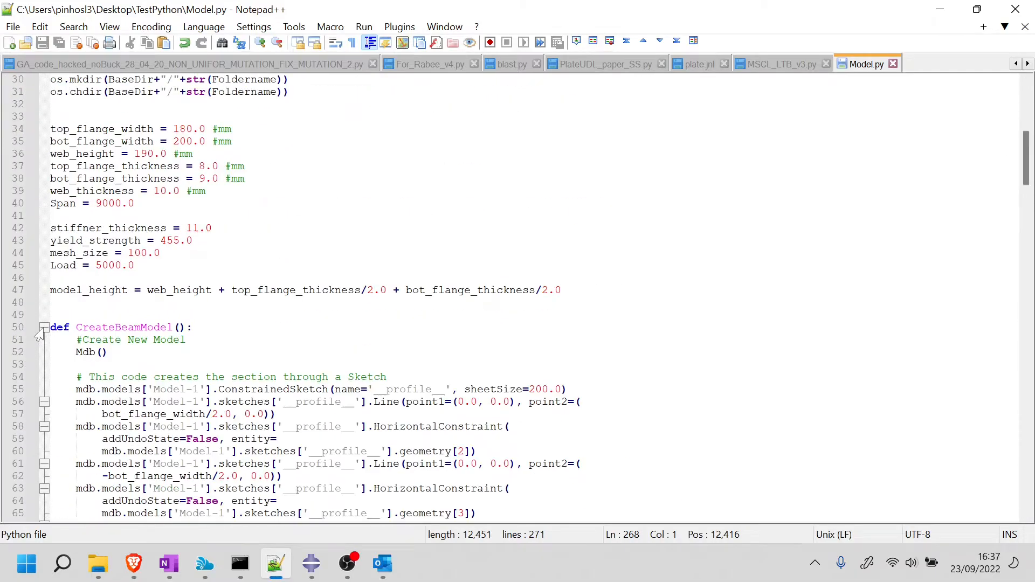
left_click(44, 327)
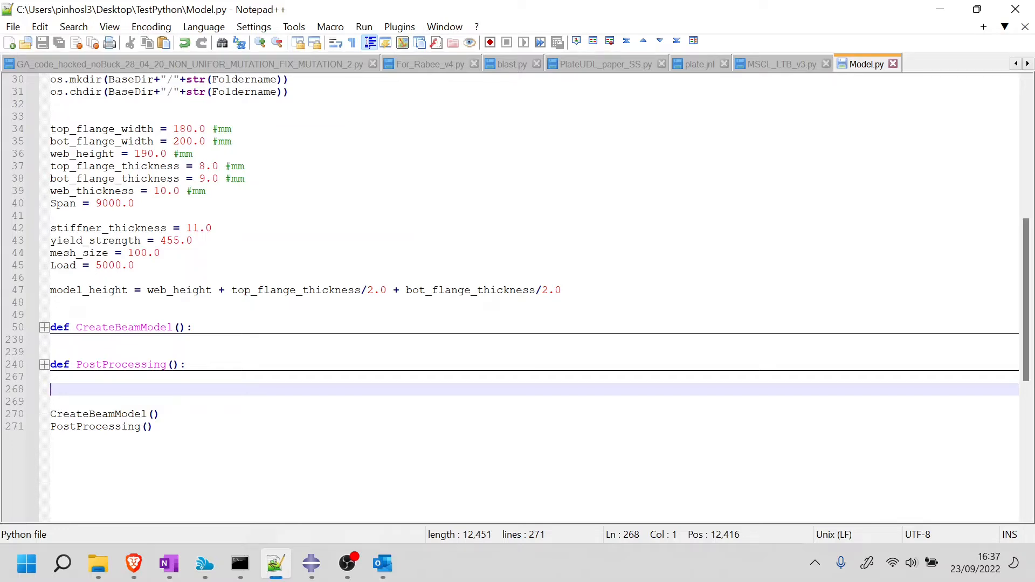
left_click(45, 364)
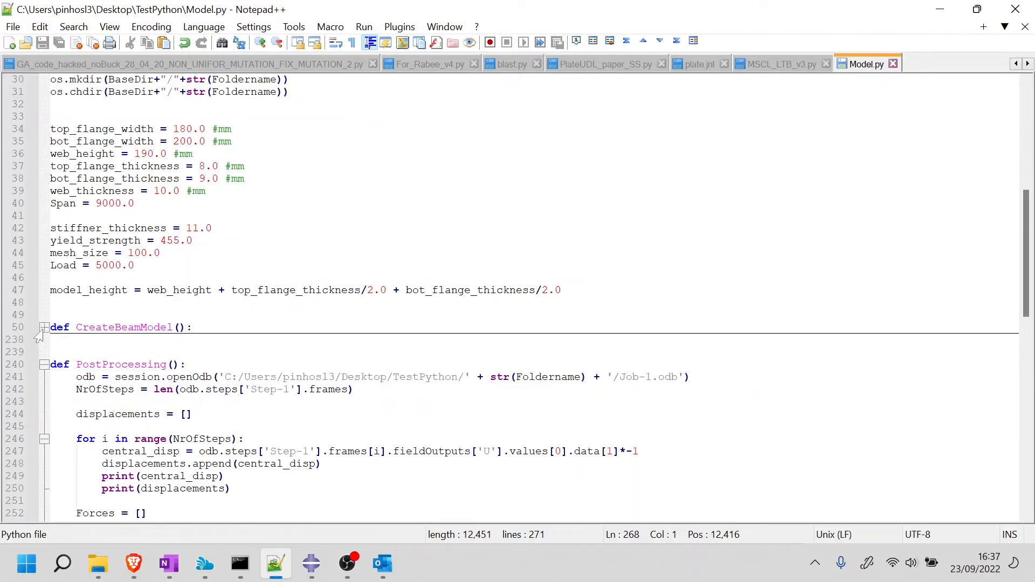
left_click(44, 327)
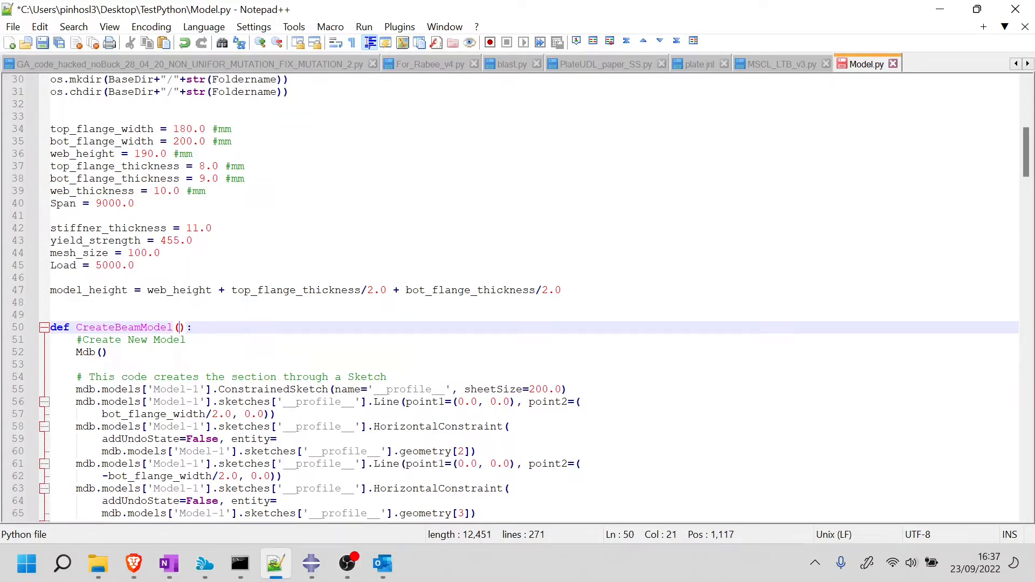
type("varia")
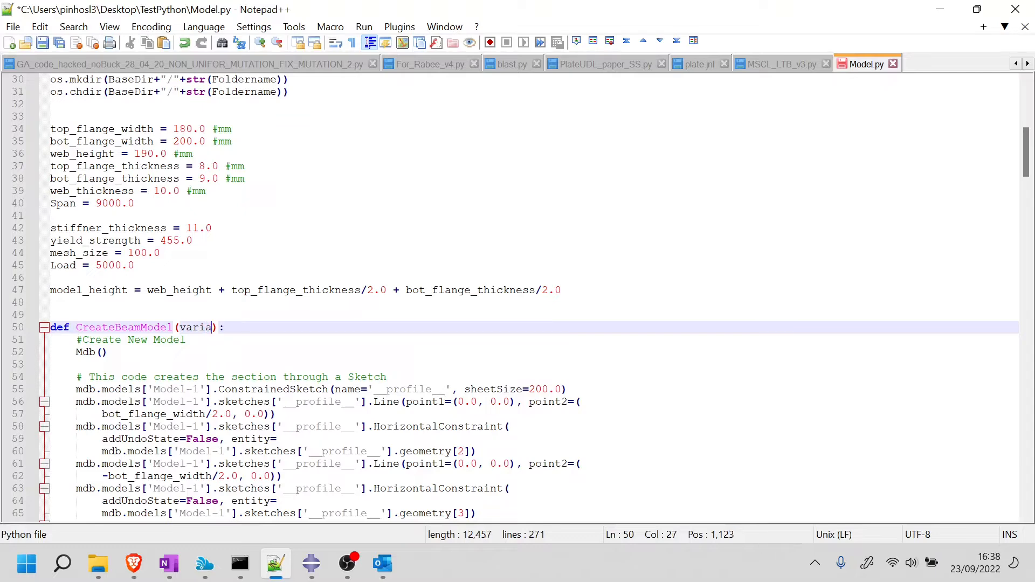
type("bles")
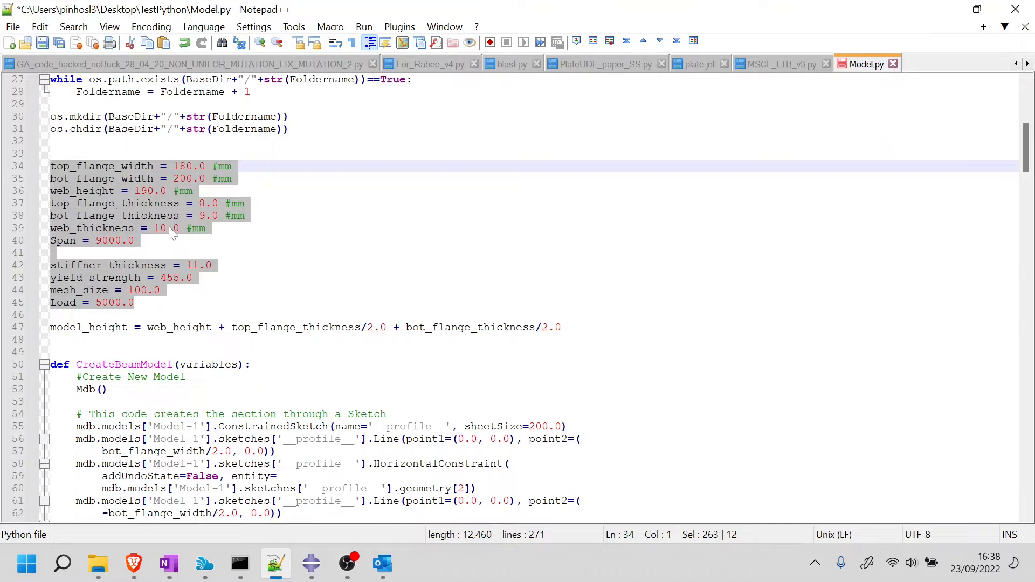
- Cut the beam dimension and load variables and place them inside CreateBeamModel
key("Delete")
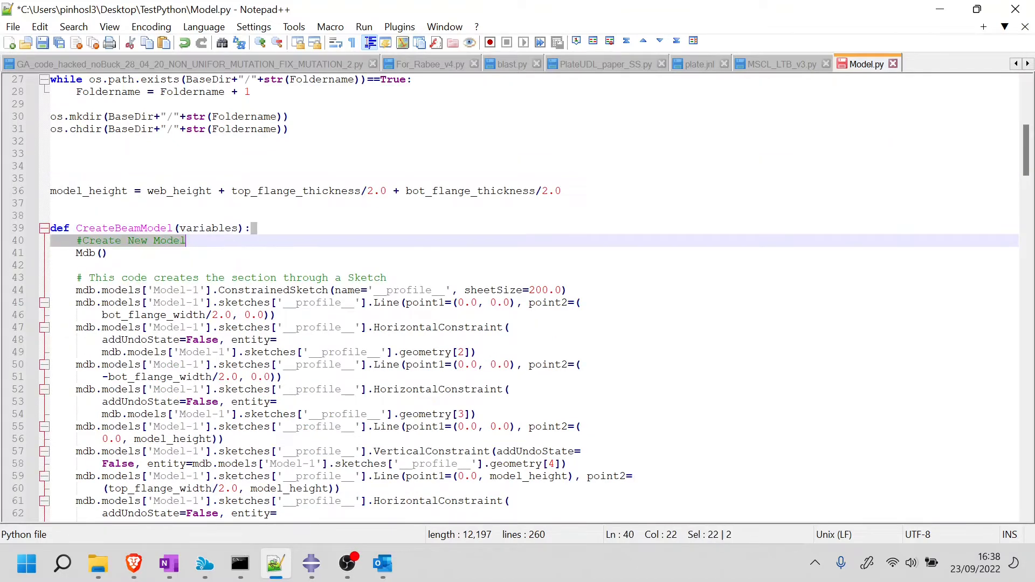
left_click(251, 228)
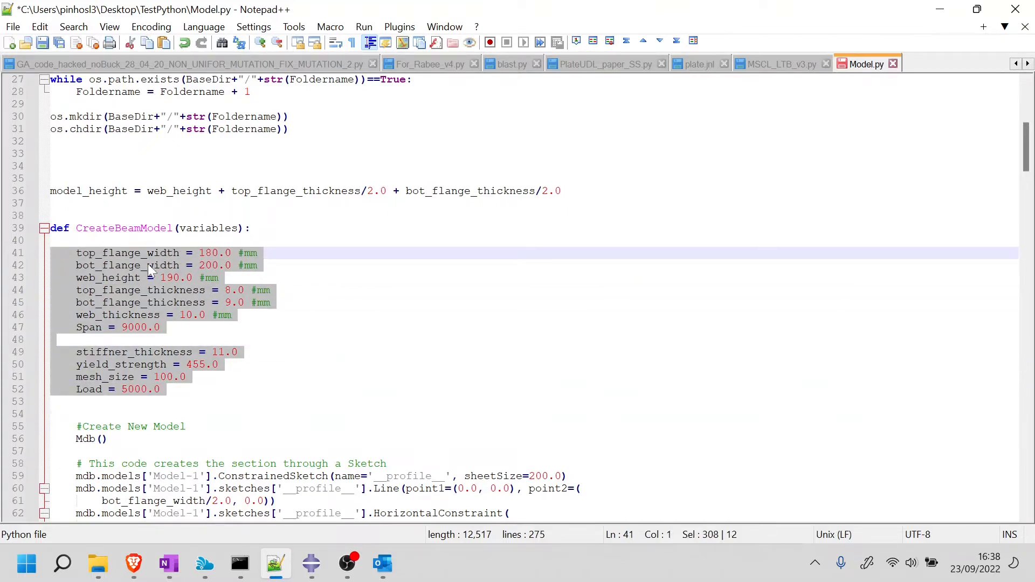
mouse_move(194, 317)
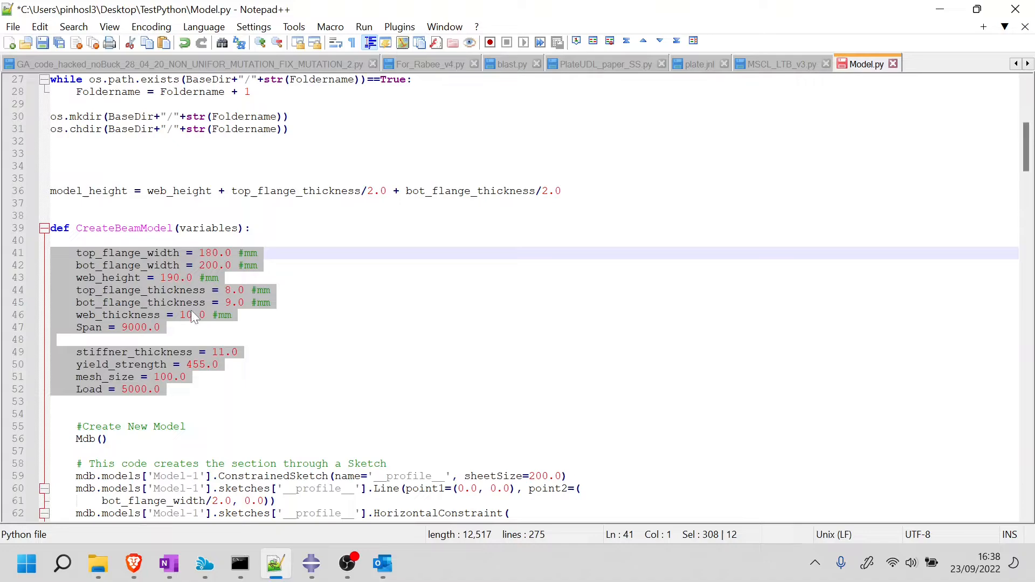
scroll("down", 3)
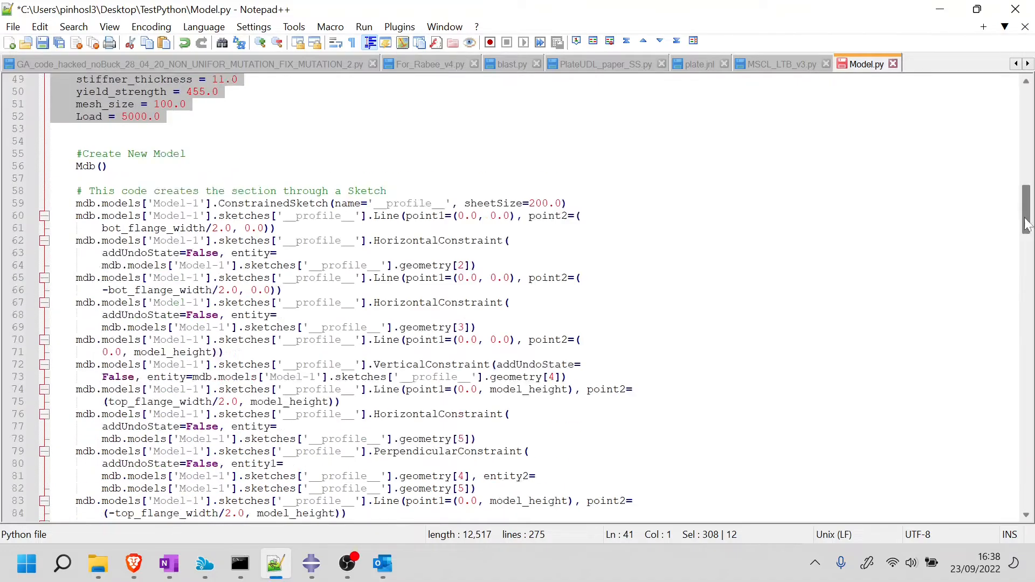
scroll("down", 3)
type("CreateBeamModel(")
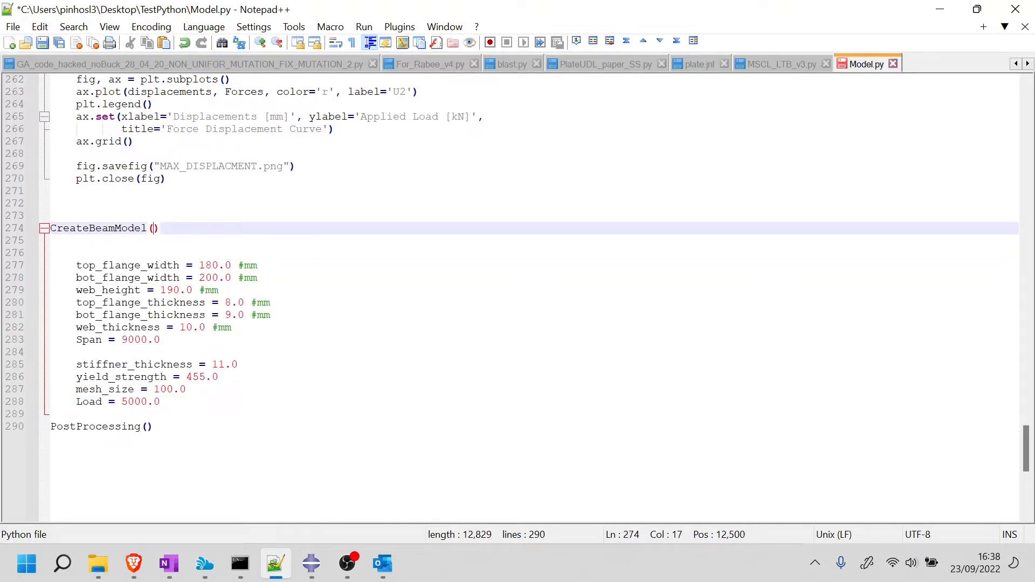
- Call CreateBeamModel(parameters) and start an empty parameters = [] list above it
type("para")
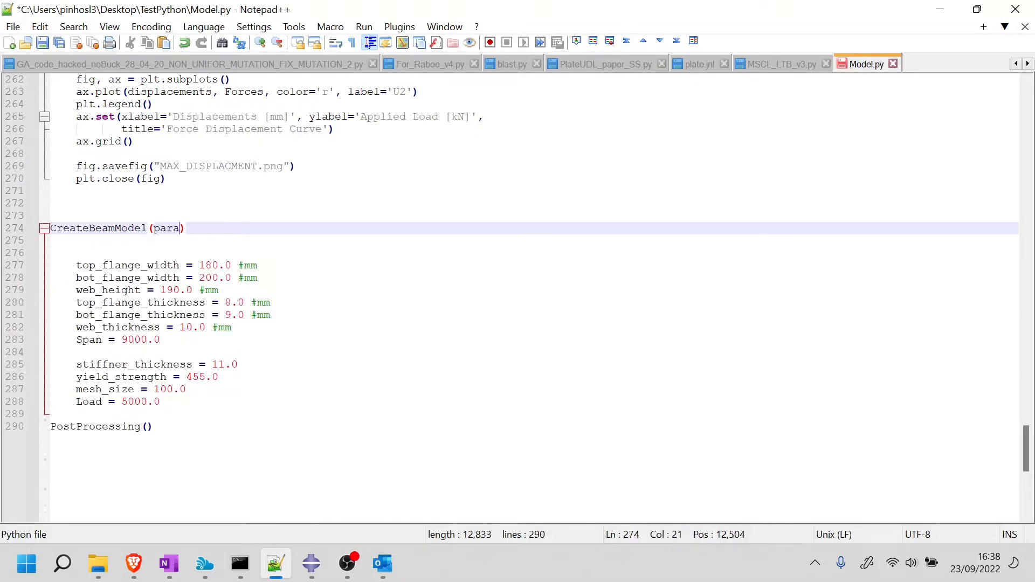
type("meters")
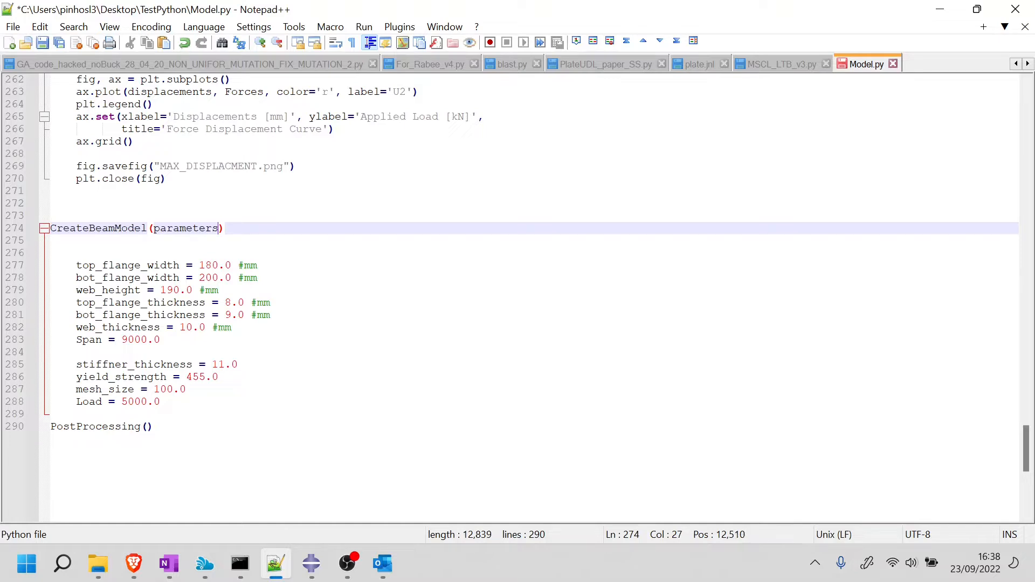
key("enter")
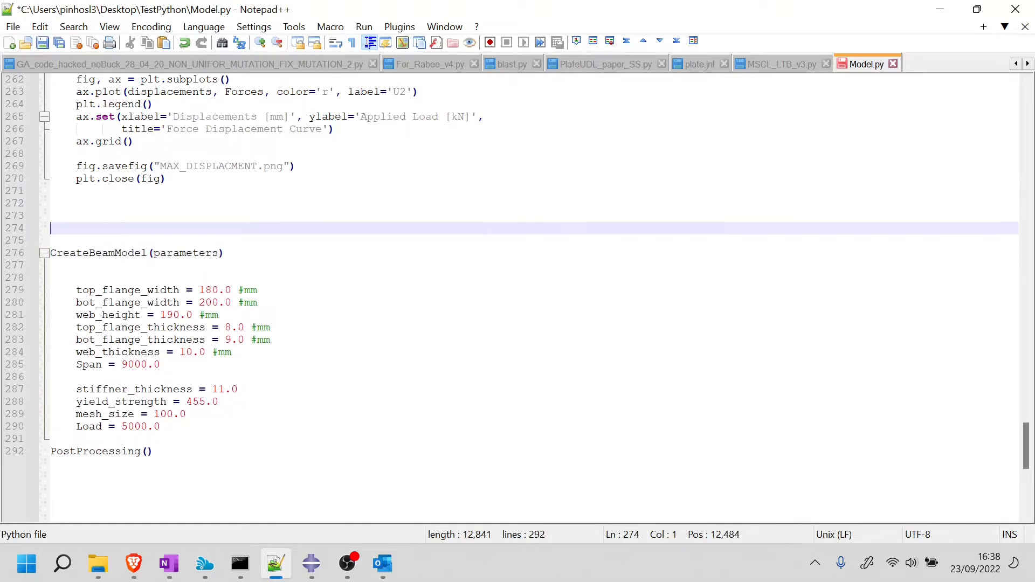
type("parameters =")
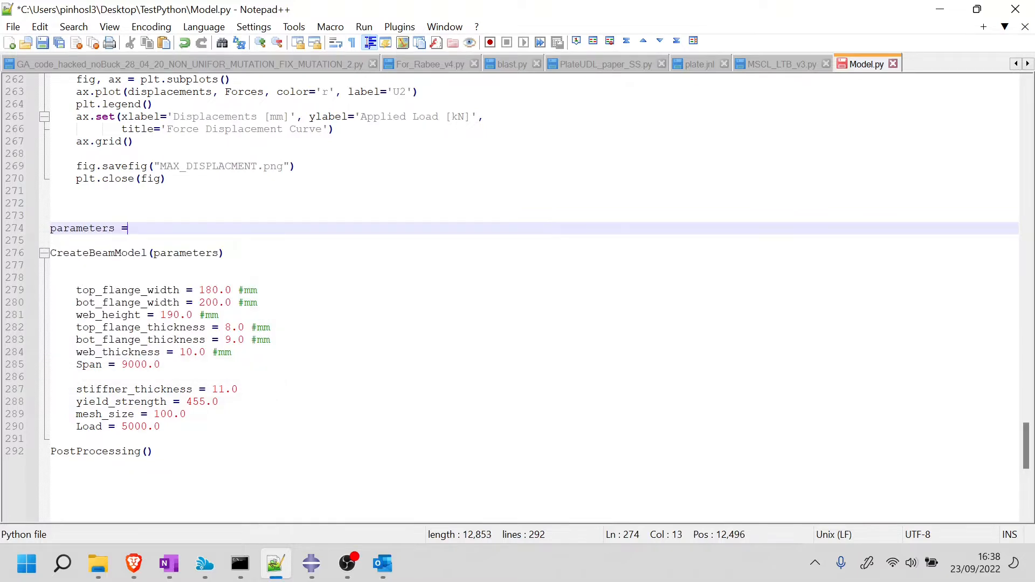
type("[]")
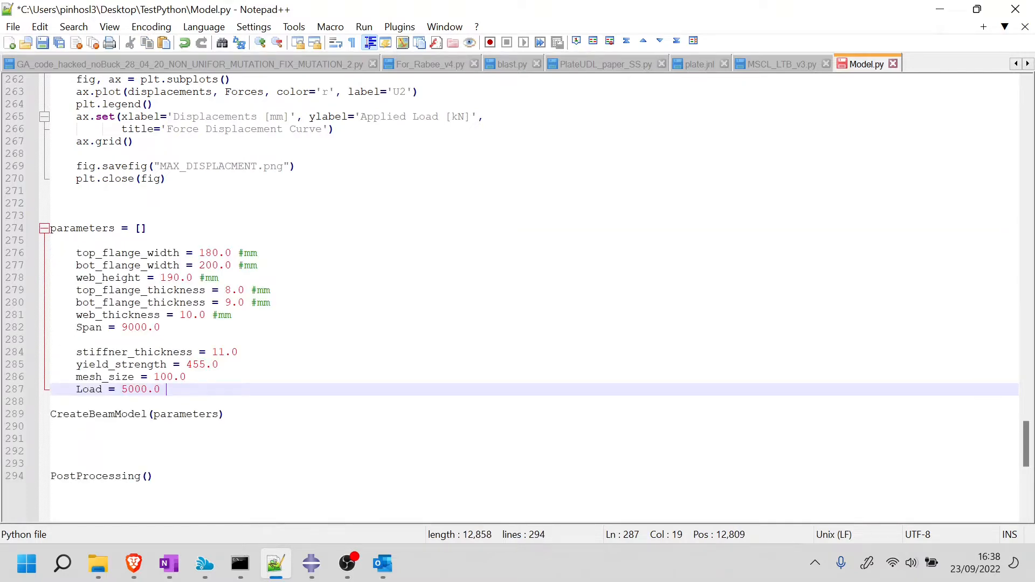
- Fill the list with 180.0, 200.0, 198.0, 9.0, 10.0, 9000.0, 11.0
double_click(214, 253)
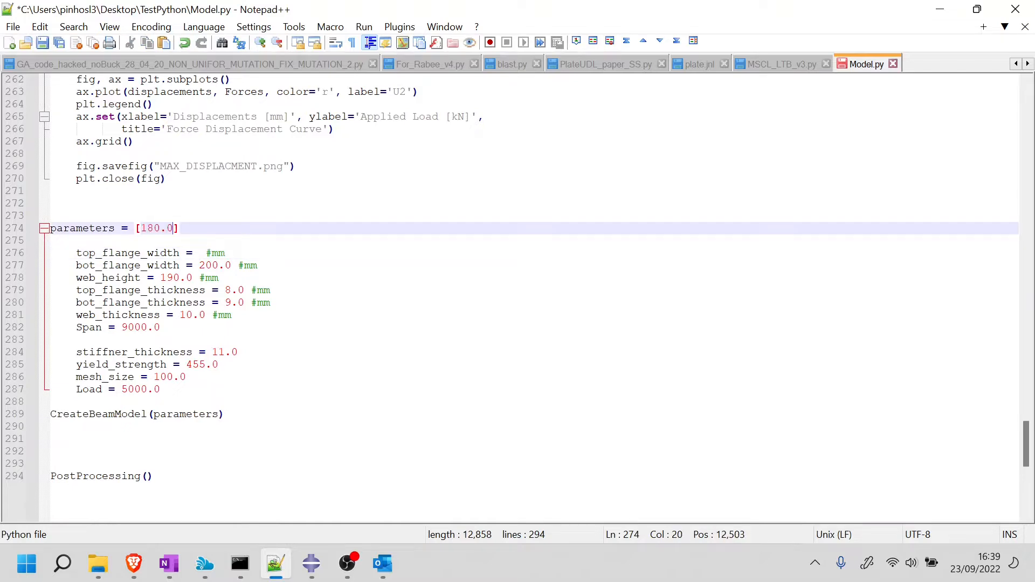
type(", 2")
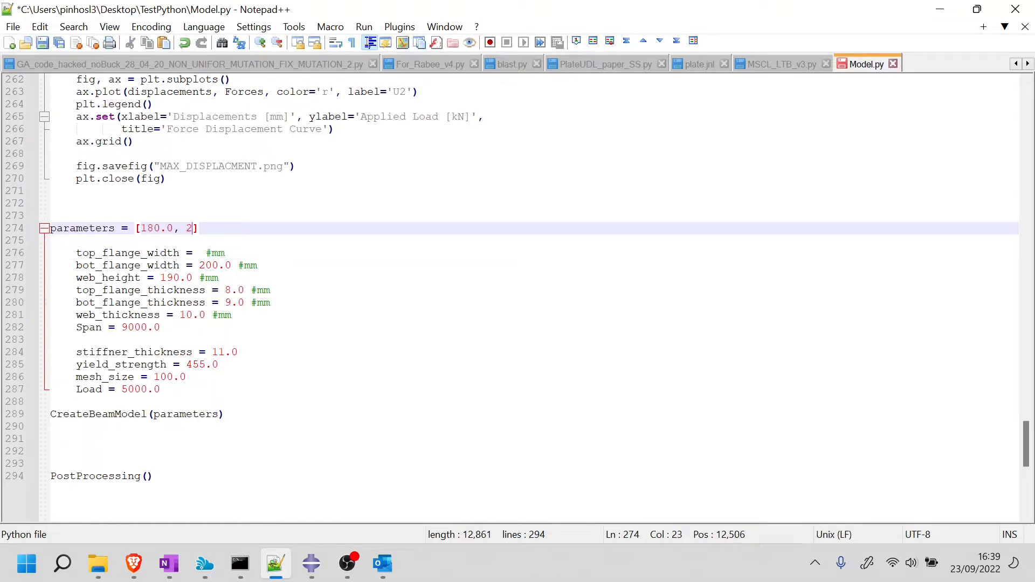
type("00.0, 190.0,")
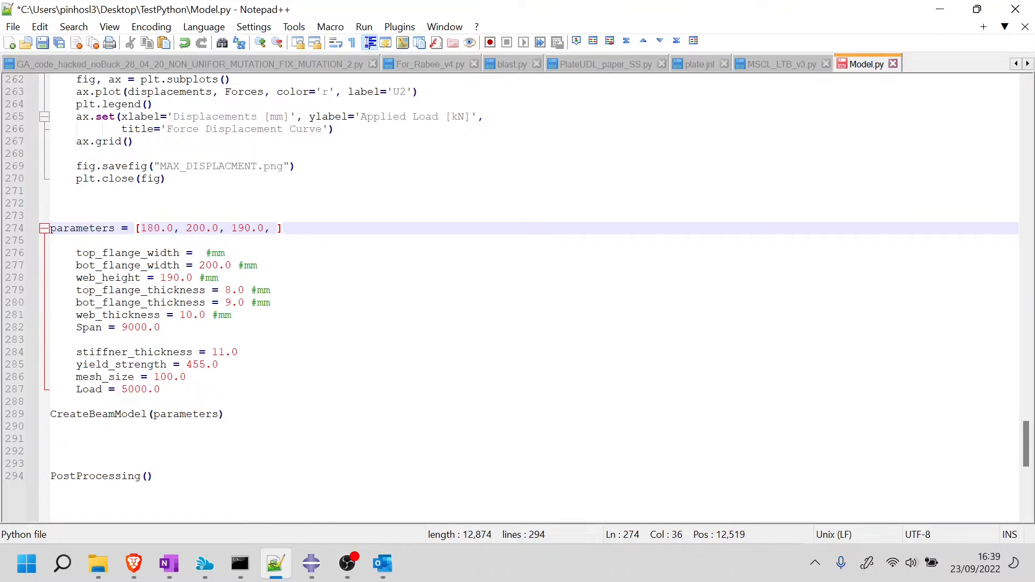
type("8.0, 9.0")
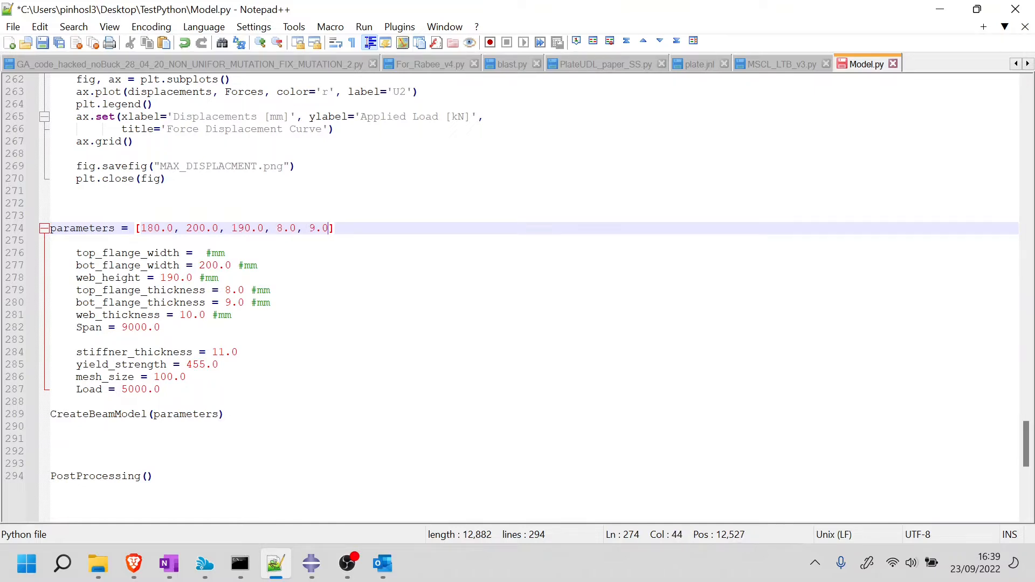
type(", 10.0")
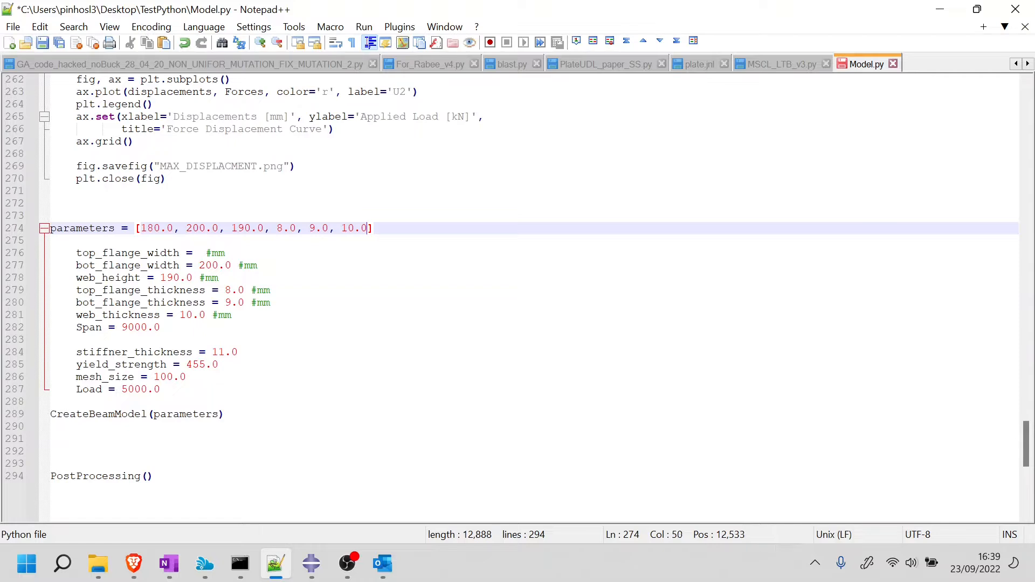
type(", 9000")
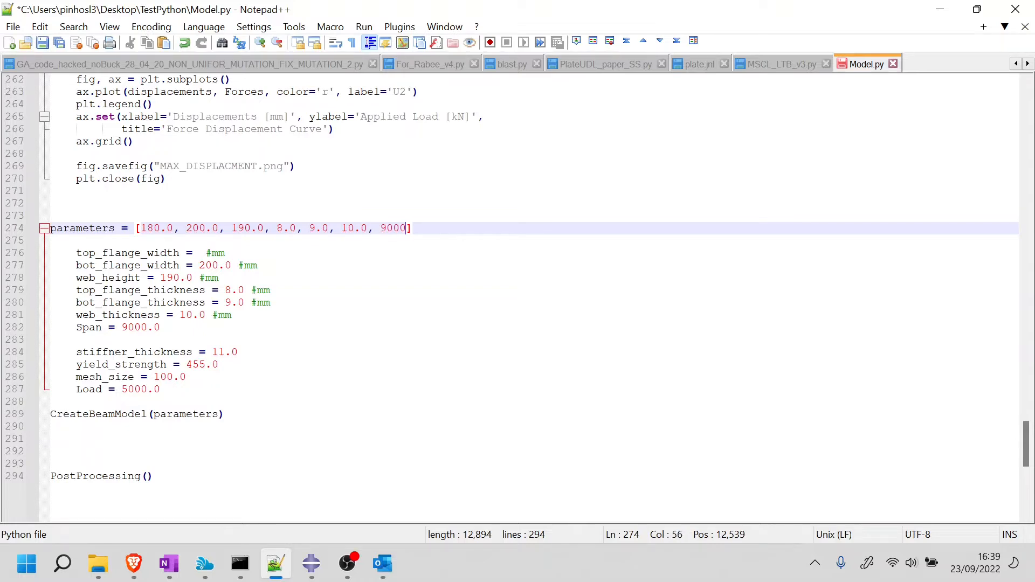
type(".0,")
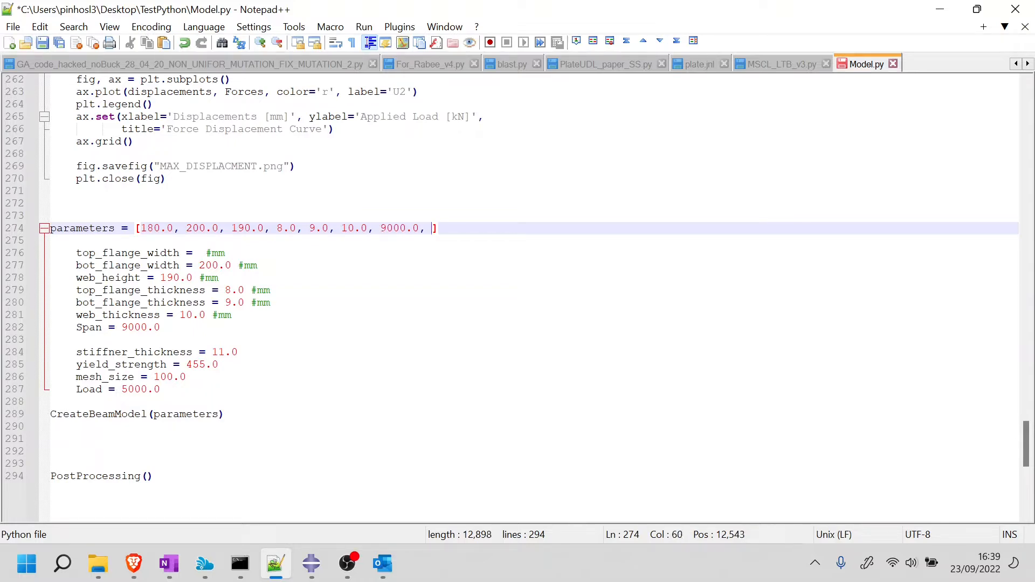
type("11.0")
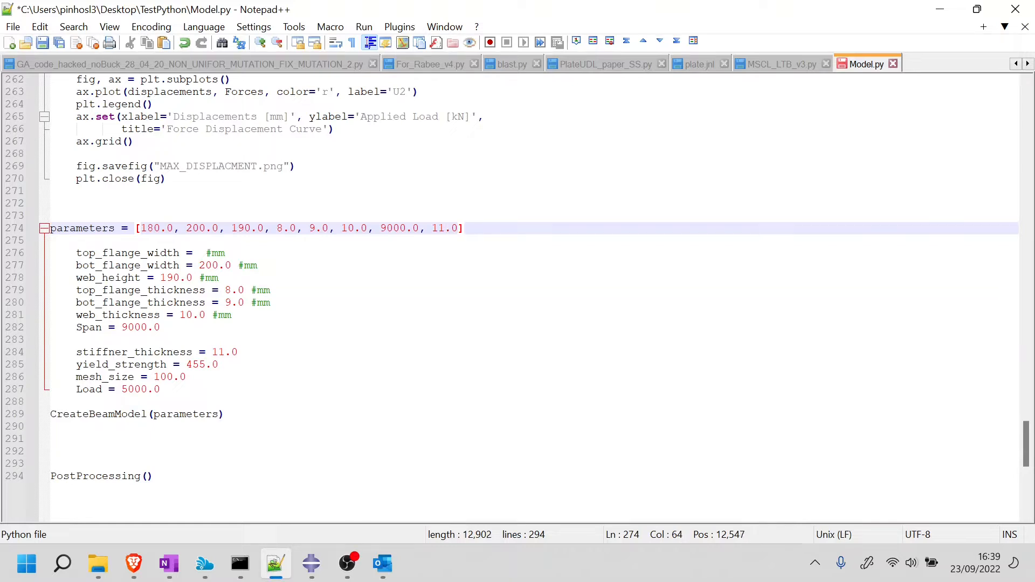
- Adjust the yield strength value and append 100.0 and 5000.0 to the parameters list
left_click(131, 364)
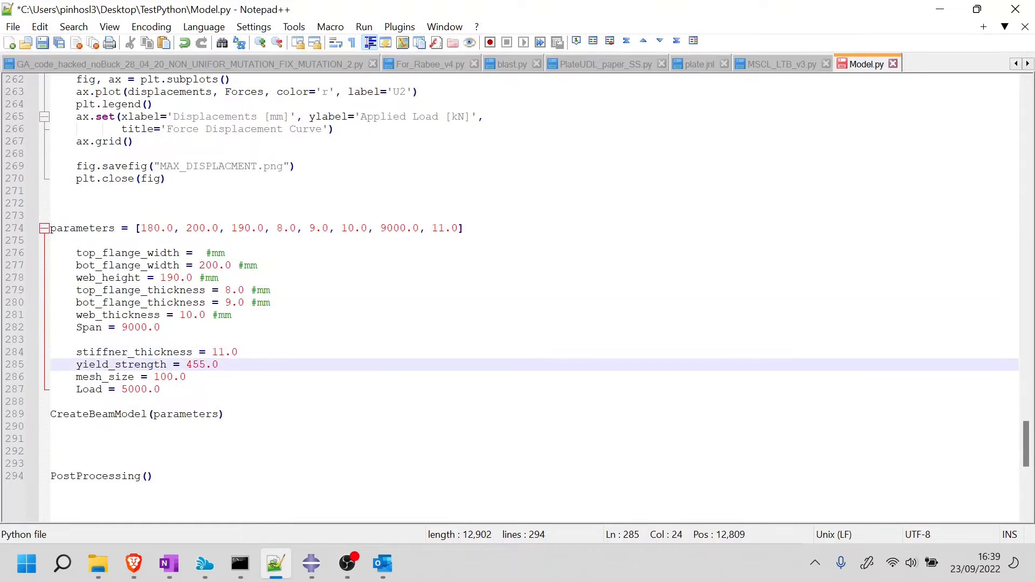
key("Left")
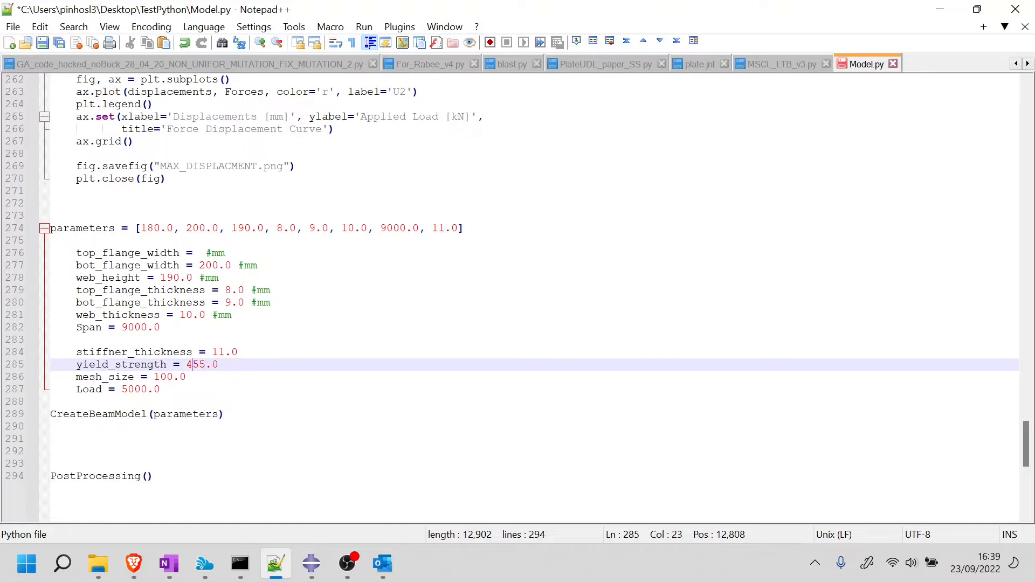
type("3")
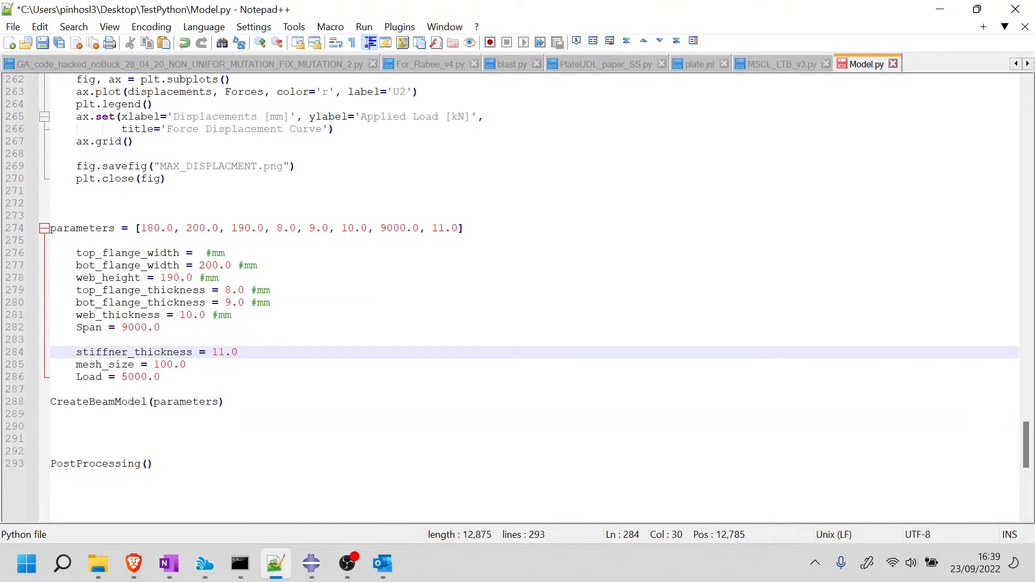
type(",100.0")
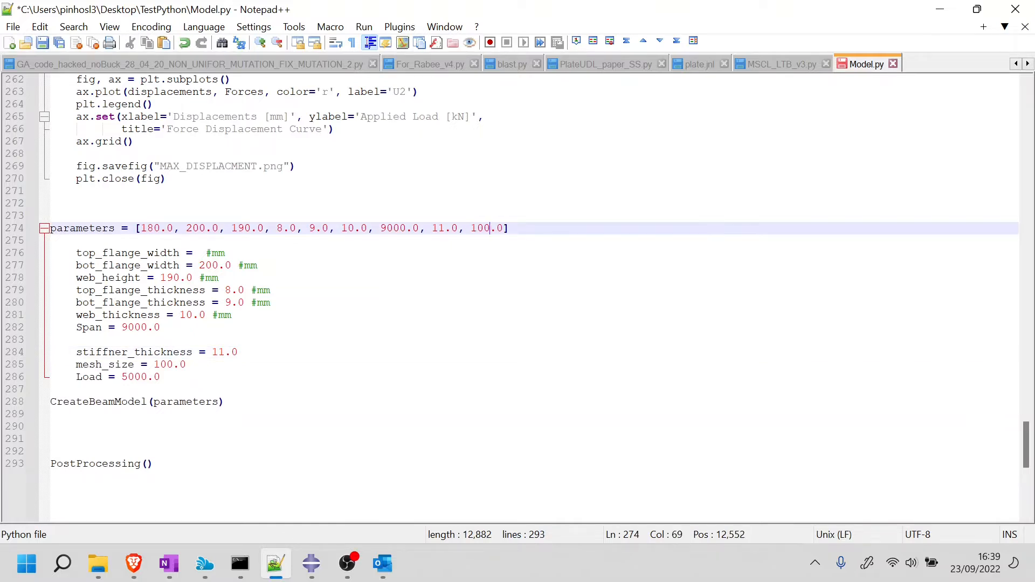
type(", 500.")
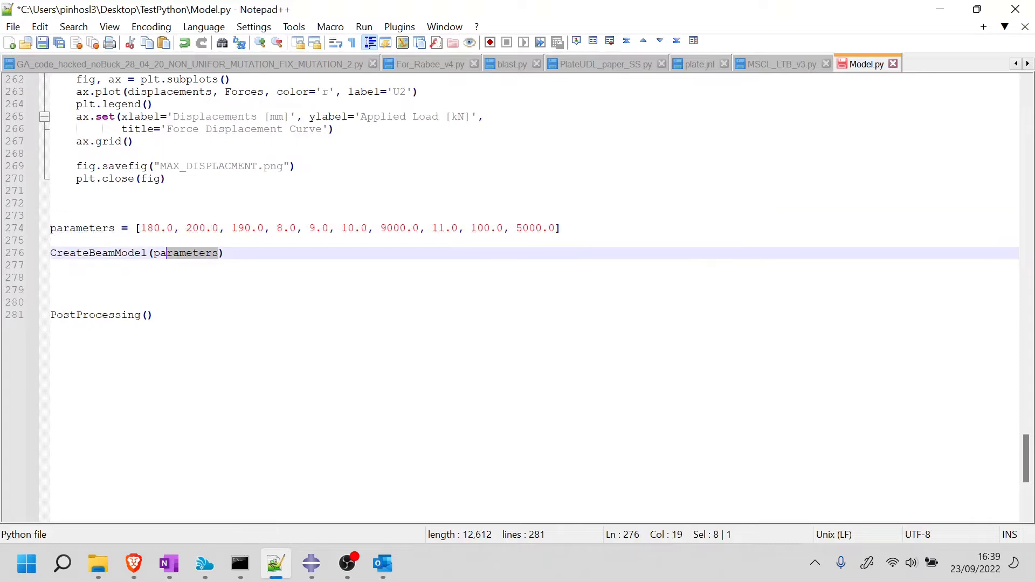
- Replace the hard-coded beam values in CreateBeamModel with variables[0] through variables[9]
double_click(186, 252)
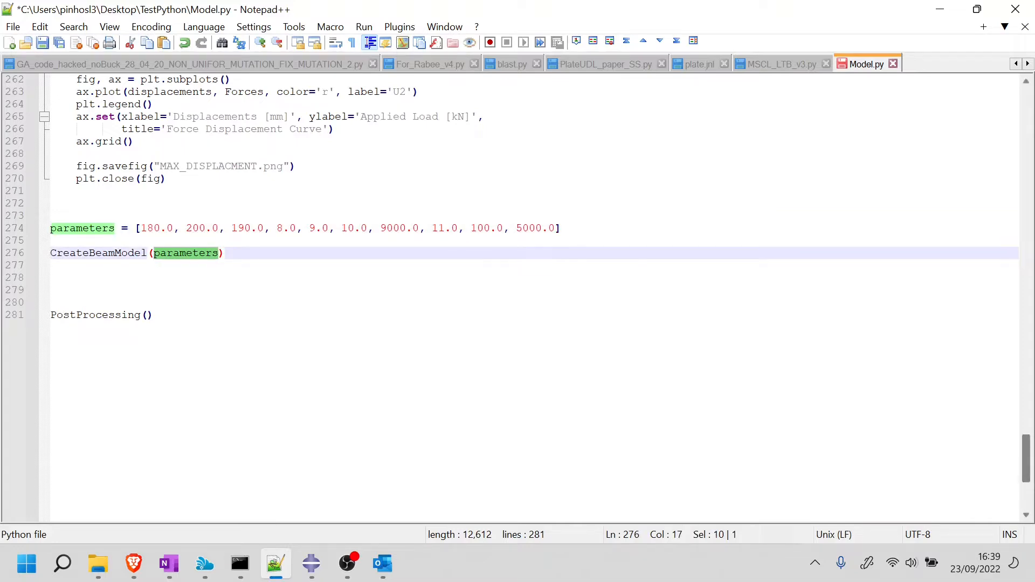
left_click(225, 253)
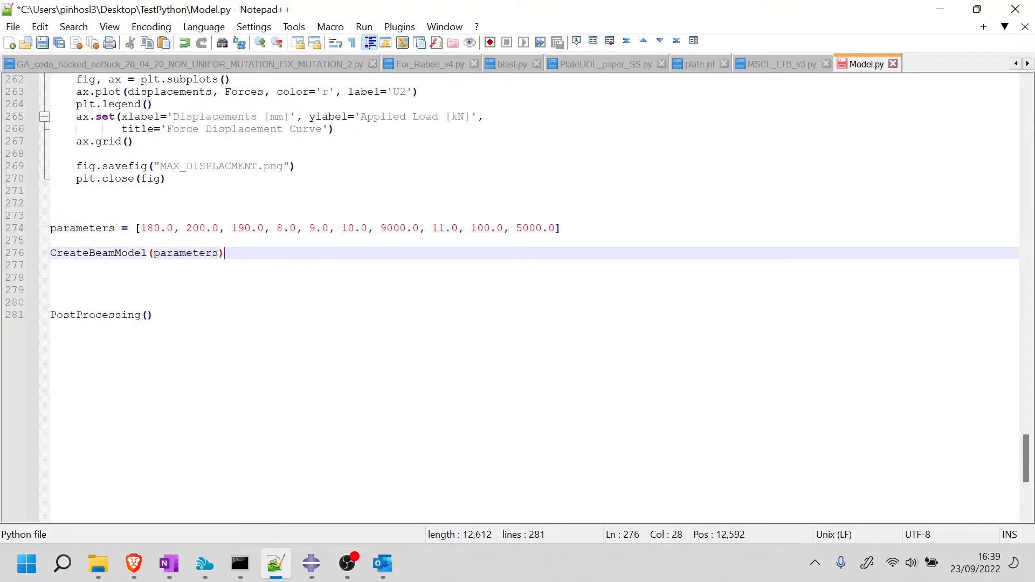
scroll("up", 3)
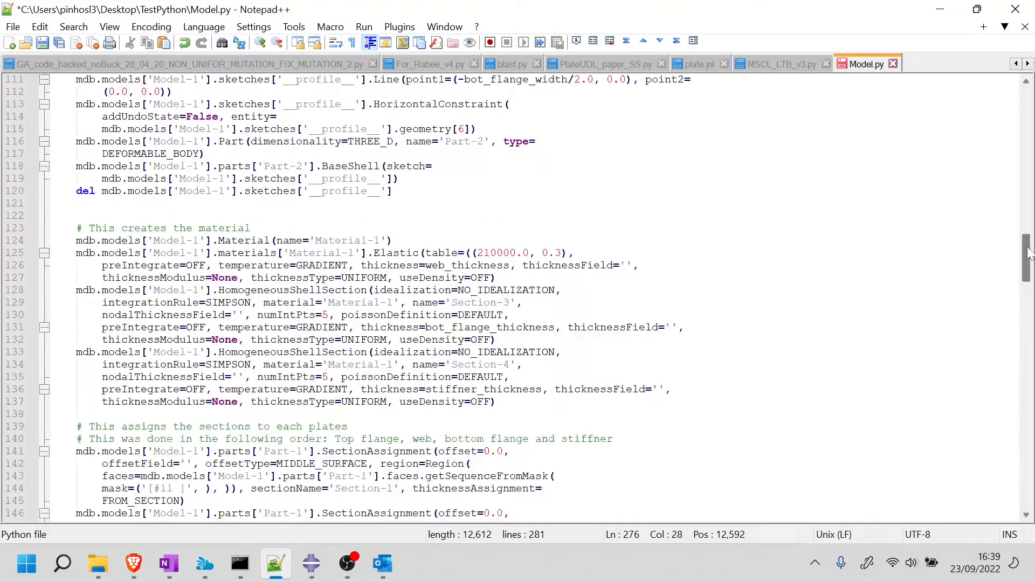
scroll("up", 3)
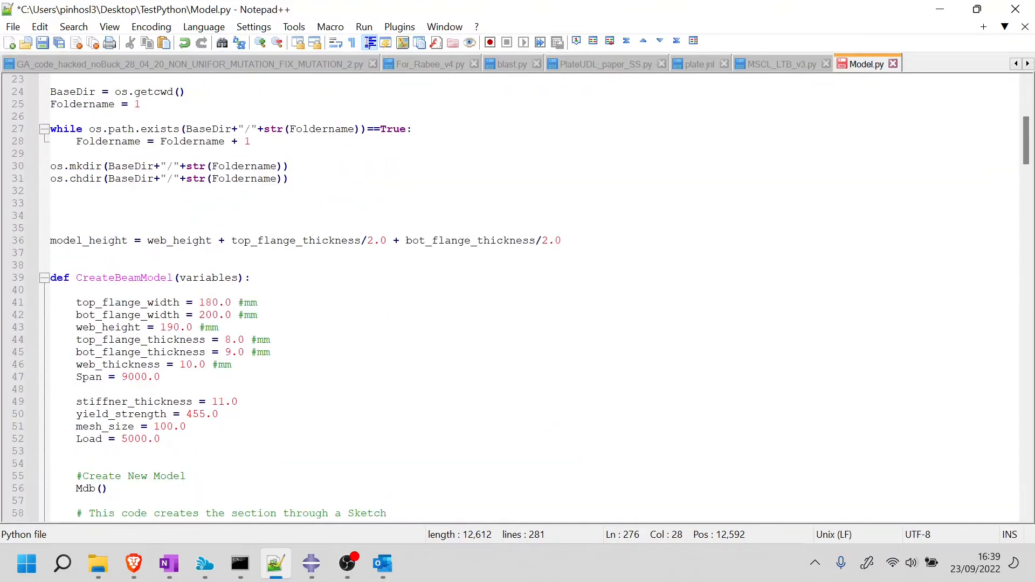
double_click(208, 277)
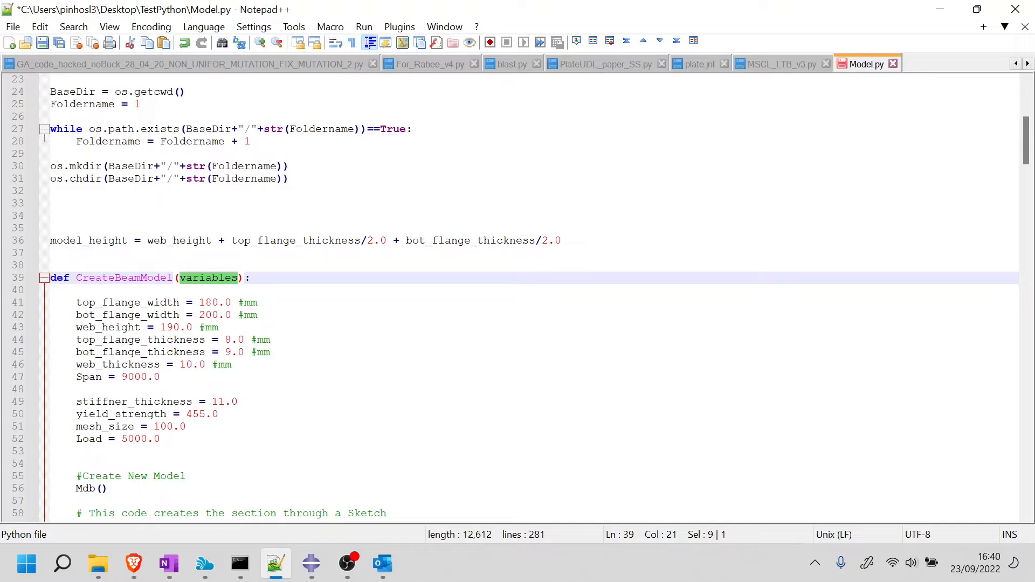
left_click(240, 278)
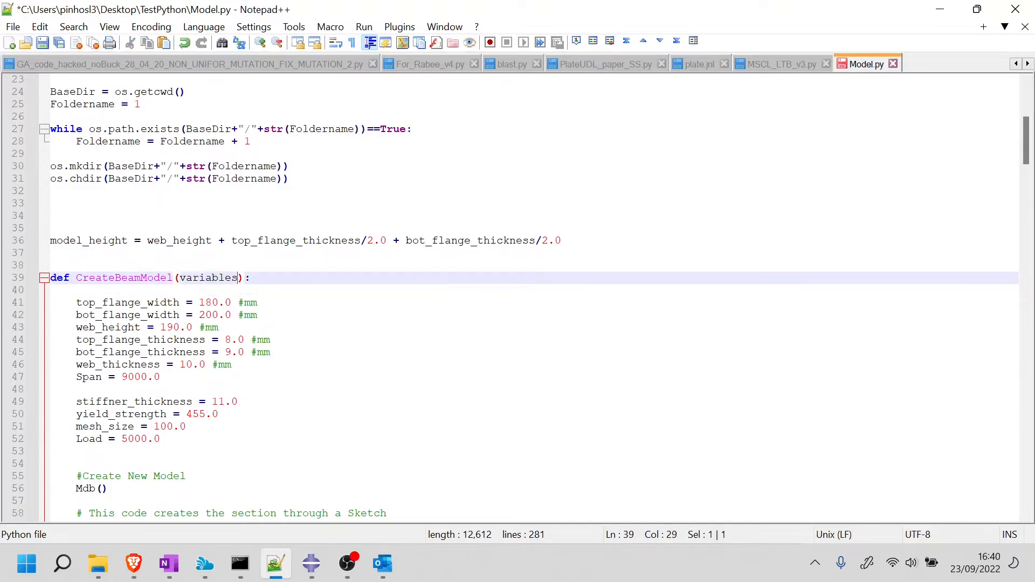
double_click(209, 277)
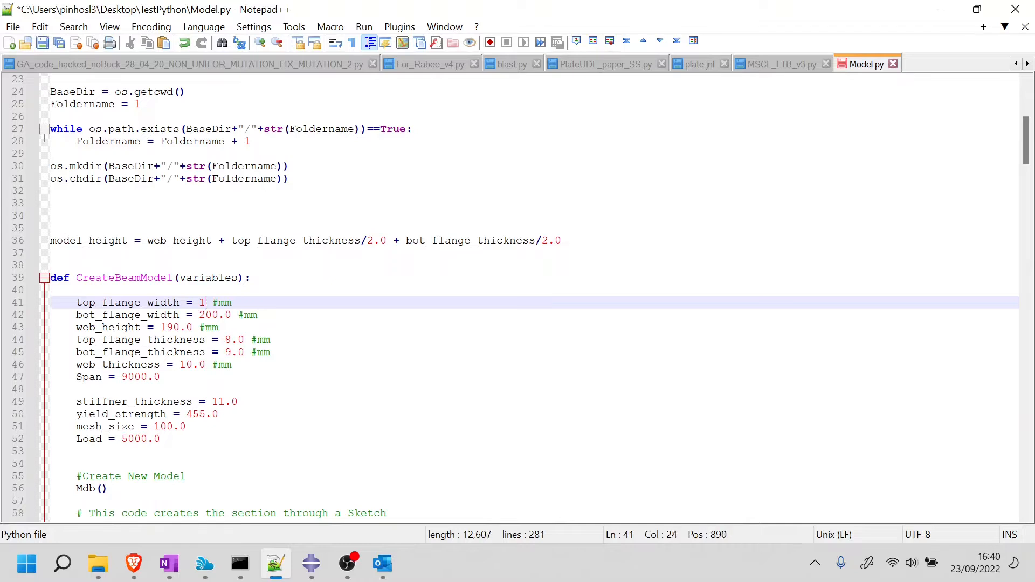
type("ariables[0]")
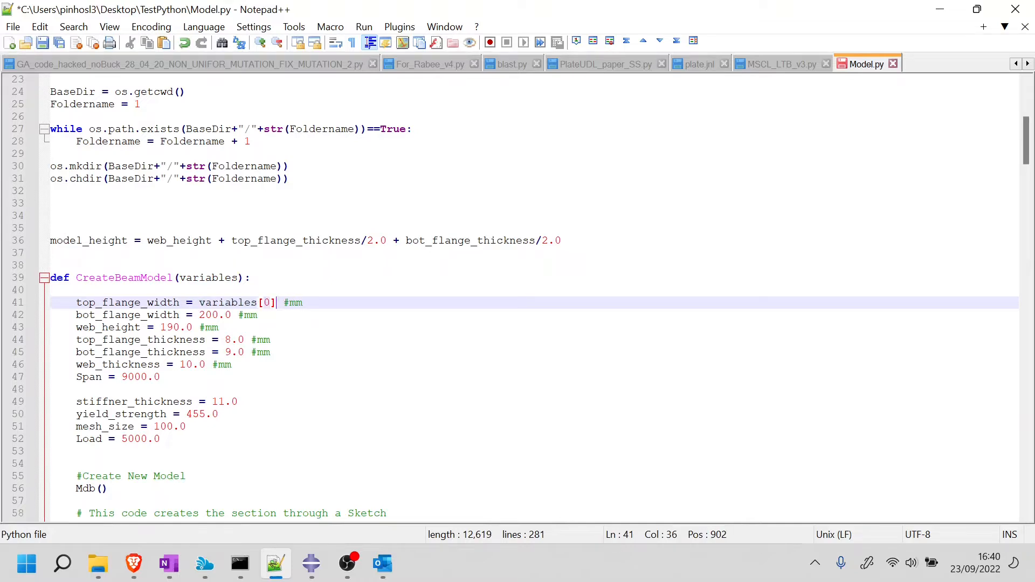
double_click(228, 302)
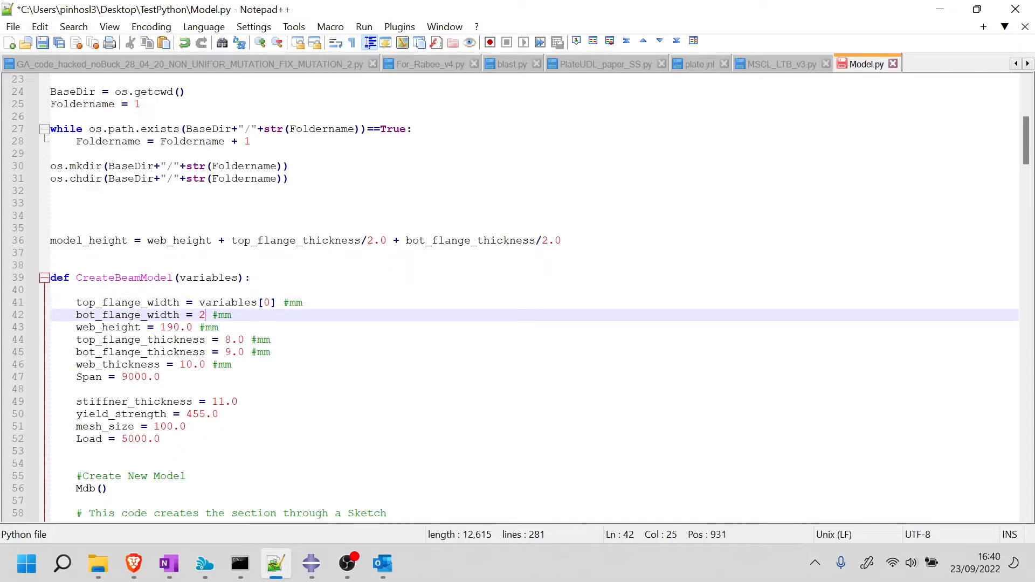
type("variables[1]")
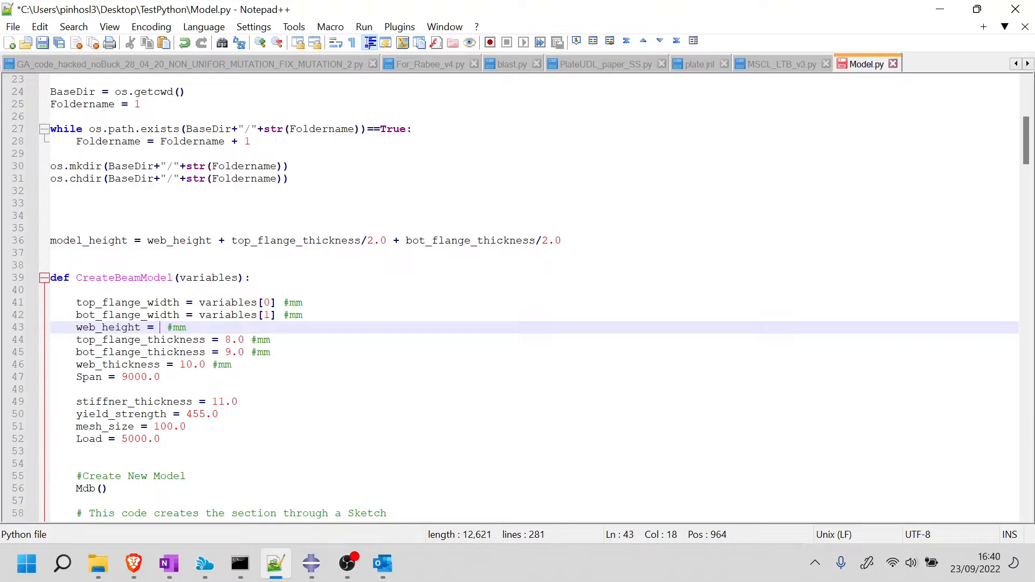
type("variables[2]")
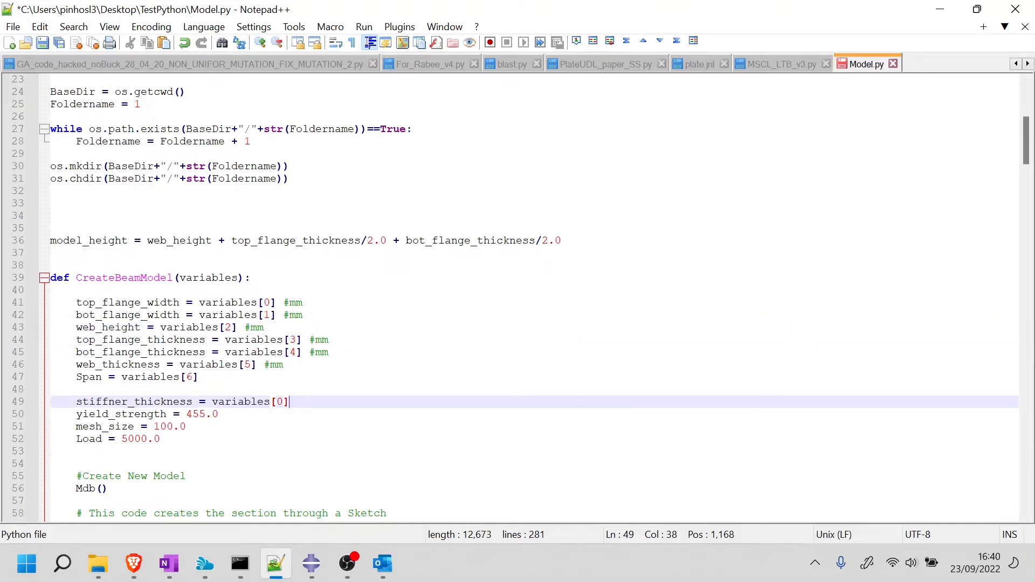
type("7")
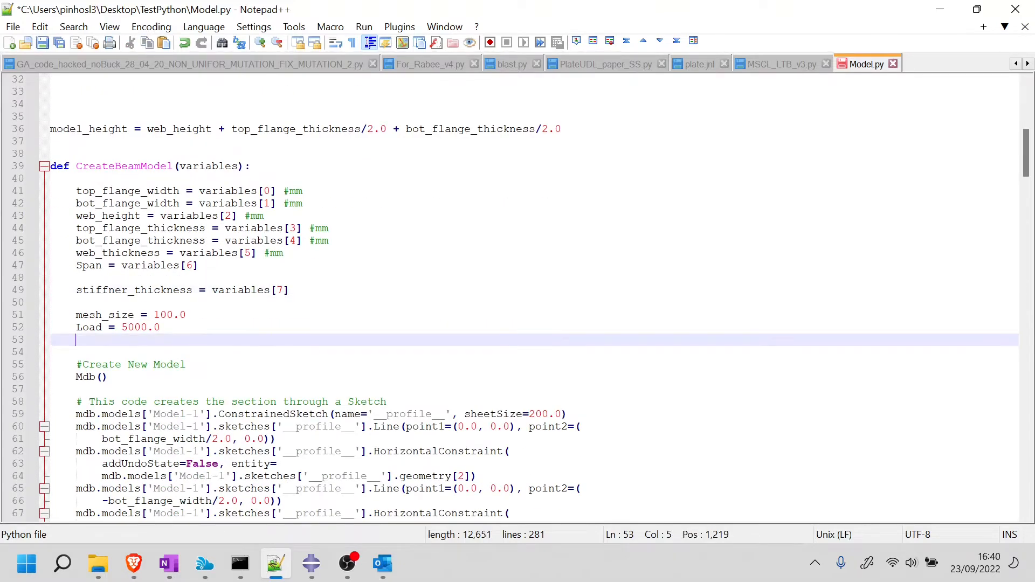
- Keep yield_strength hard-coded and wrap a commented copy of the assignments in triple quotes
type("yield_strength = 455.0")
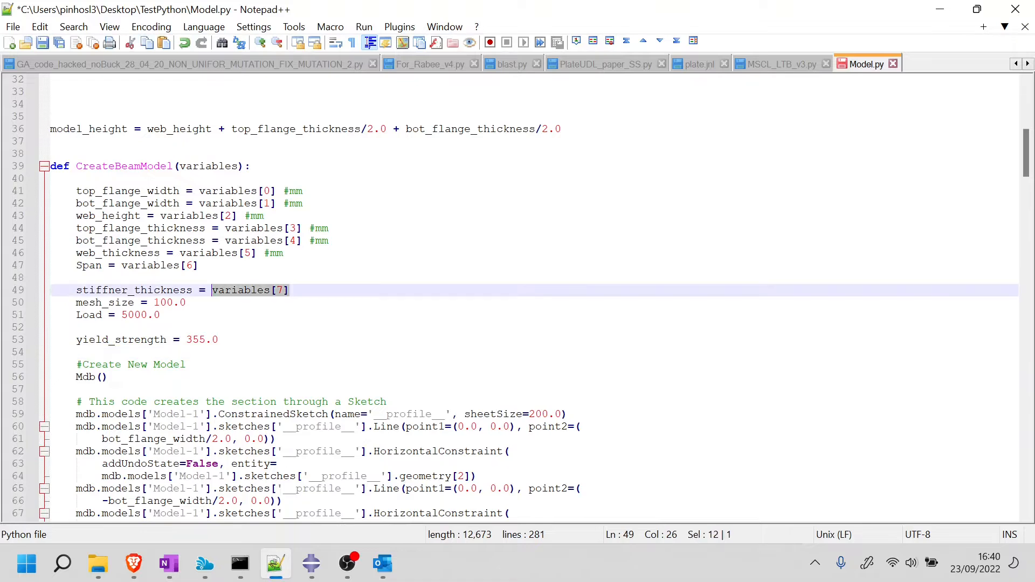
double_click(170, 302)
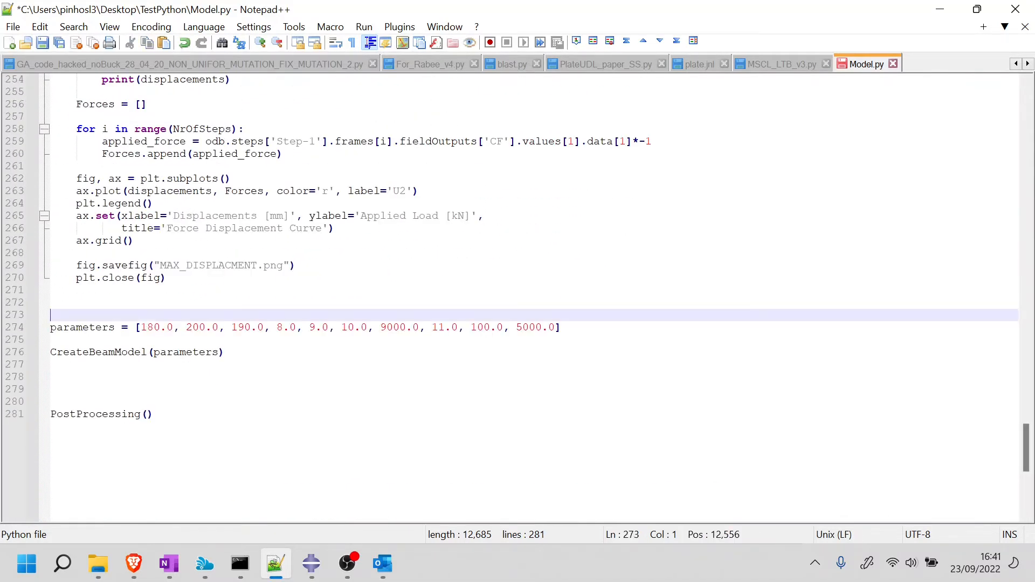
type("#")
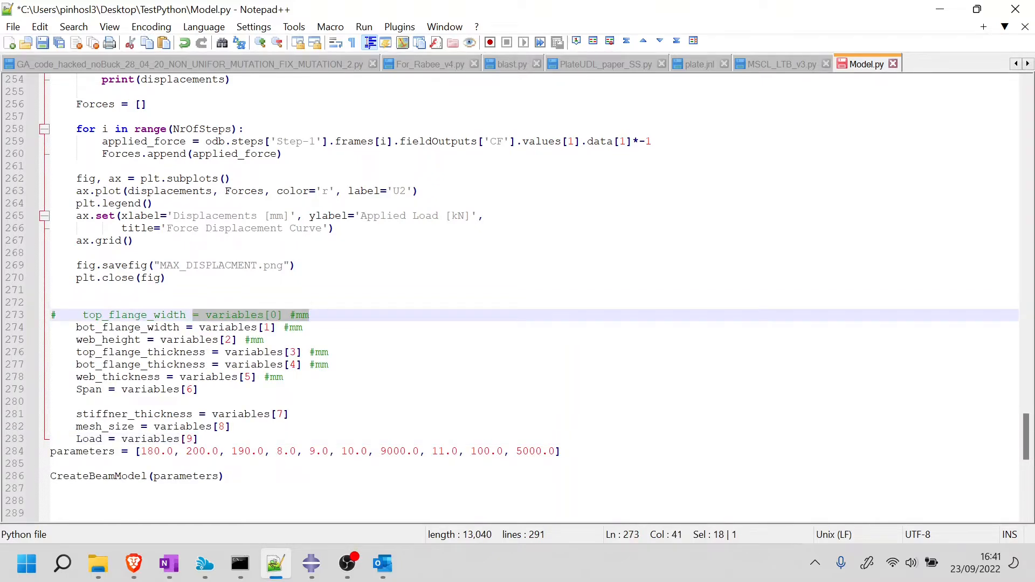
left_click(84, 313)
type("\"\"\"")
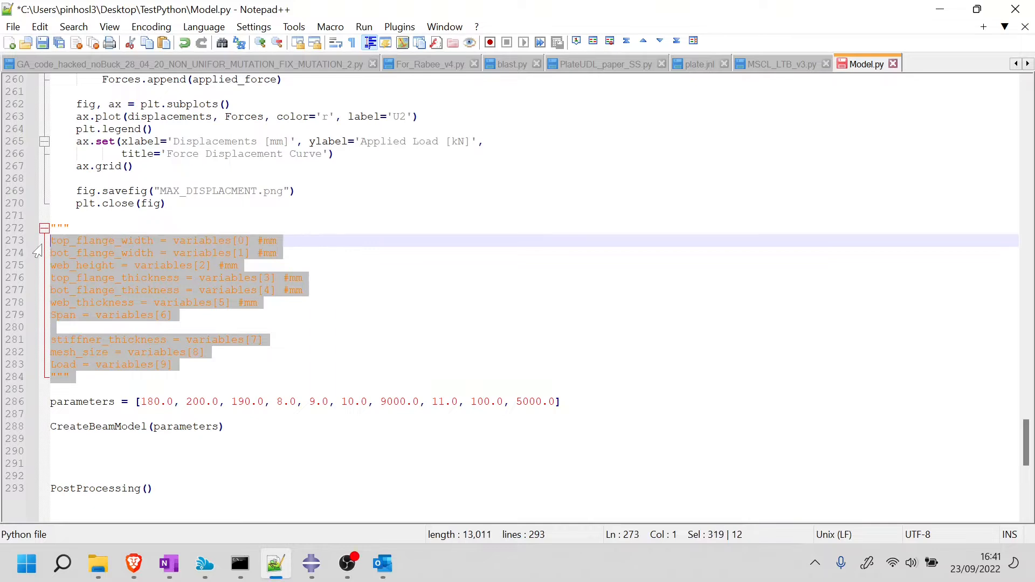
left_click(163, 315)
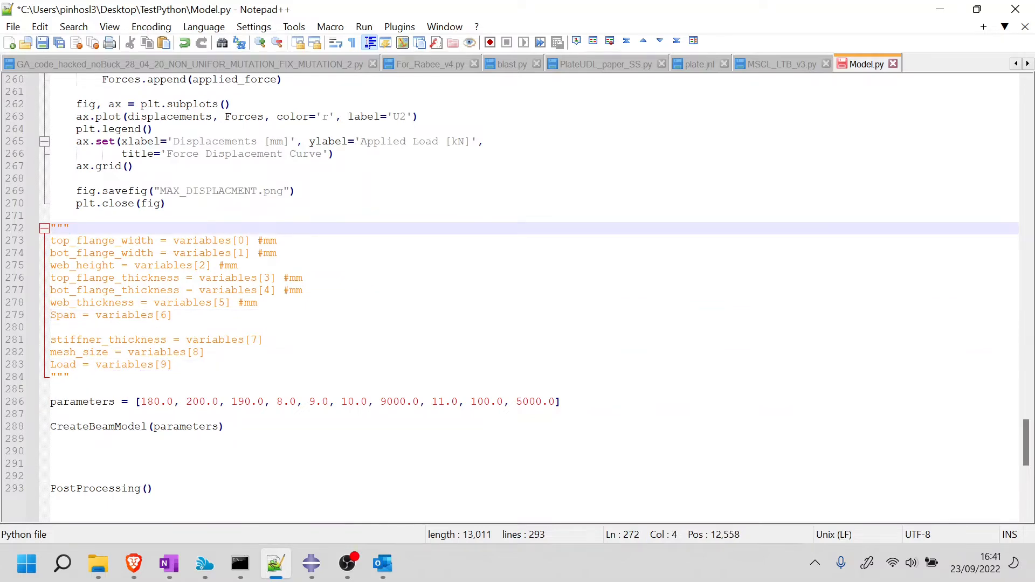
scroll("down", 3)
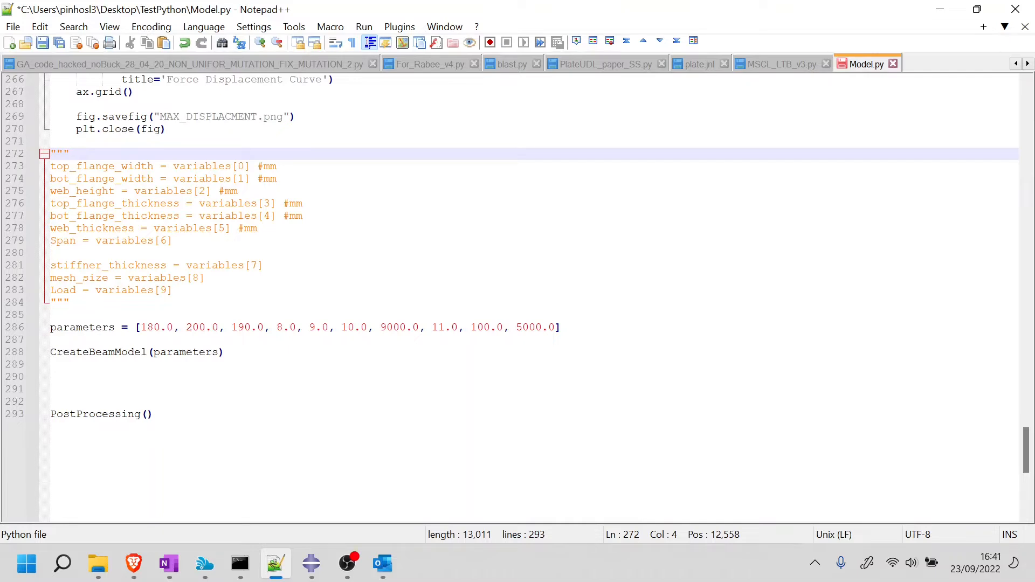
mouse_move(112, 570)
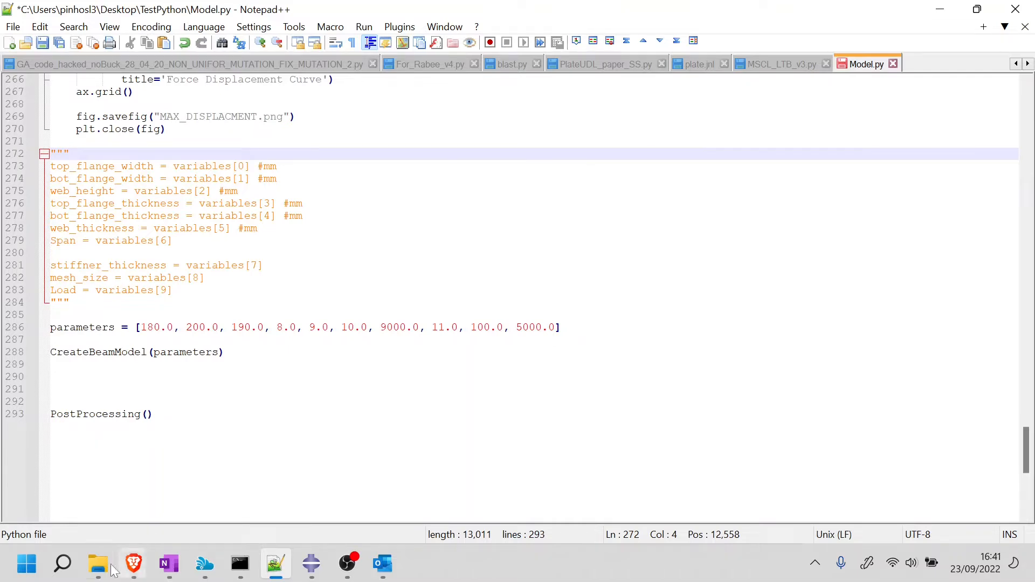
left_click(97, 564)
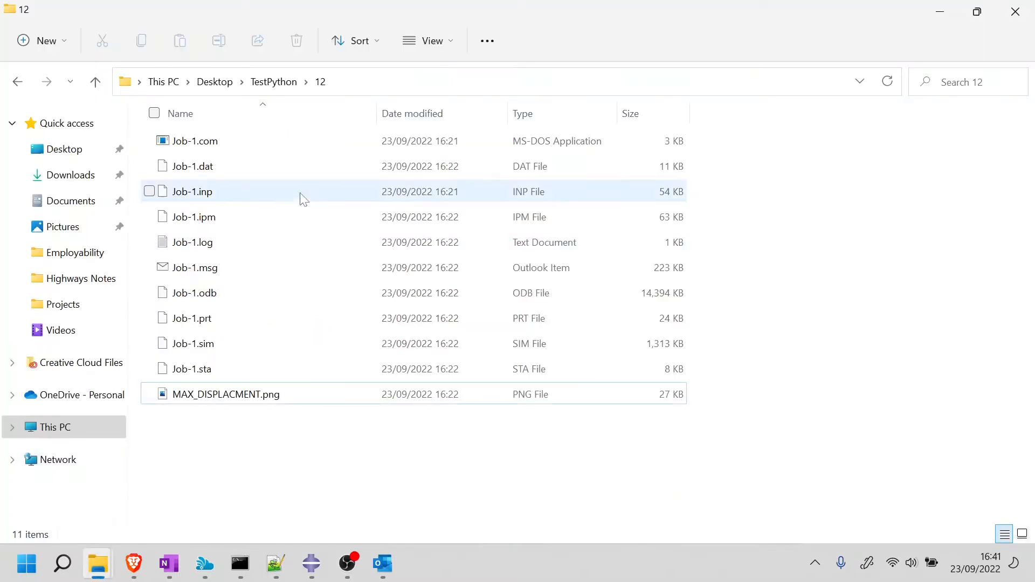
left_click(95, 82)
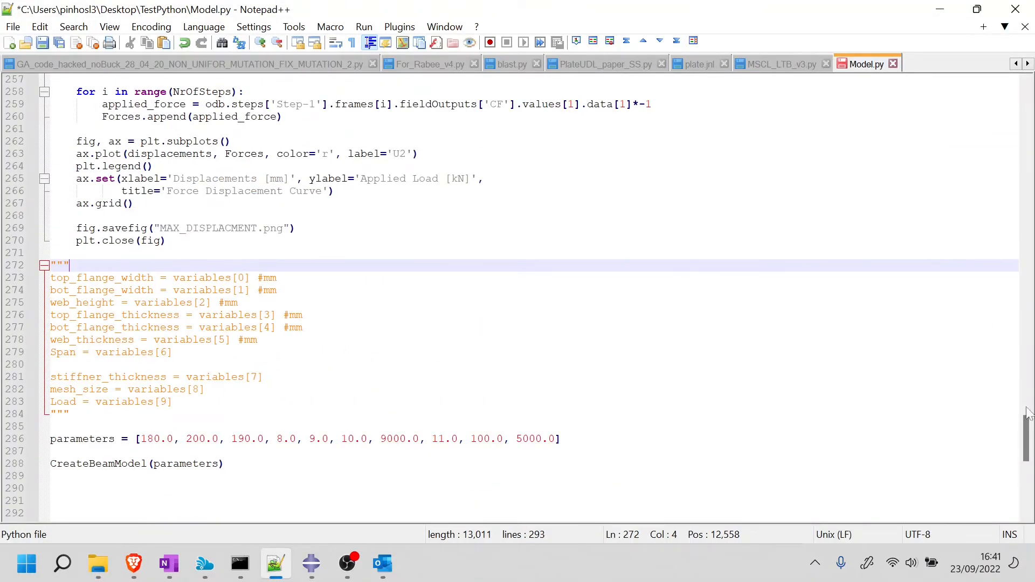
- Relocate the model_height calculation below yield_strength inside CreateBeamModel
scroll("up", 3)
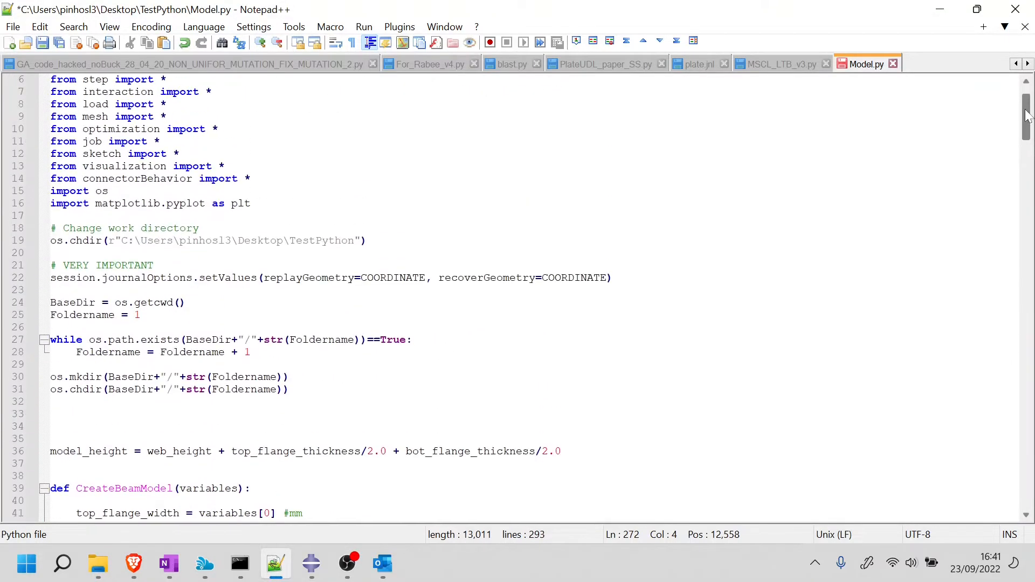
scroll("down", 3)
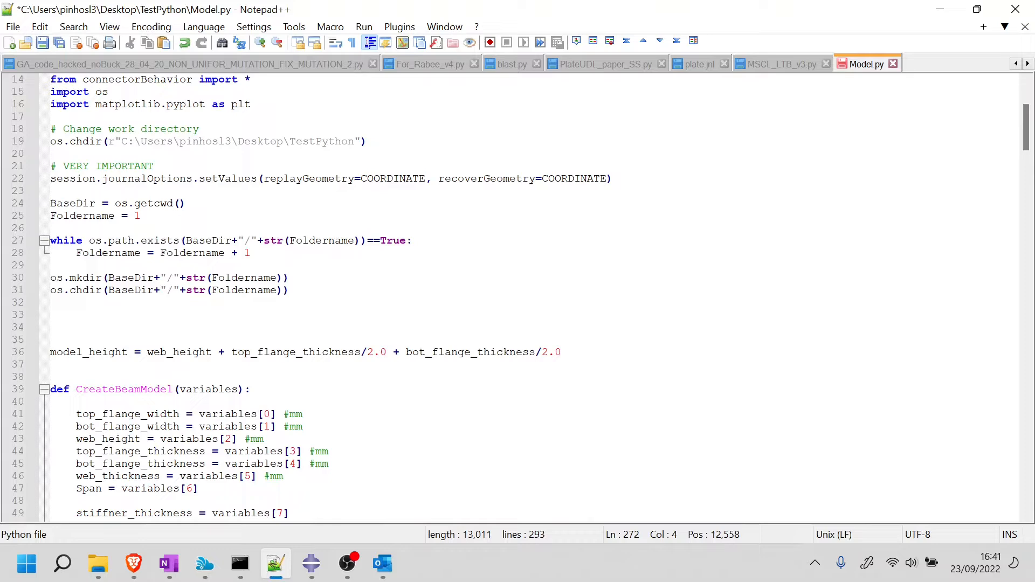
scroll("up", 3)
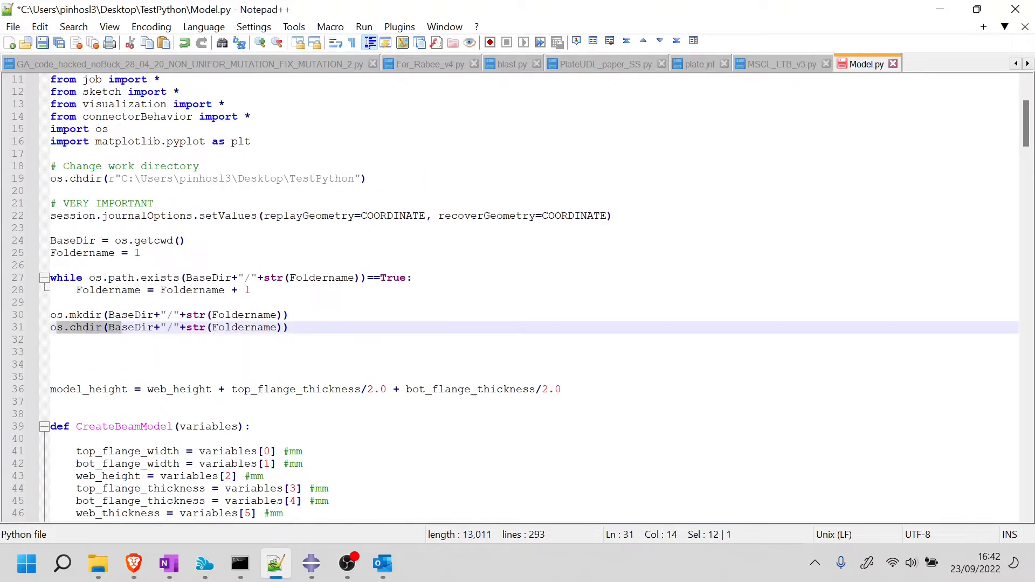
left_click(287, 327)
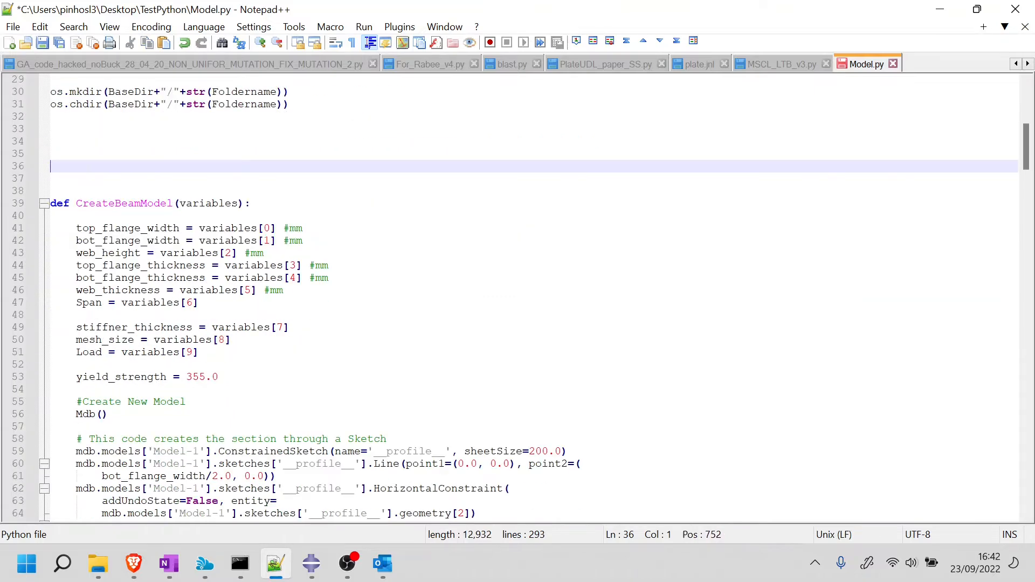
type("model_height = web_height + top_flange_thickness/2.0 + bot_flange_thickness/2.0")
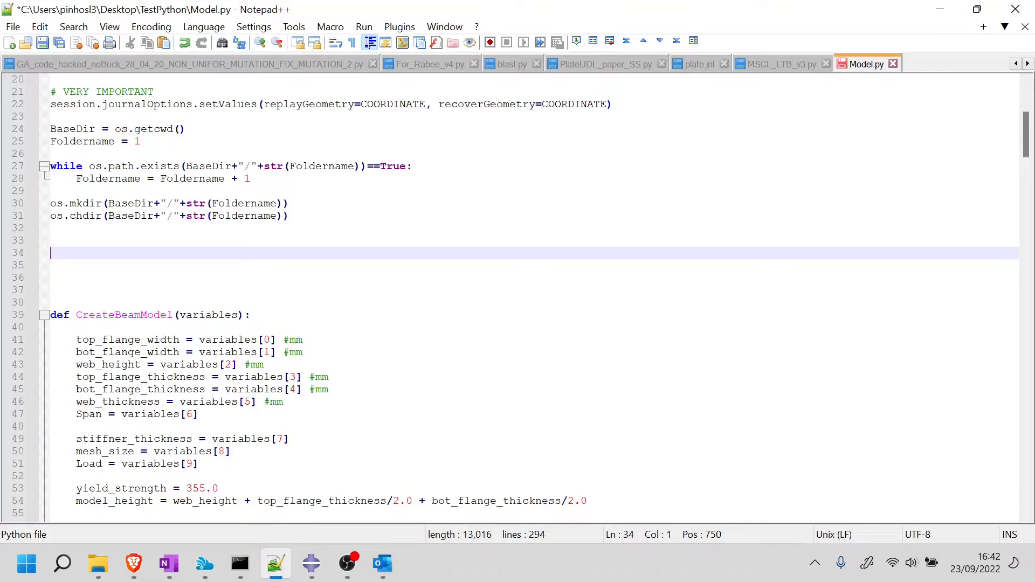
left_click(781, 64)
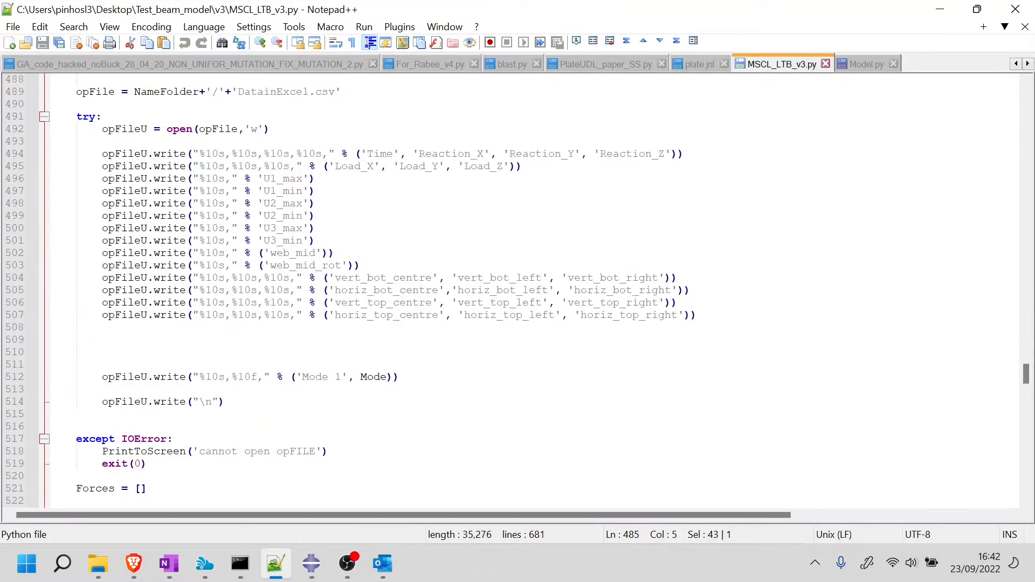
- Return to Model.py at the blank line above CreateBeamModel(parameters)
left_click(866, 63)
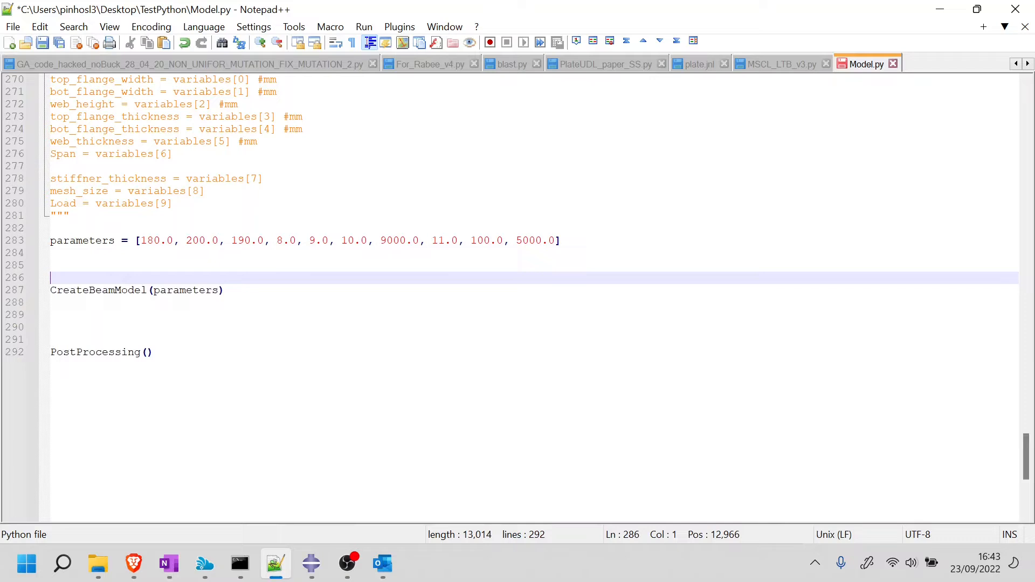
- Initialise ModelName as str(parameters[0]) instead of an empty string
key("Return")
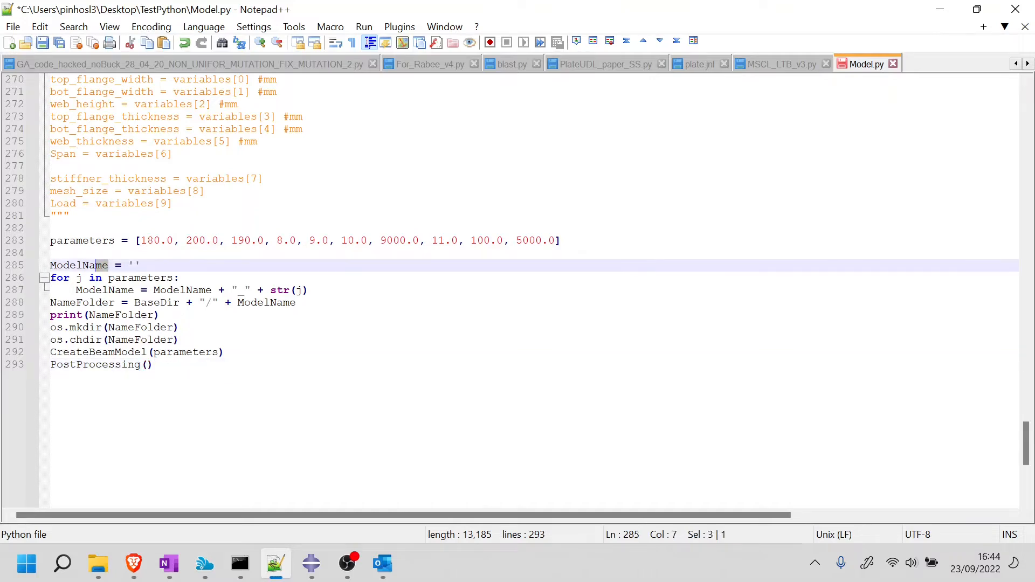
left_click(108, 266)
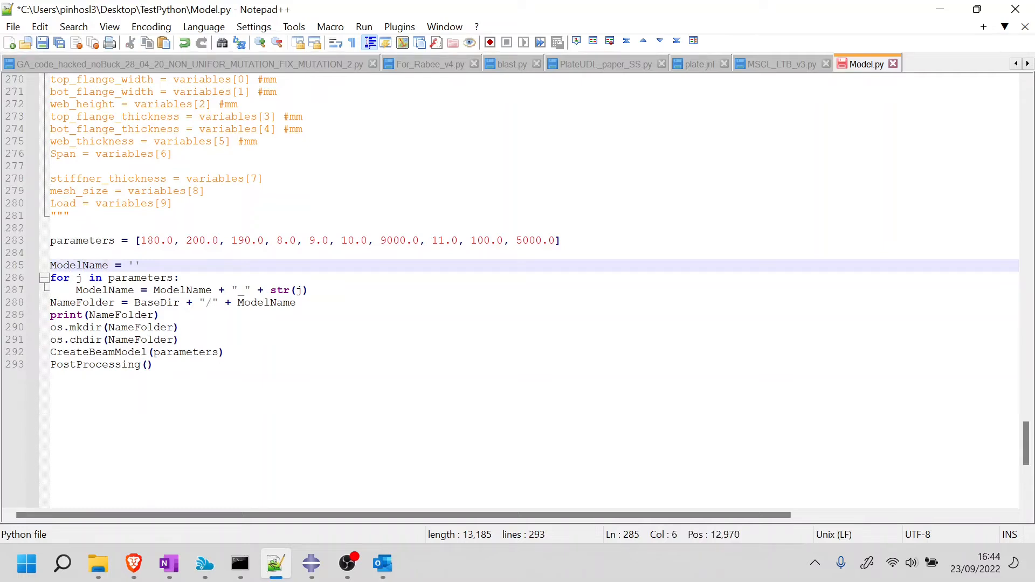
double_click(130, 265)
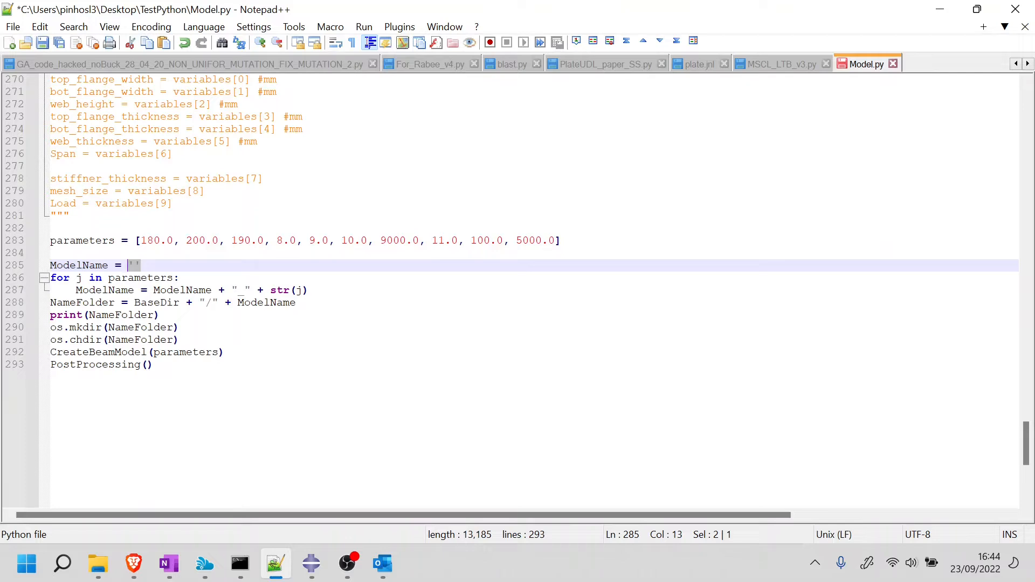
left_click(240, 290)
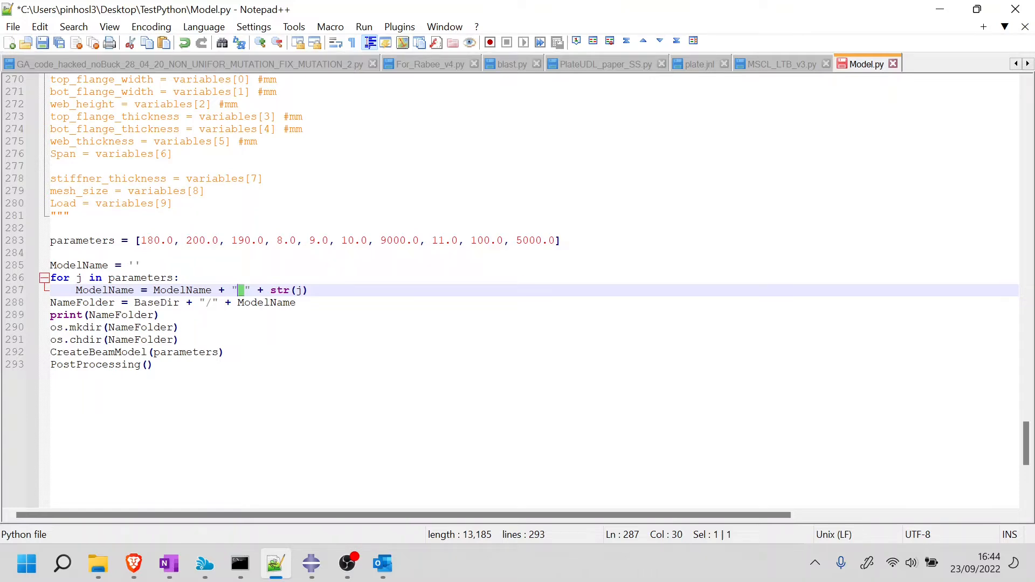
double_click(140, 277)
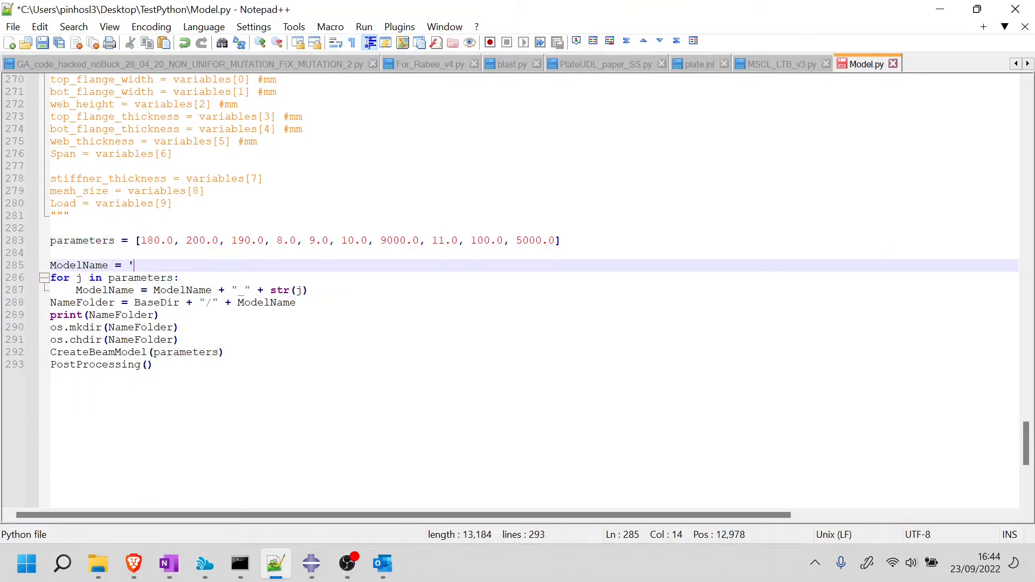
type("str(parameters")
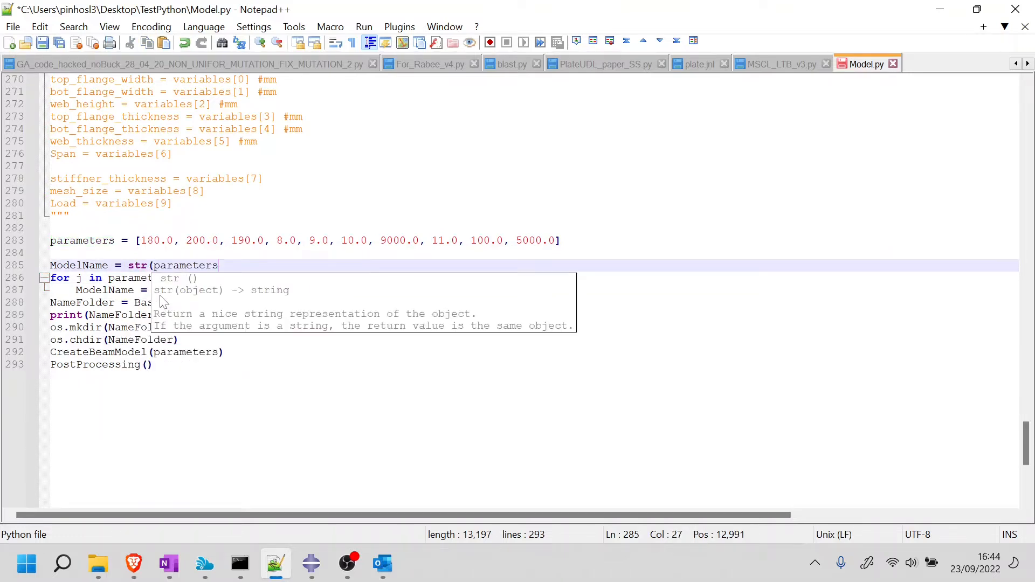
type("[0]")
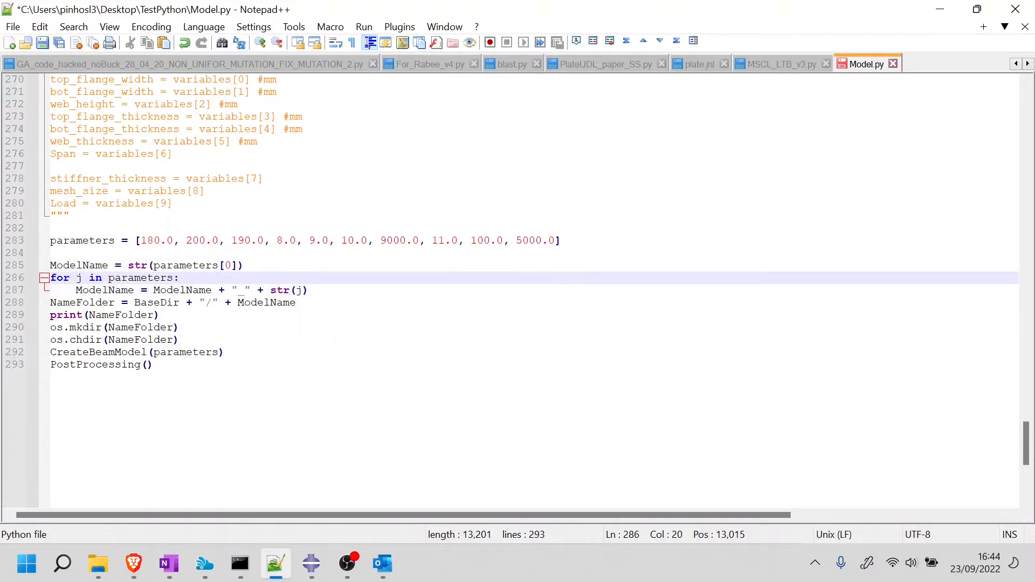
- Make the naming loop iterate over parameters[1:] only
type("[")
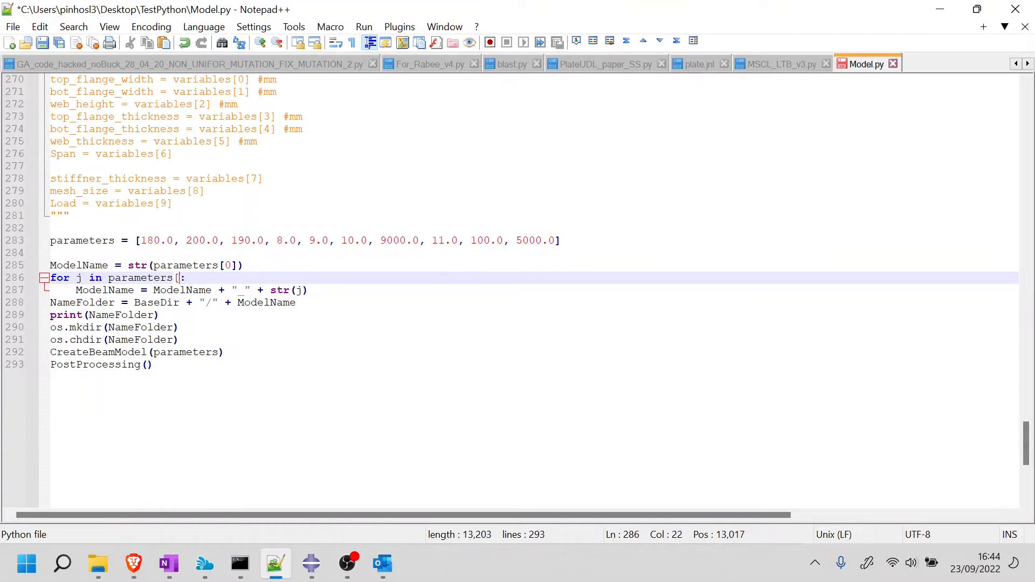
type("1:")
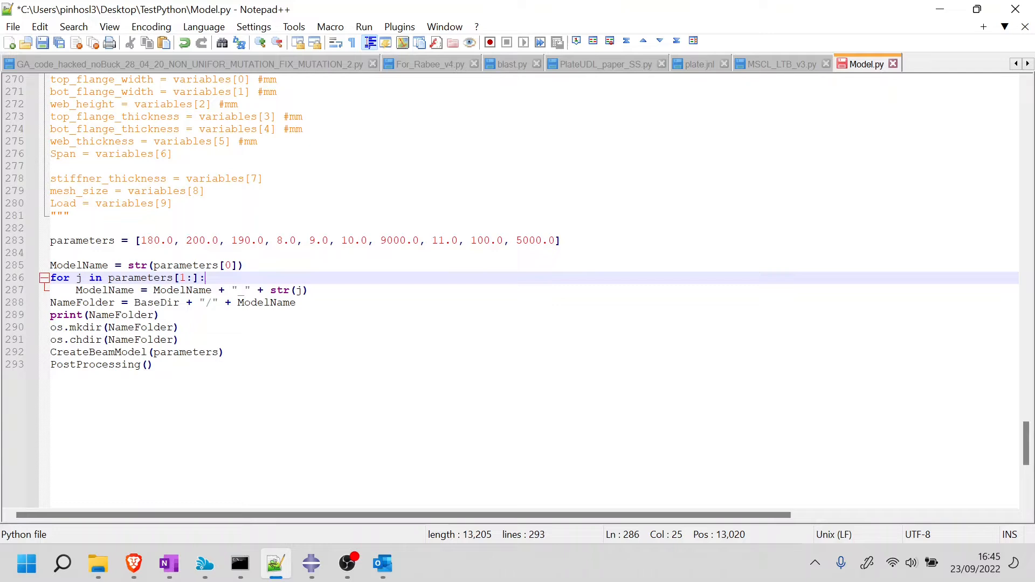
mouse_move(205, 278)
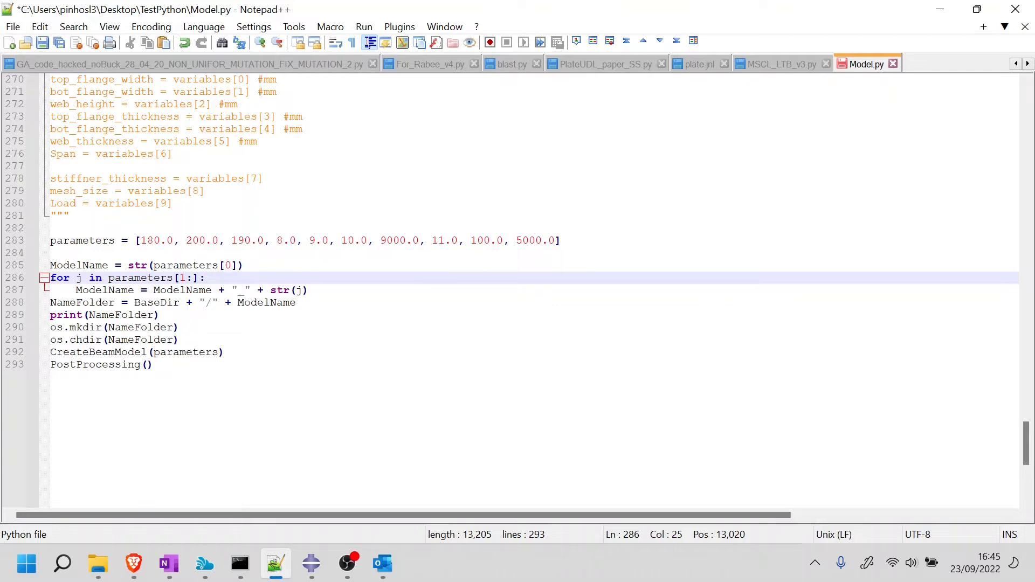
left_click(205, 277)
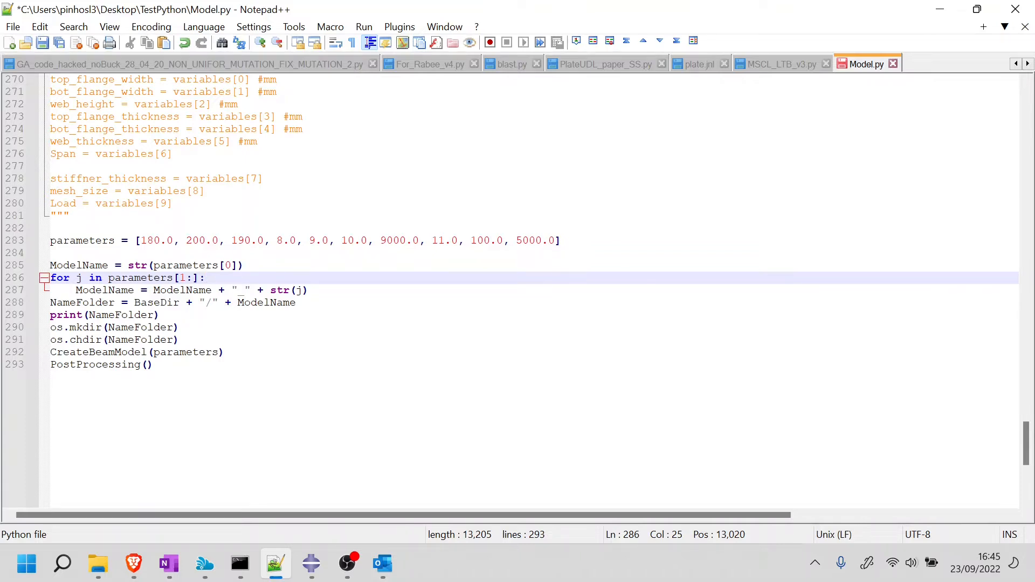
left_click(205, 277)
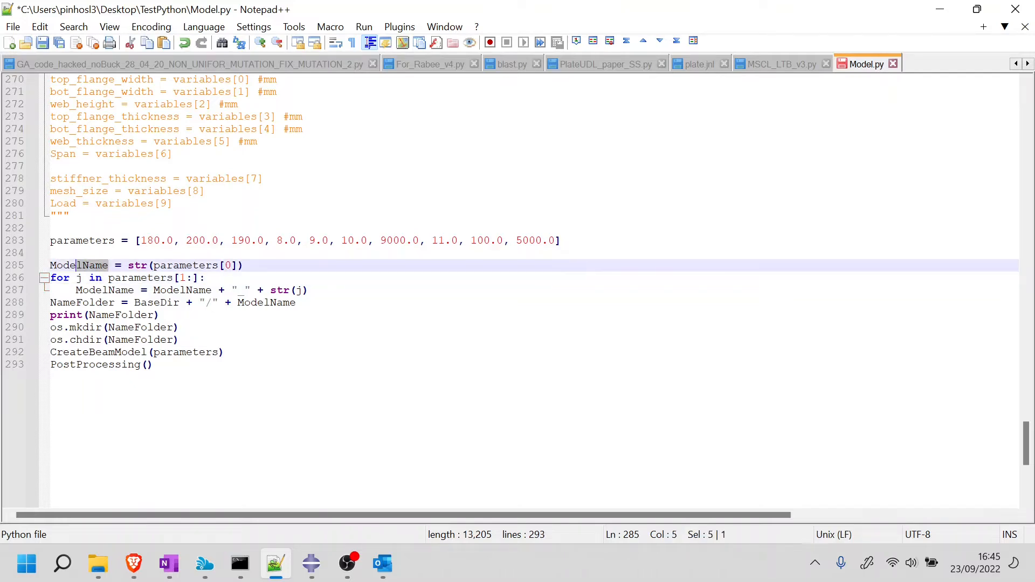
- Build NameFolder as BaseDir + "/" + str(Foldername) + "/" + ModelName
double_click(155, 241)
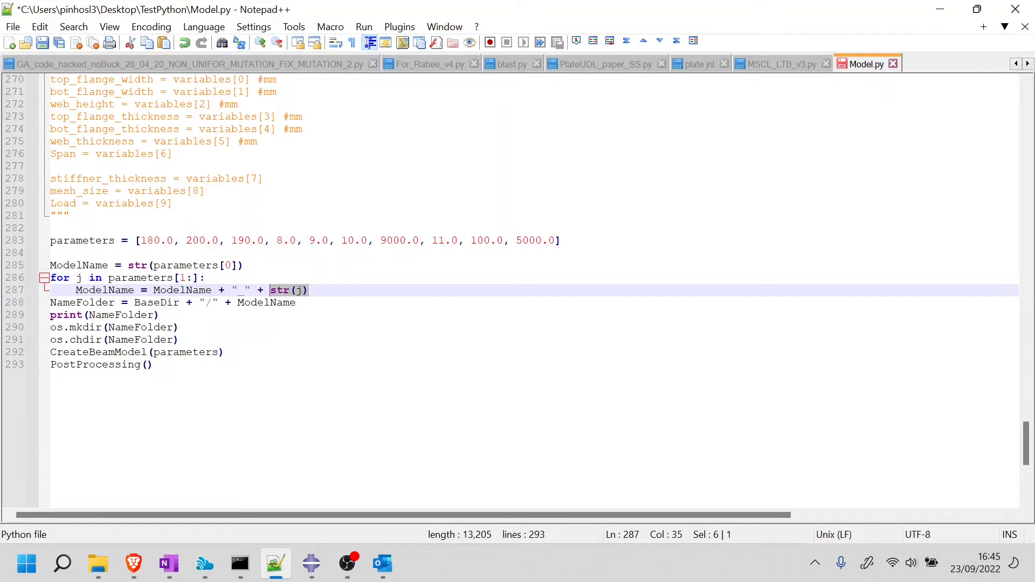
left_click(308, 290)
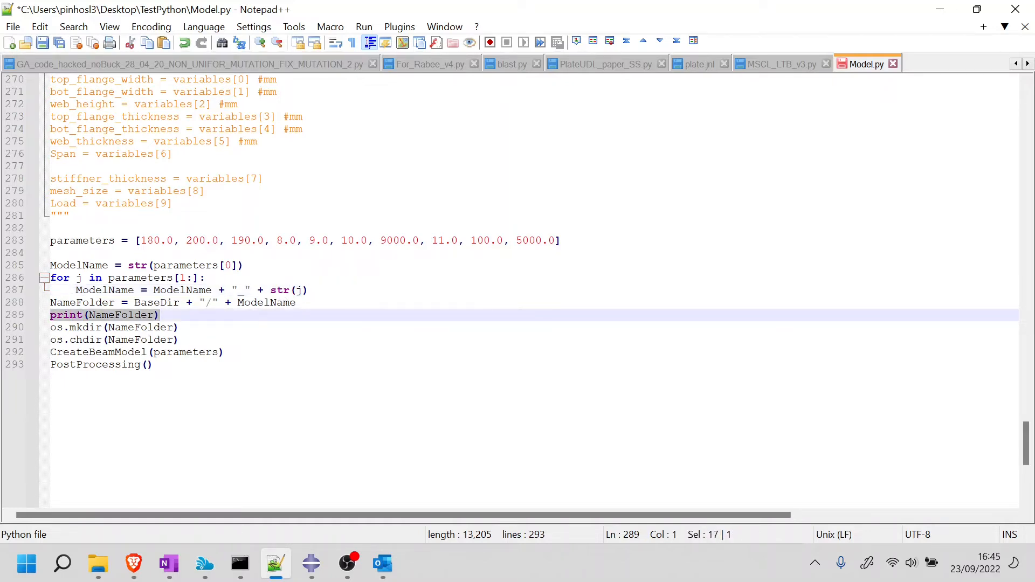
double_click(156, 302)
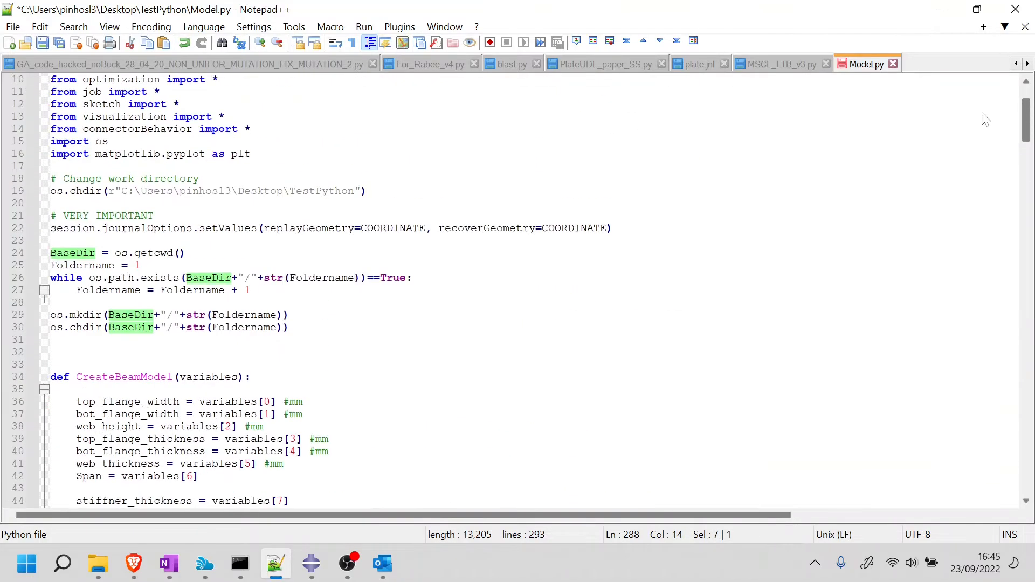
scroll("down", 3)
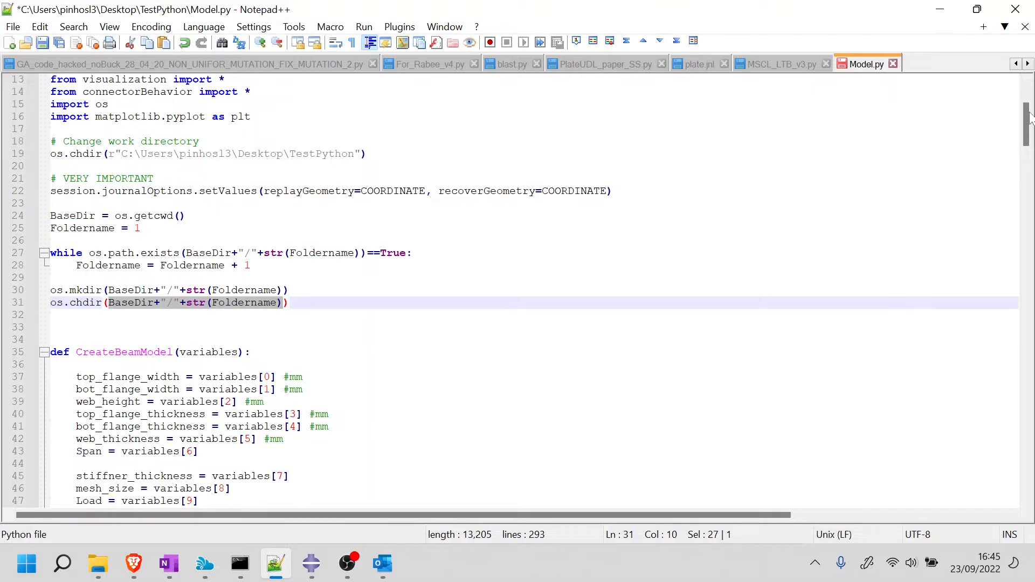
scroll("down", 3)
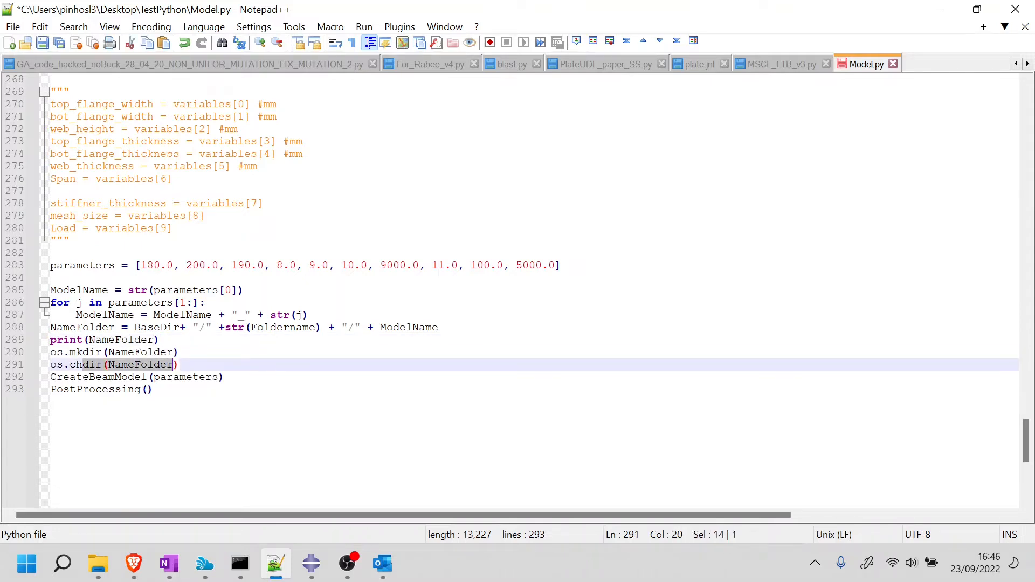
left_click(220, 253)
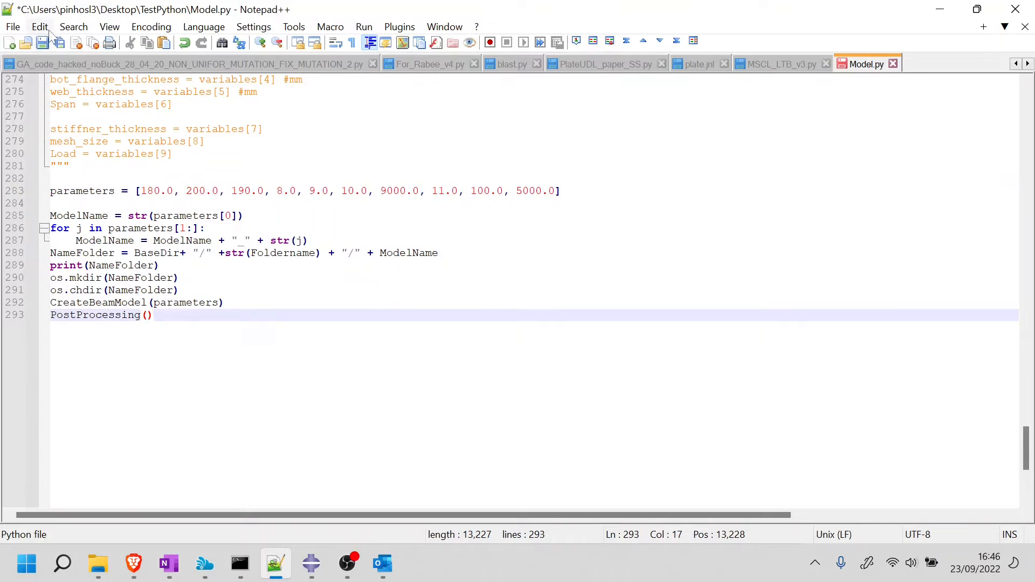
- Save Model.py and bring Abaqus/CAE to the front
left_click(44, 42)
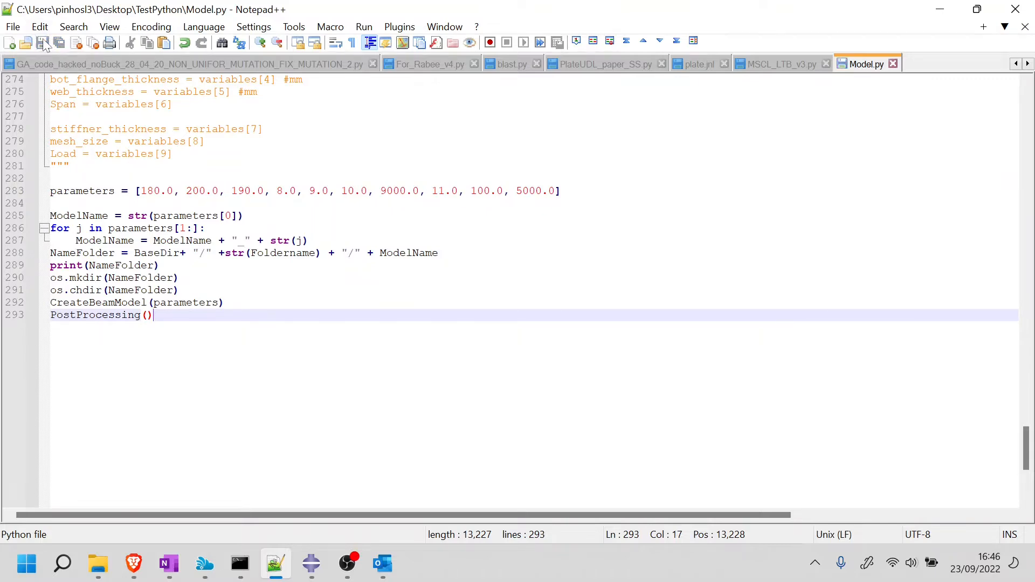
left_click(310, 564)
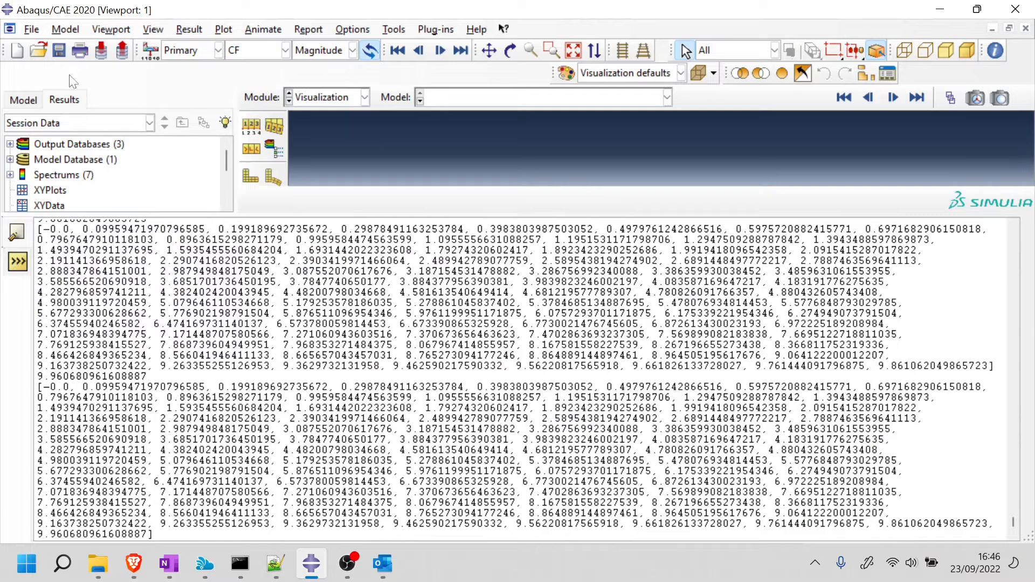
- Run Model.py via File > Run Script; post-processing fails to find 13/Job-1.odb
left_click(31, 29)
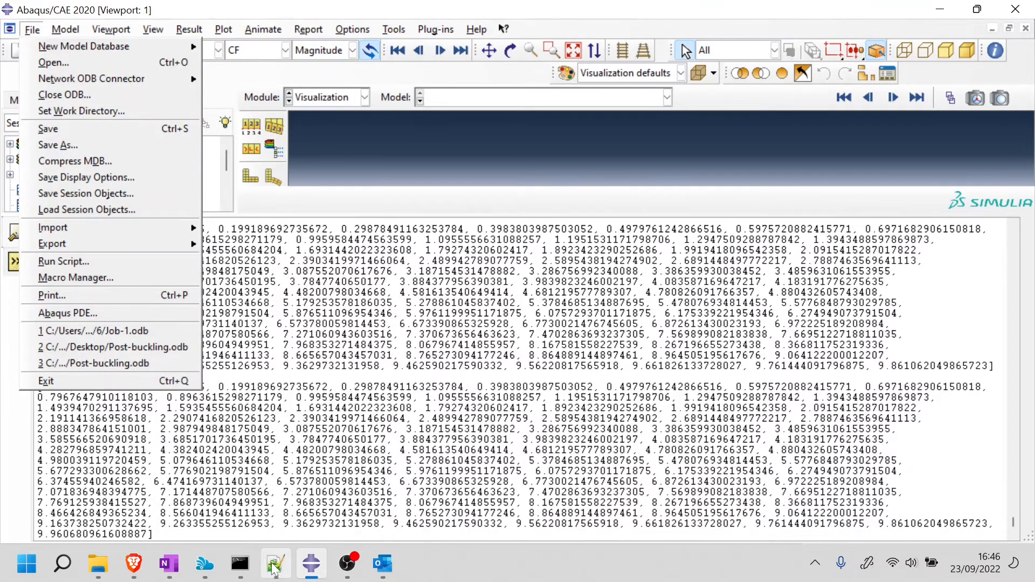
left_click(275, 564)
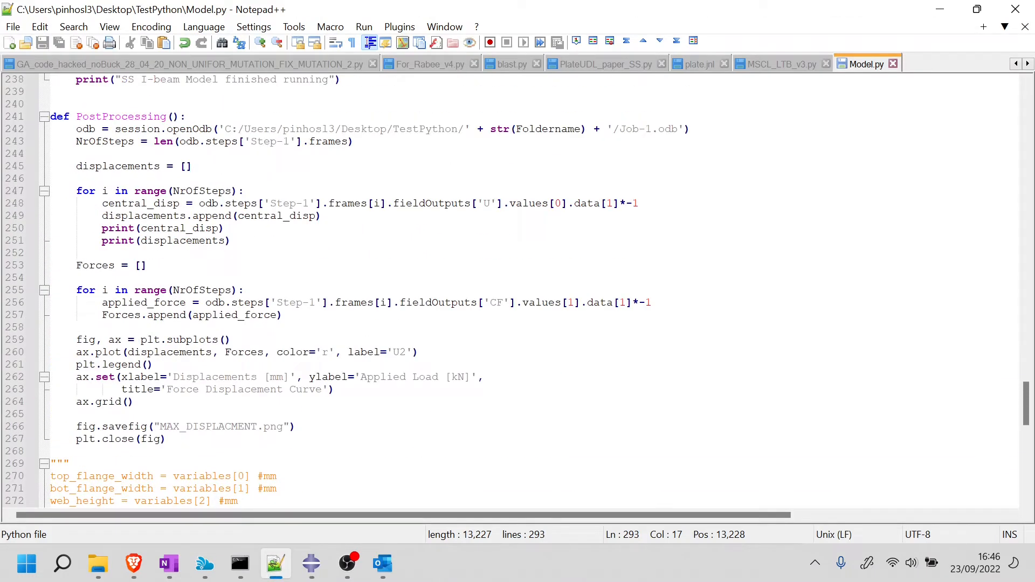
left_click_drag(101, 229, 230, 241)
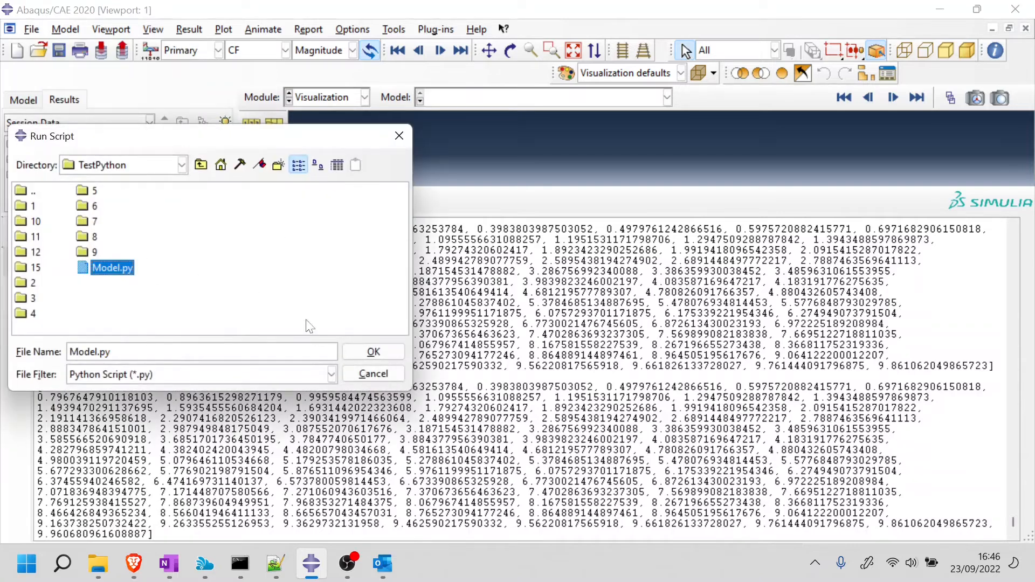
left_click(372, 352)
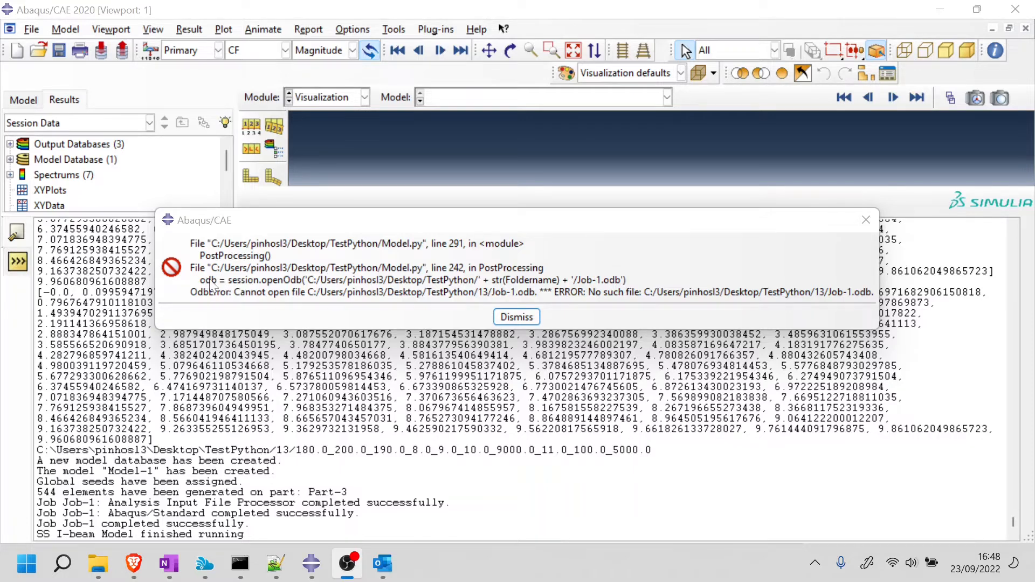
mouse_move(131, 564)
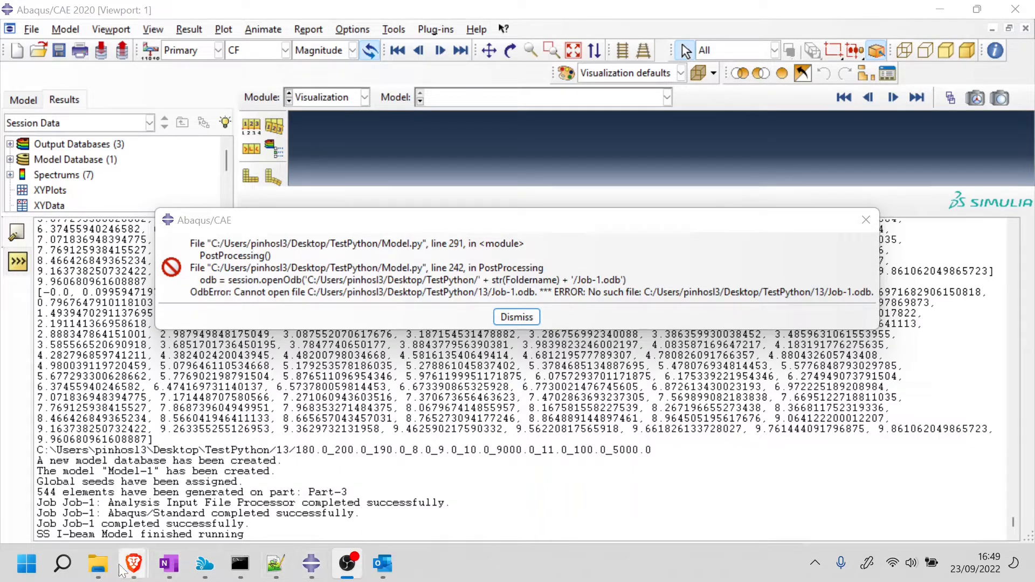
mouse_move(98, 564)
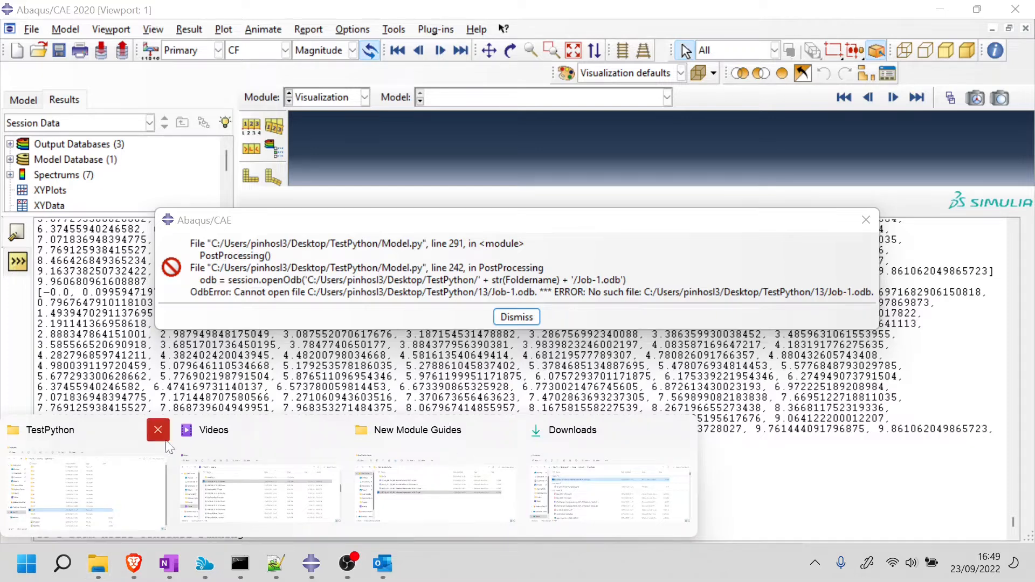
- Browse TestPython > 13 > the 180.0_200.0_… results folder showing Job-1.odb, then return to Model.py
left_click(73, 476)
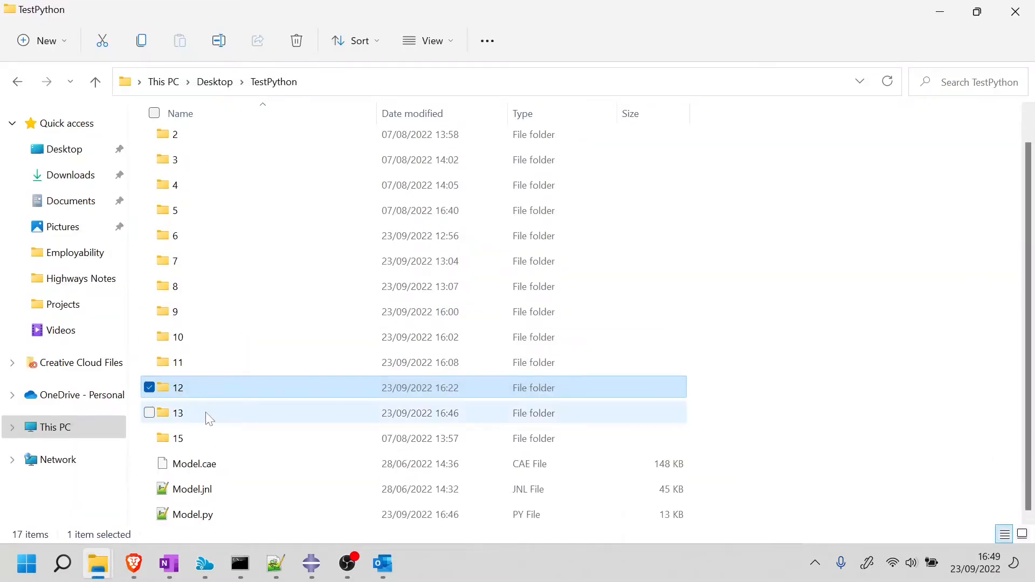
double_click(178, 413)
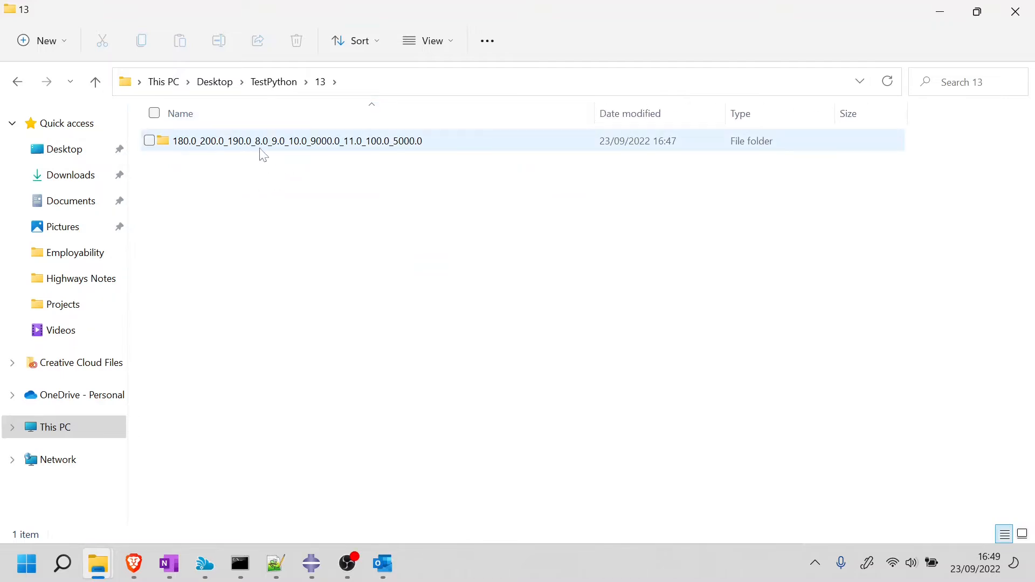
double_click(297, 141)
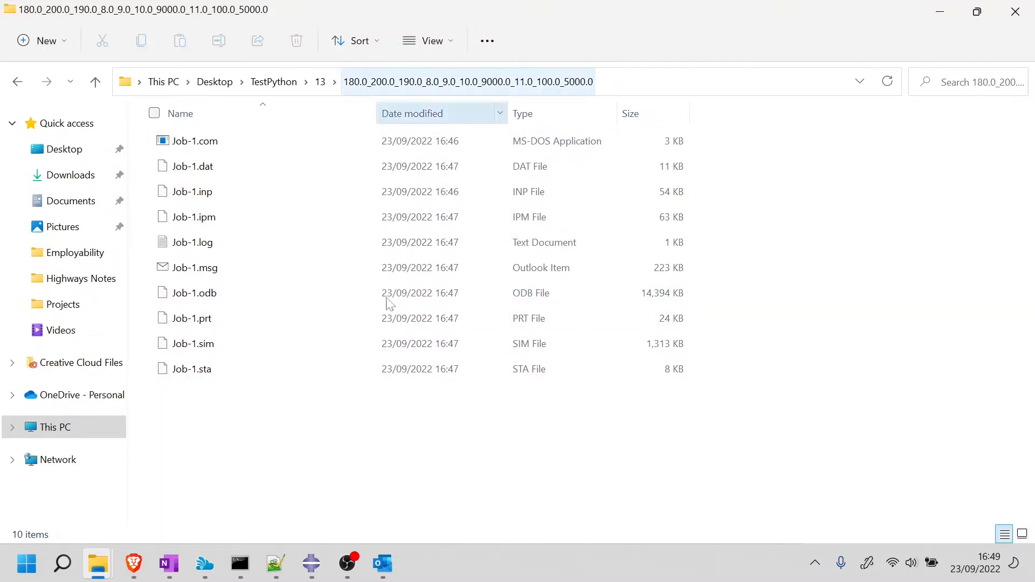
left_click(275, 564)
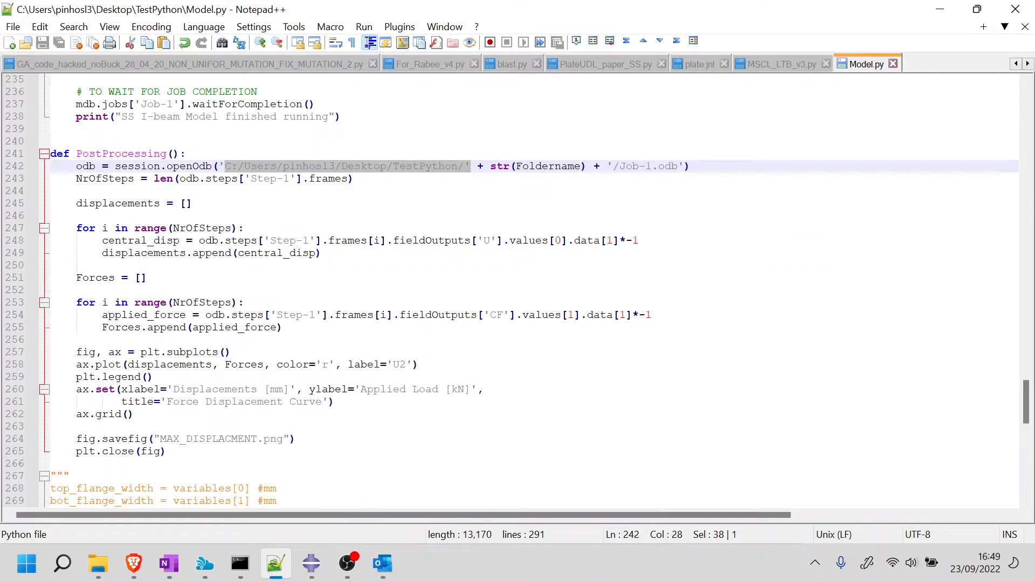
- Review Model.py's closing NameFolder lines, then switch to Brave
scroll("down", 3)
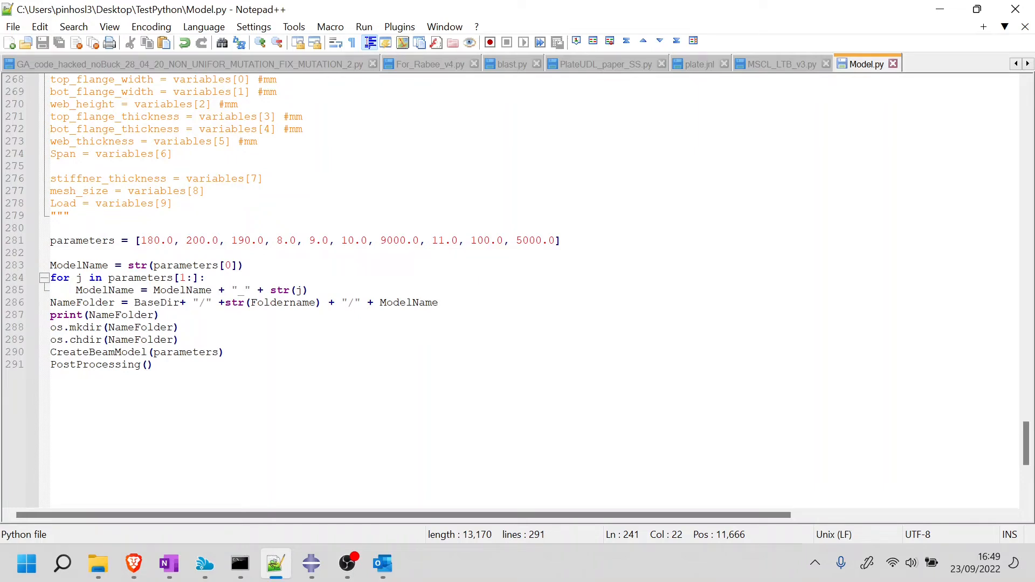
scroll("up", 3)
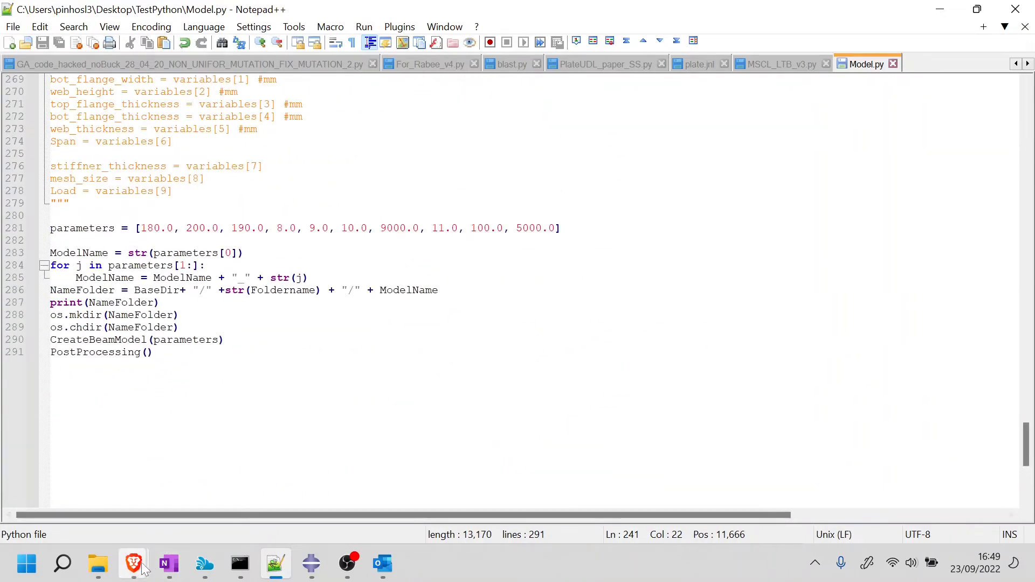
left_click(133, 564)
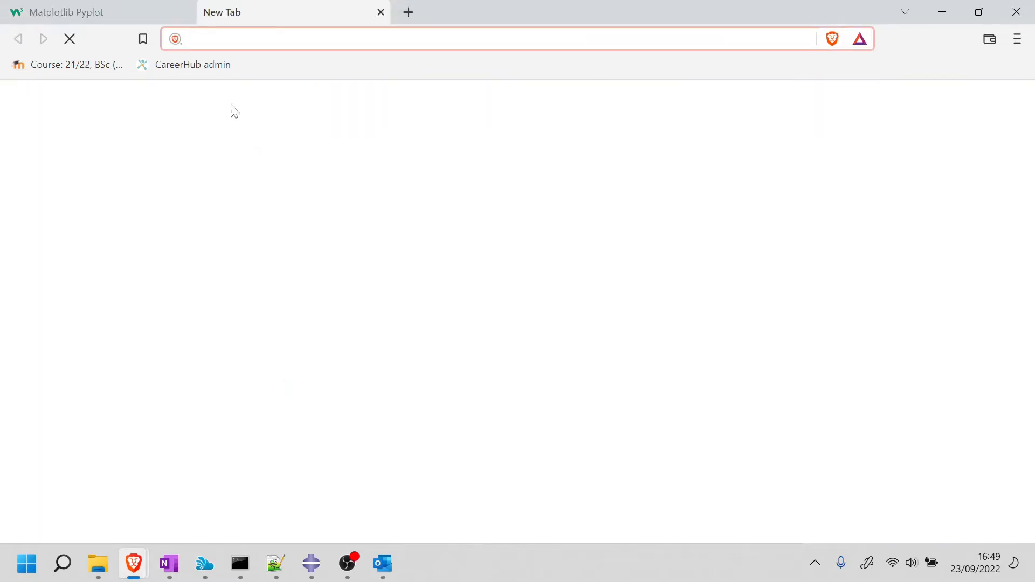
- Search Brave for 'python how to get current directory'
type("python")
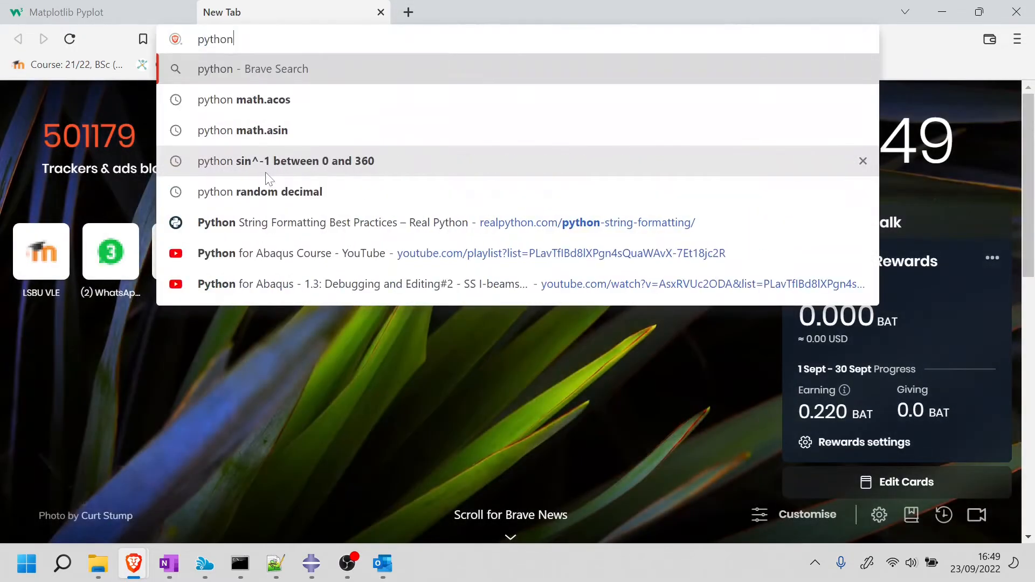
type("how to")
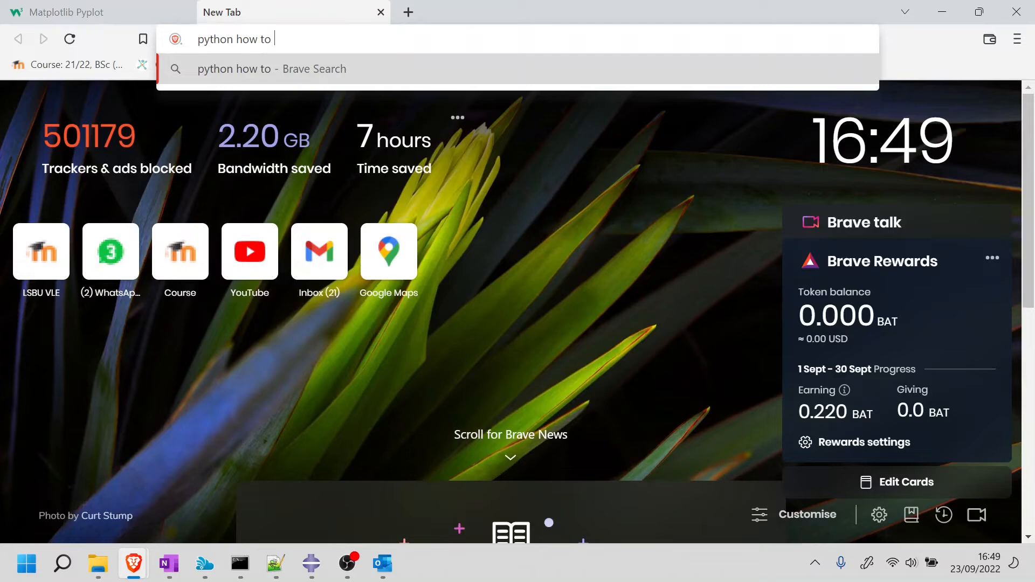
type("get current")
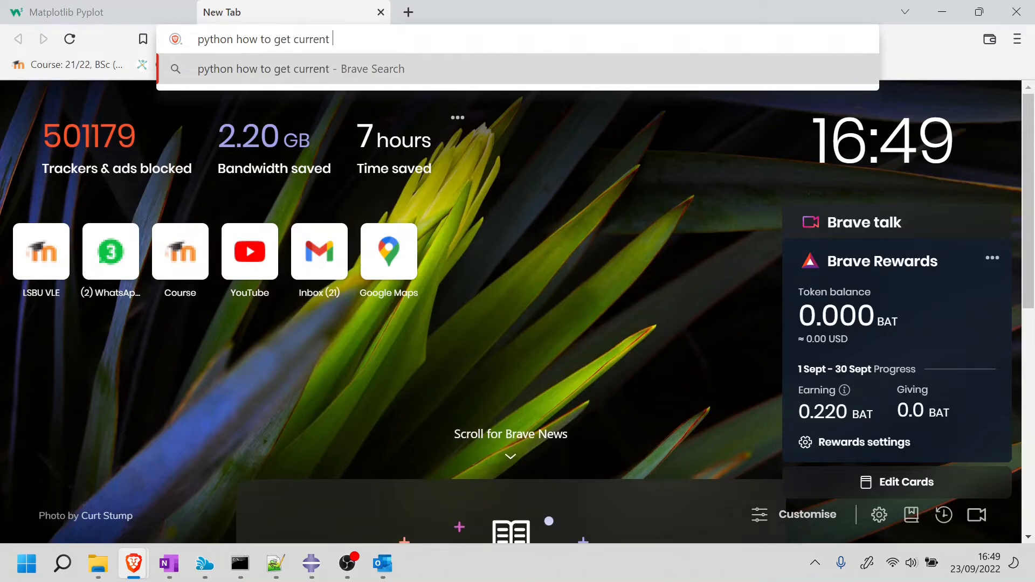
type("directi")
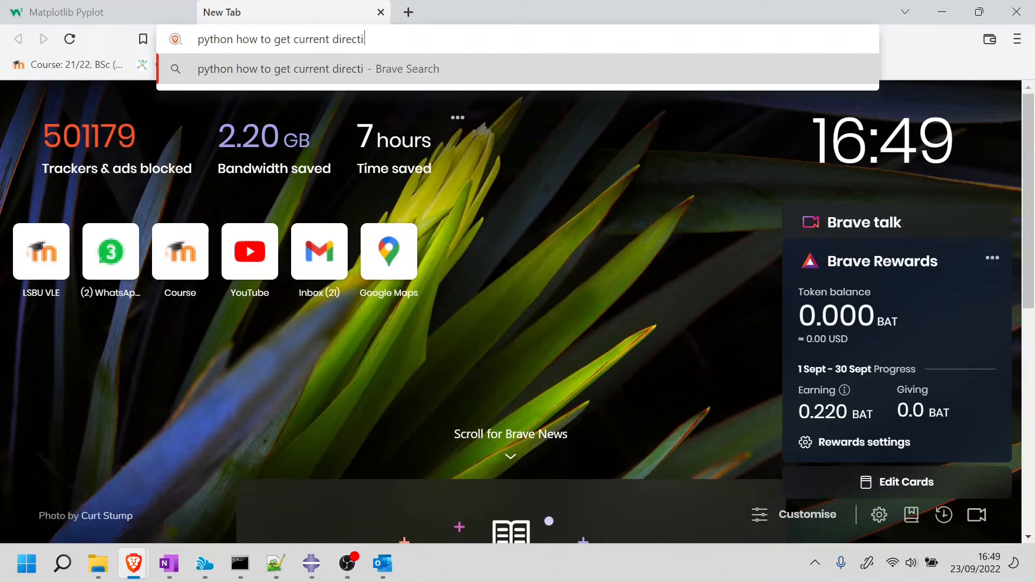
key("Return")
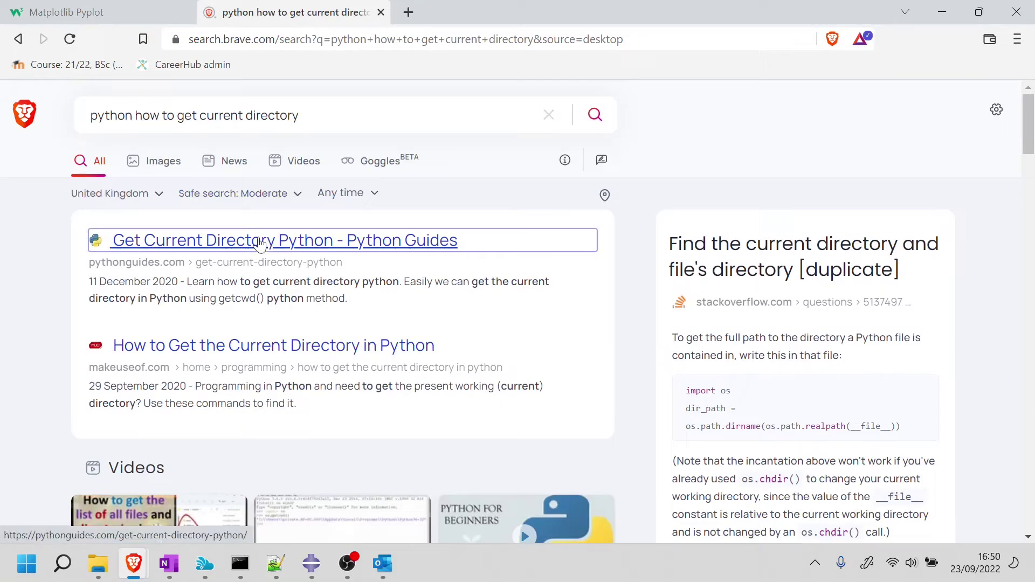
- Read the Python Guides article and pick out os.getcwd() from its example
left_click(284, 240)
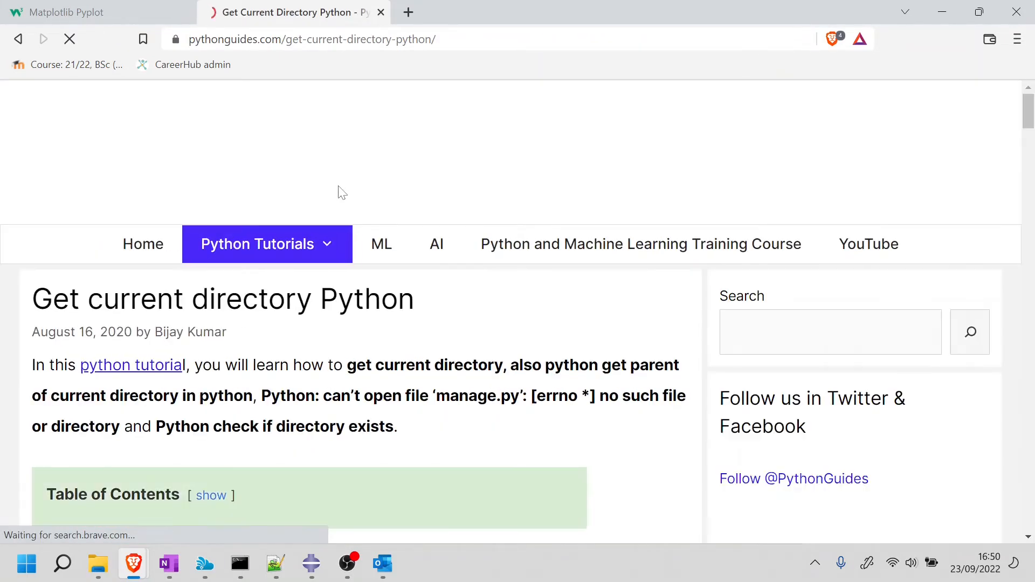
scroll("down", 3)
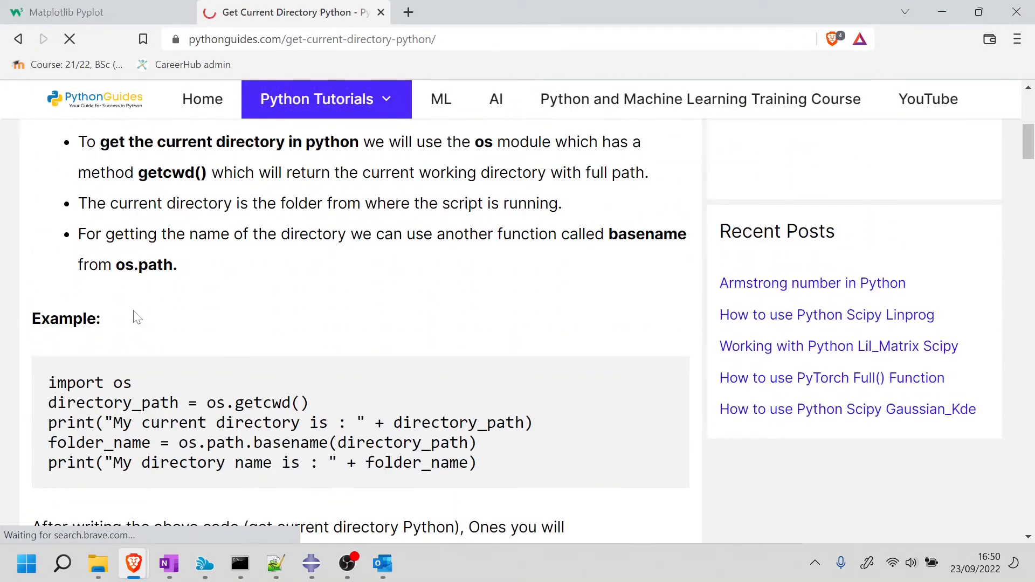
scroll("down", 3)
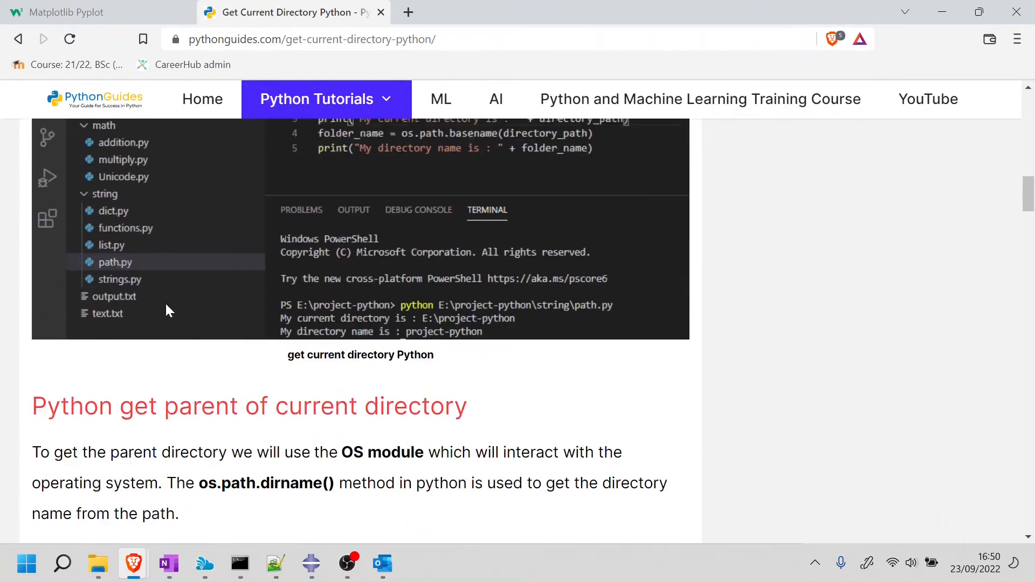
scroll("down", 3)
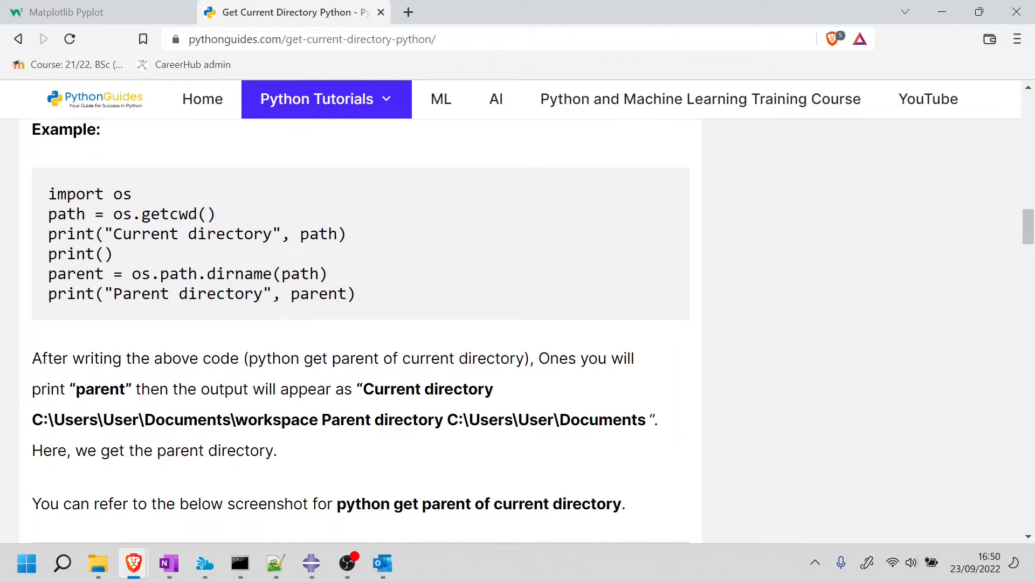
double_click(162, 214)
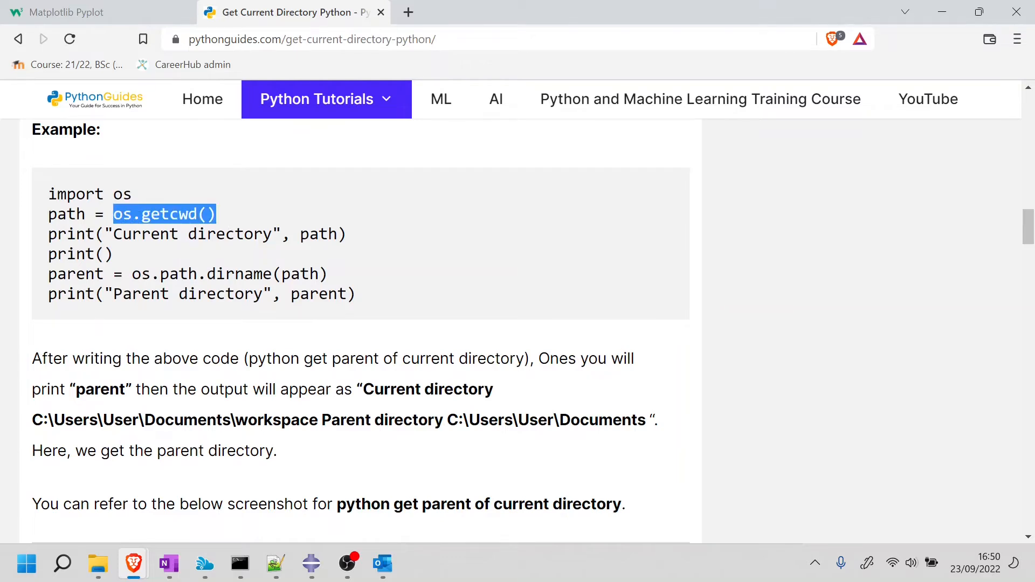
mouse_move(249, 228)
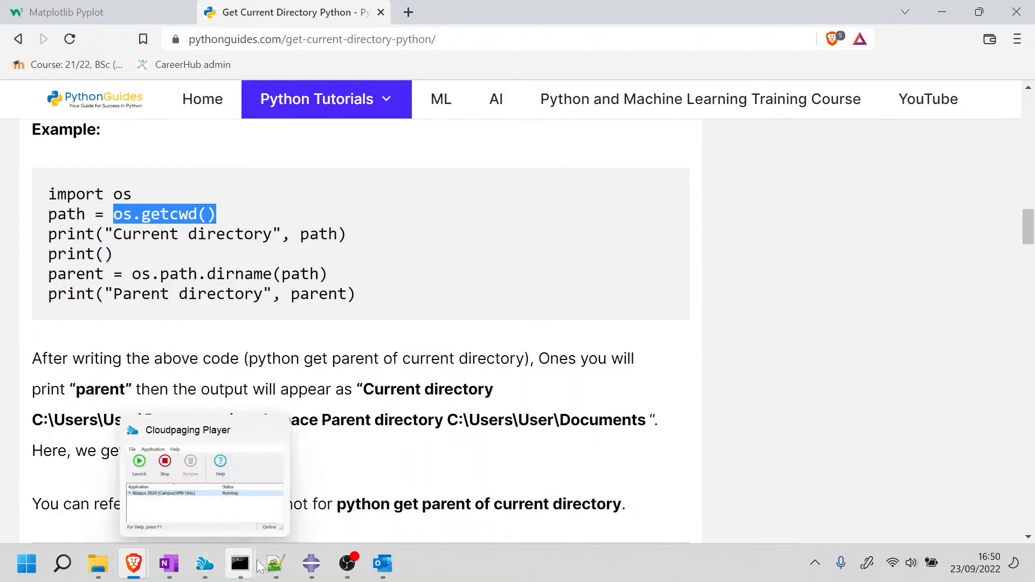
- Add CurrentDir = os.getcwd() at the top of PostProcessing in Model.py
left_click(275, 564)
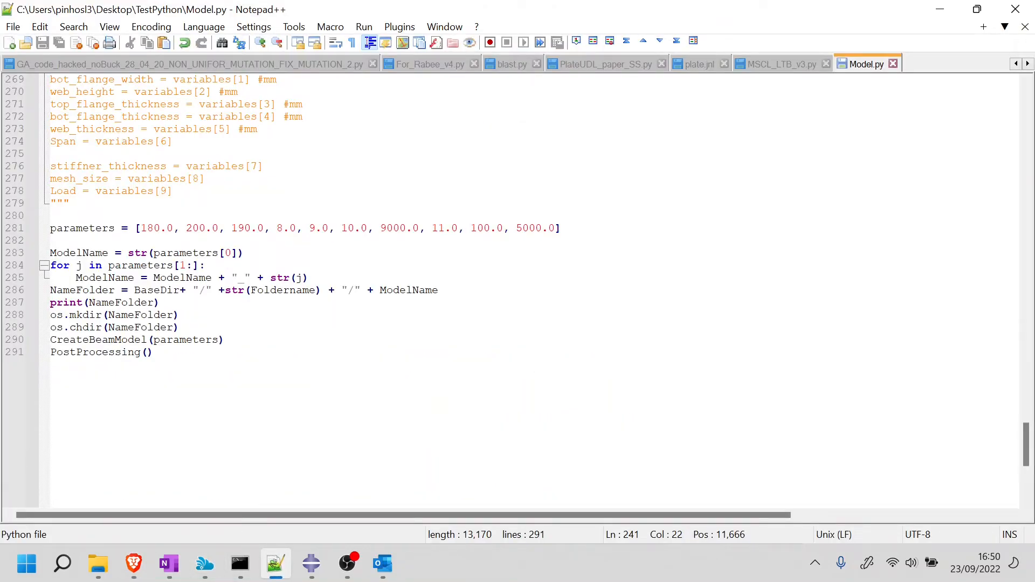
scroll("up", 3)
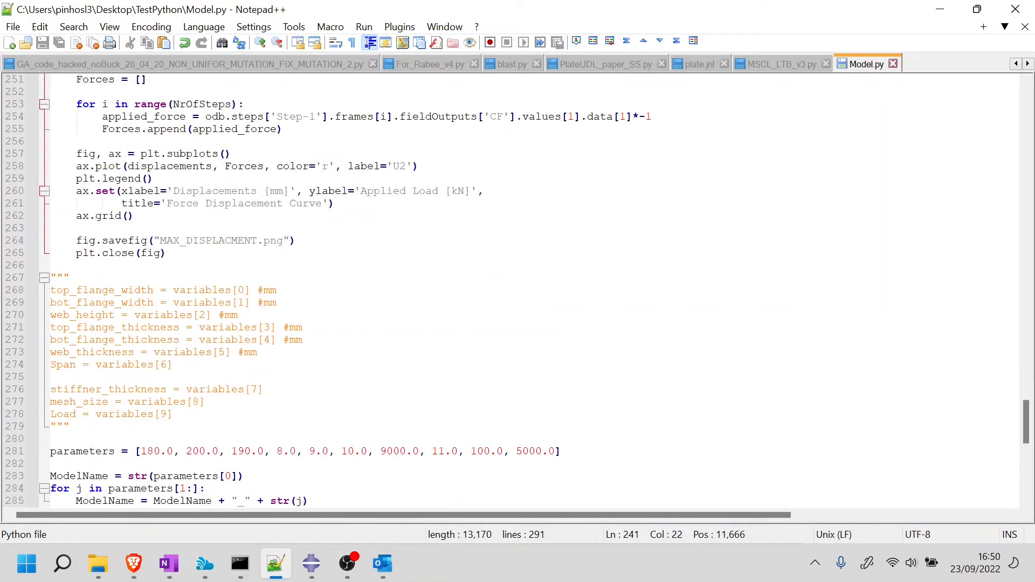
scroll("up", 3)
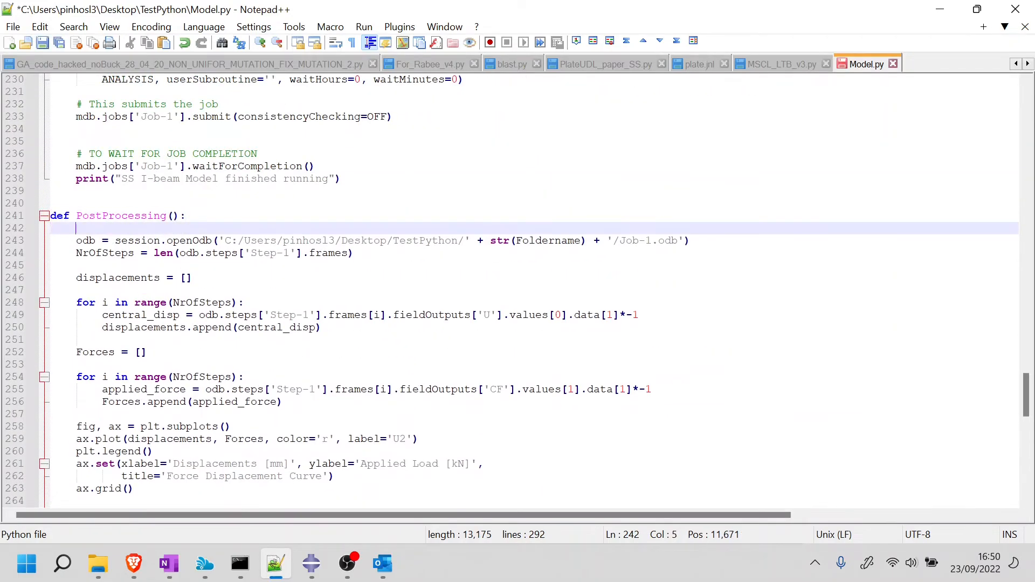
type("CurrentDir = os.getcwd(")
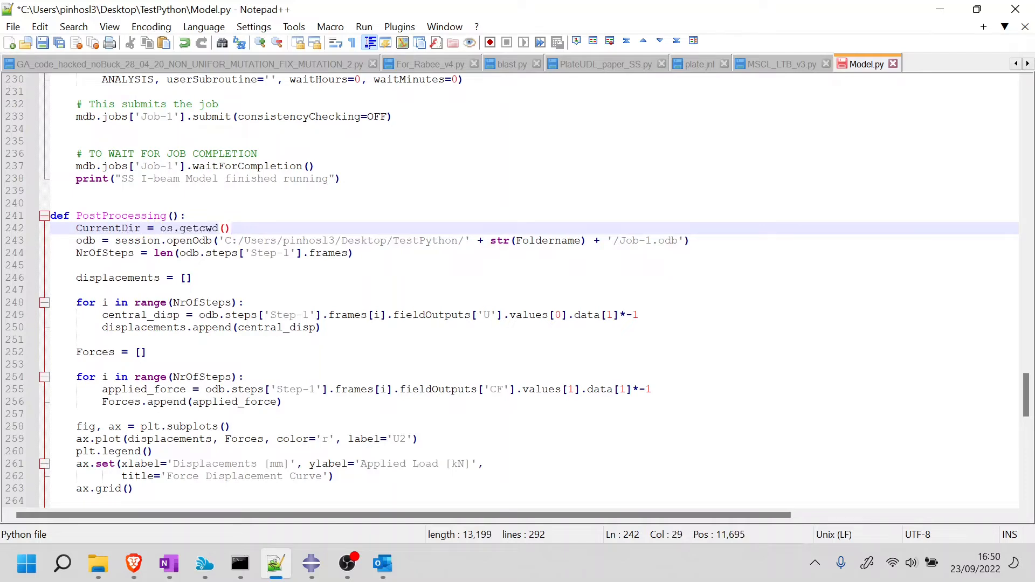
- Replace the hard-coded openOdb path with str(CurrentDir) + '/Job-1.odb' and save Model.py
left_click(231, 227)
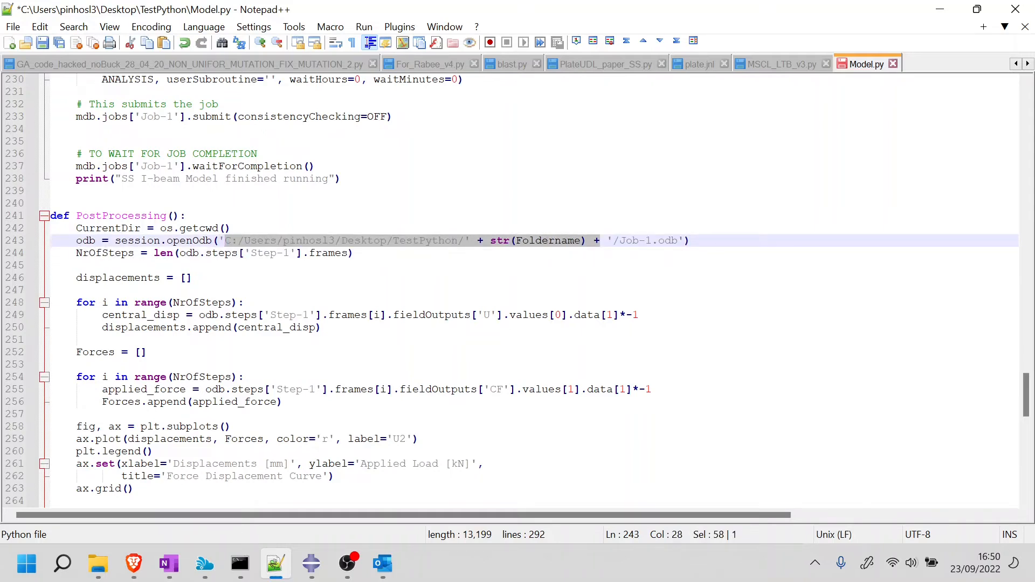
key("Delete")
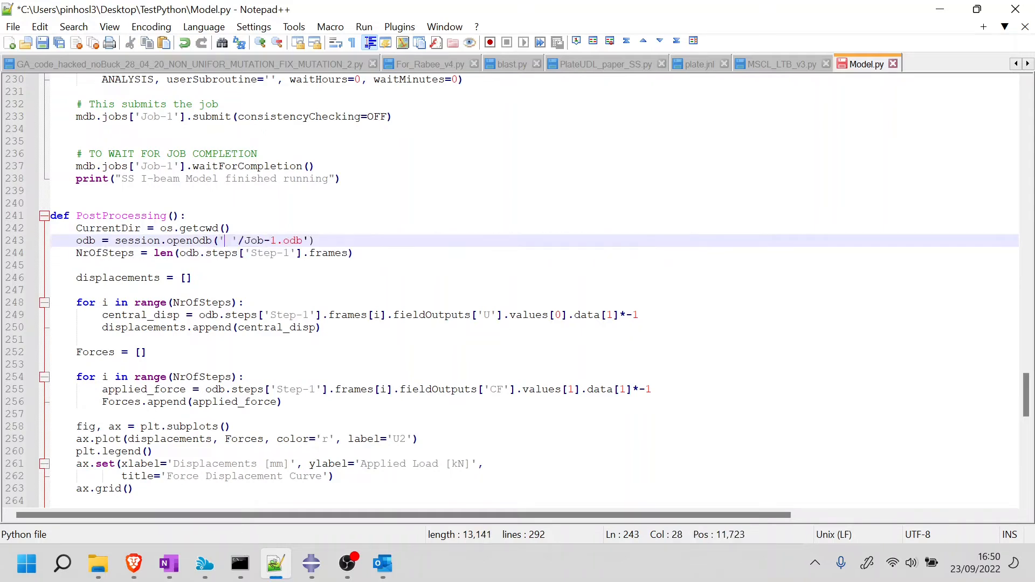
type("str")
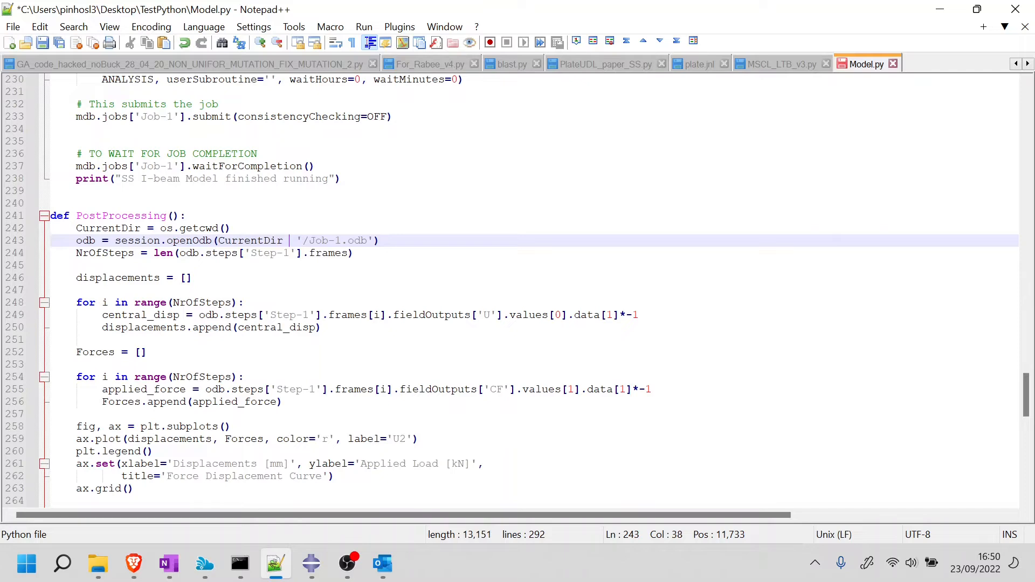
type("+")
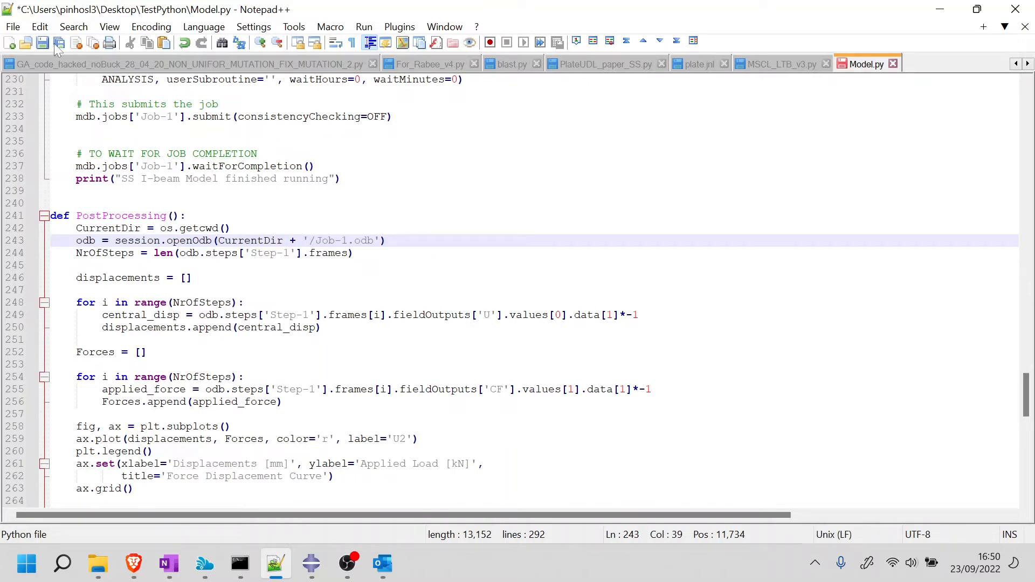
left_click(42, 42)
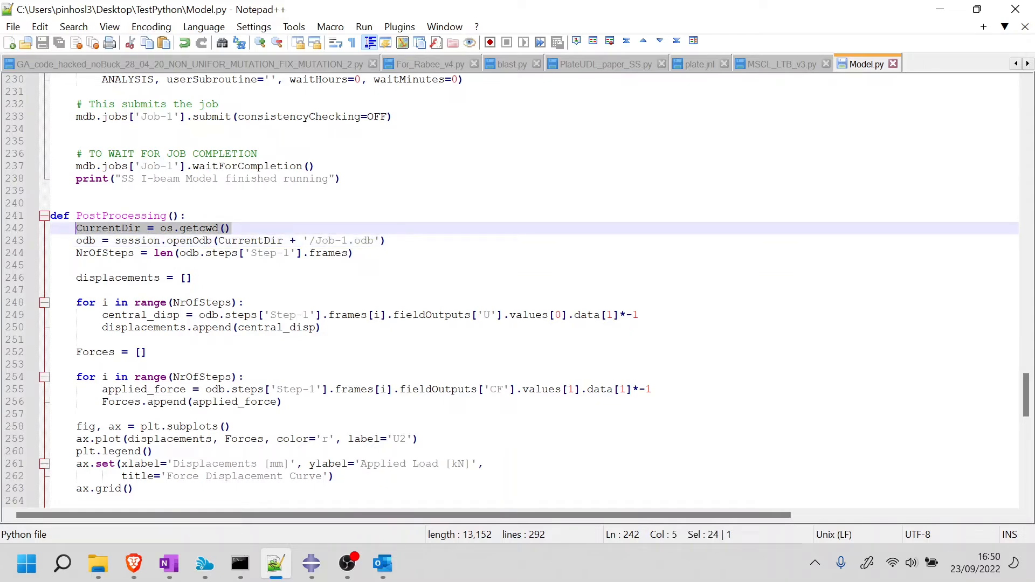
scroll("down", 3)
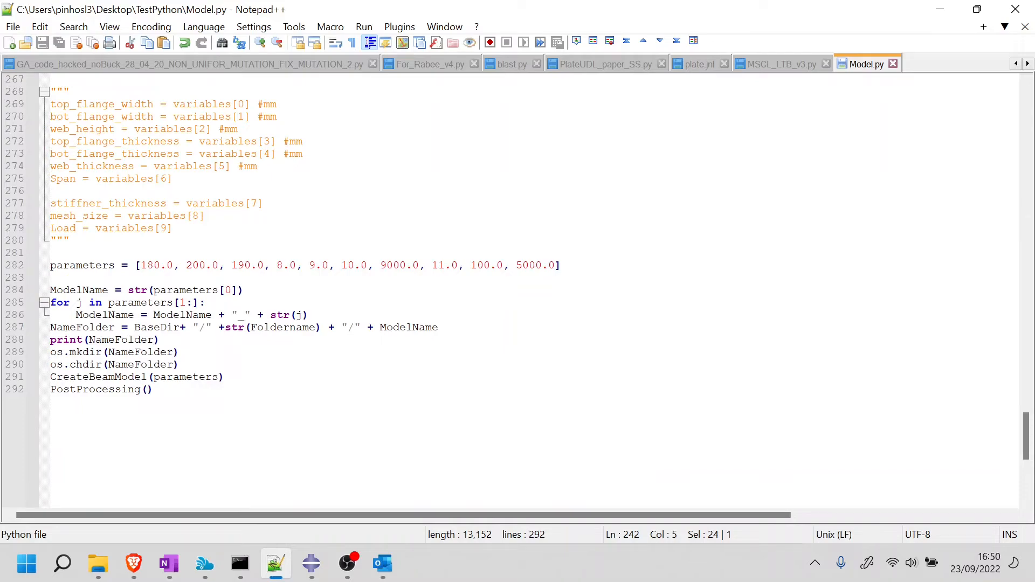
scroll("up", 3)
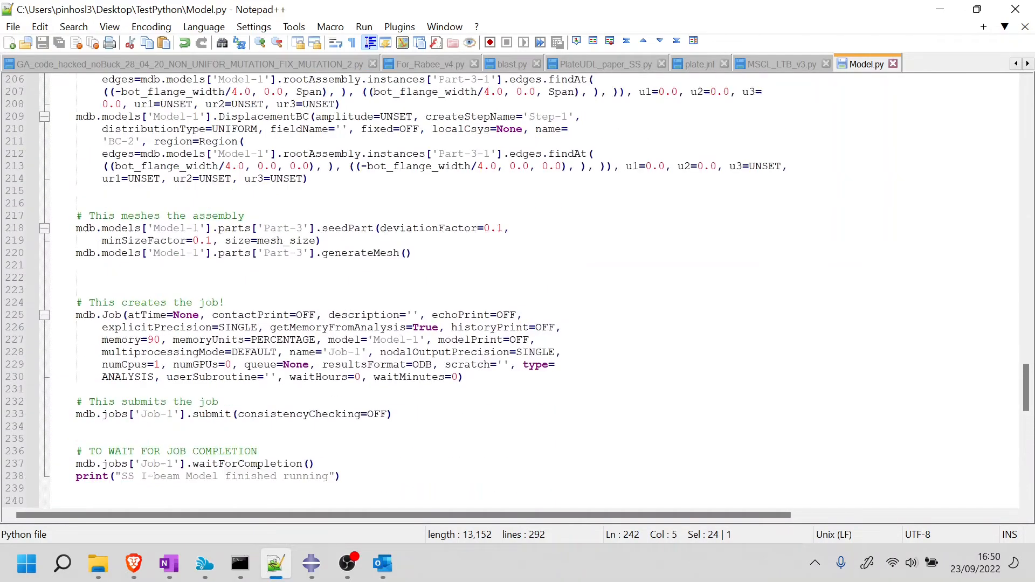
scroll("down", 3)
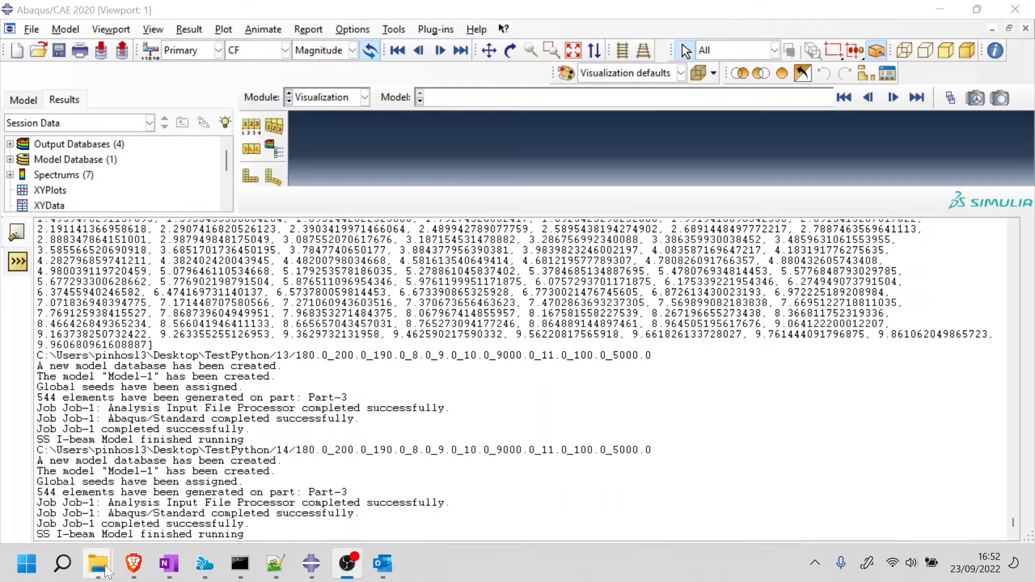
- Navigate Explorer up to TestPython and into folder 14's results folder
left_click(96, 564)
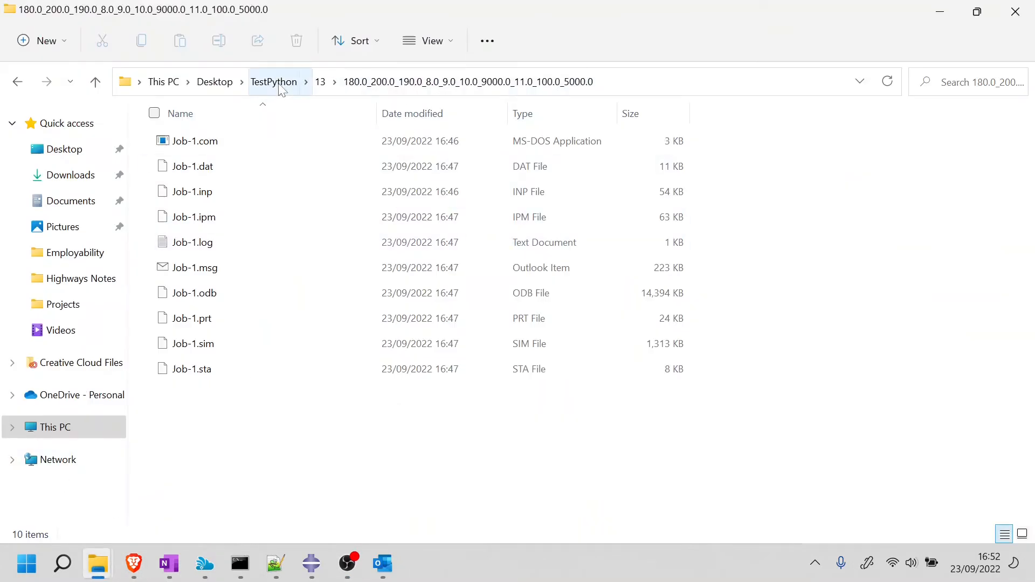
left_click(273, 81)
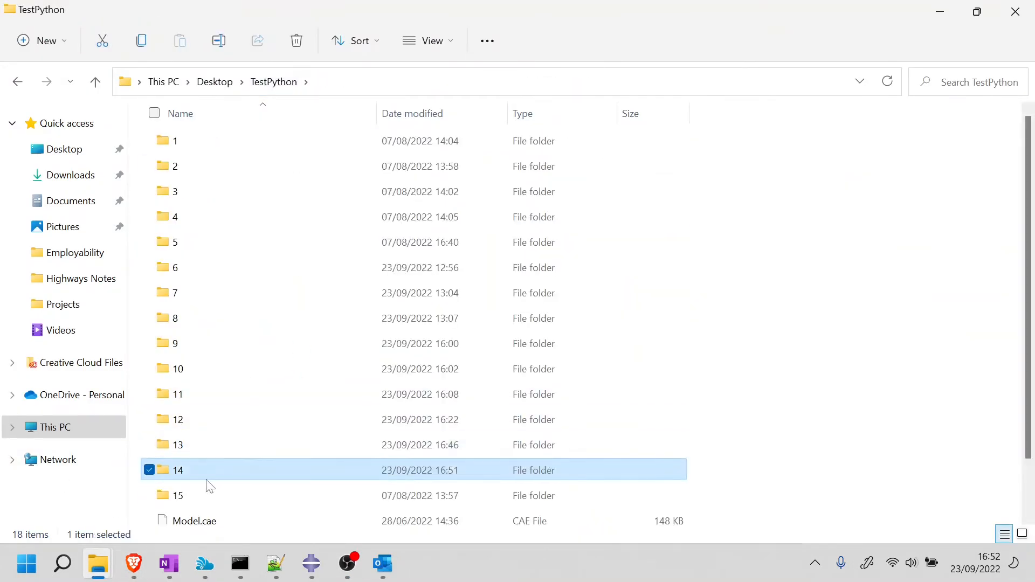
double_click(178, 470)
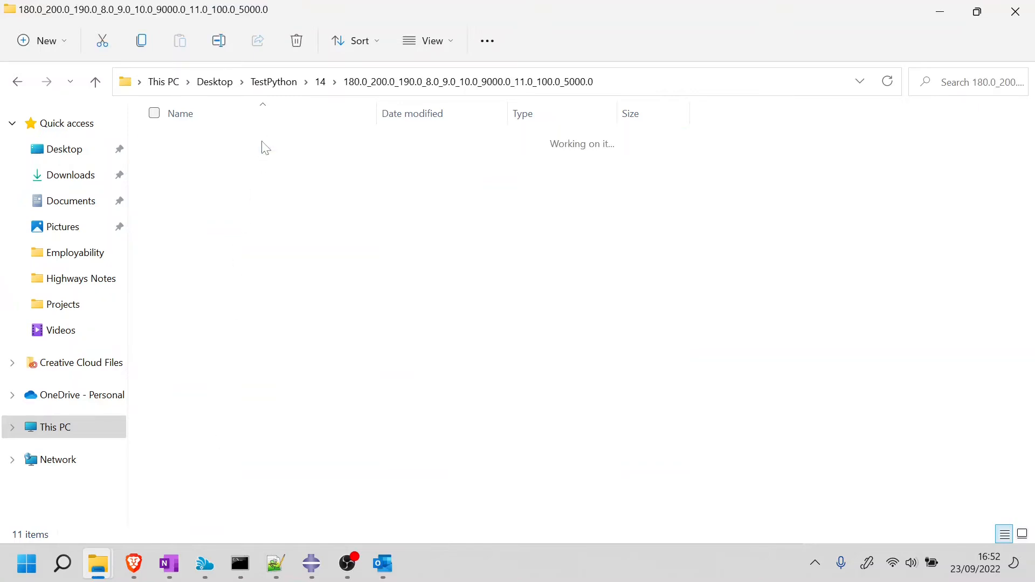
- View the MAX_DISPLACMENT.png force–displacement plot, close Photos and return to Model.py
left_click(224, 395)
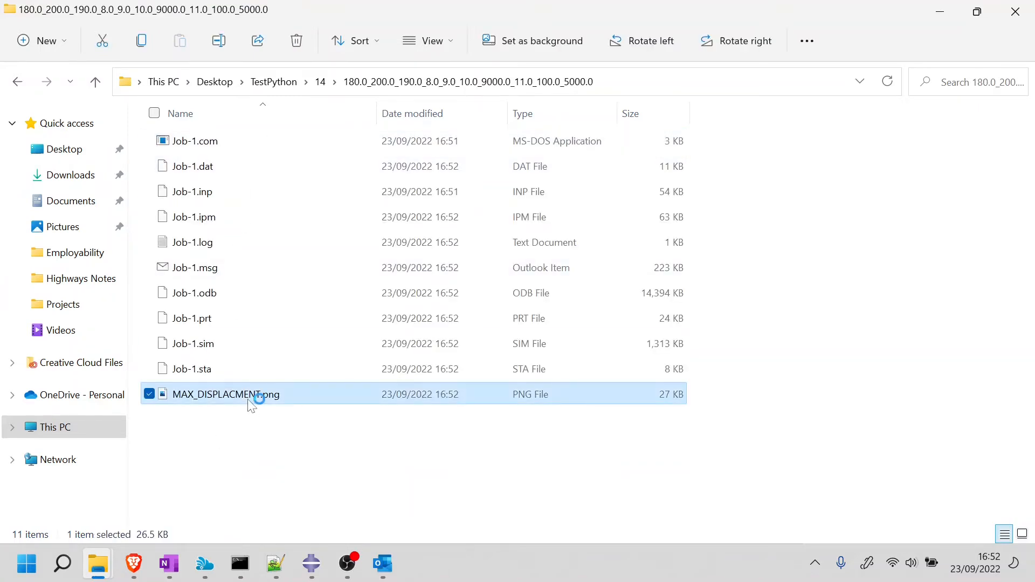
double_click(226, 394)
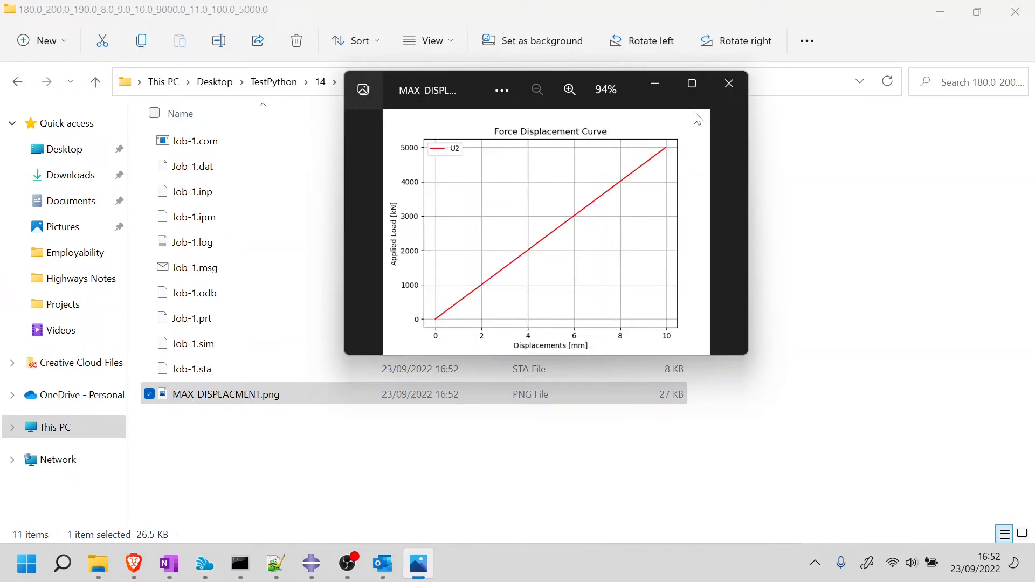
left_click(729, 83)
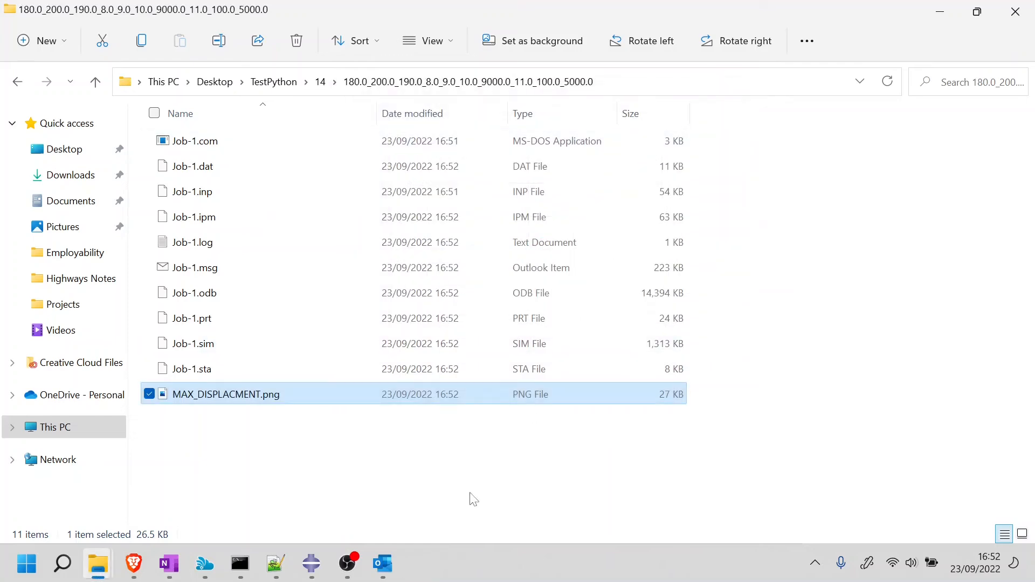
left_click(275, 564)
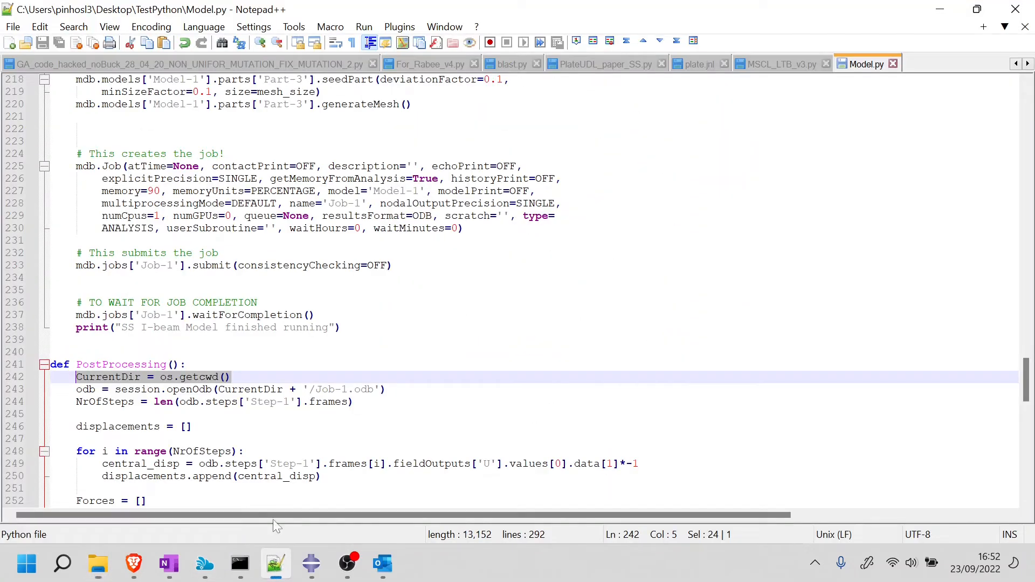
- Write models = [] and a models.append([...]) line with the I-beam parameters
scroll("down", 3)
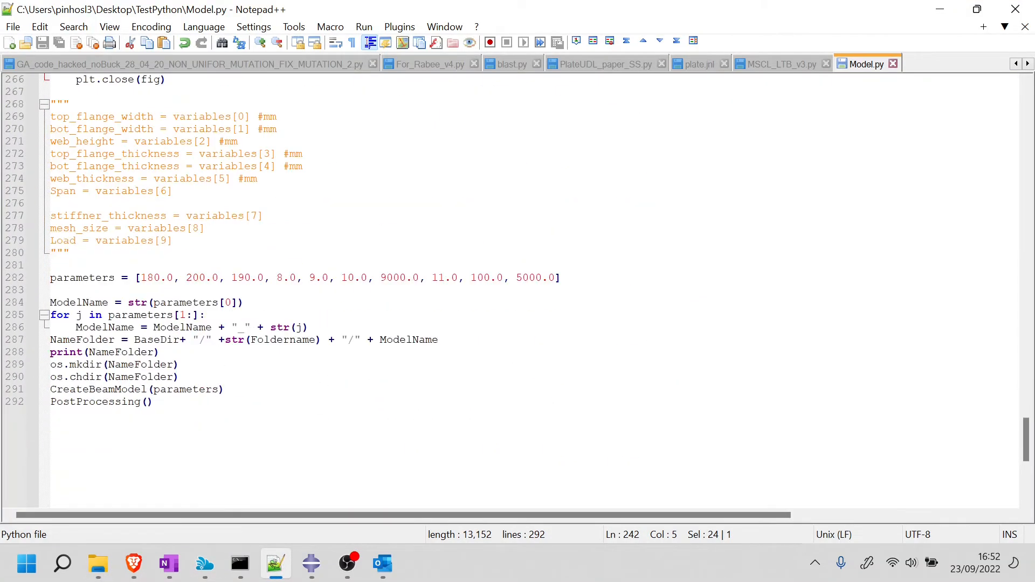
left_click(76, 265)
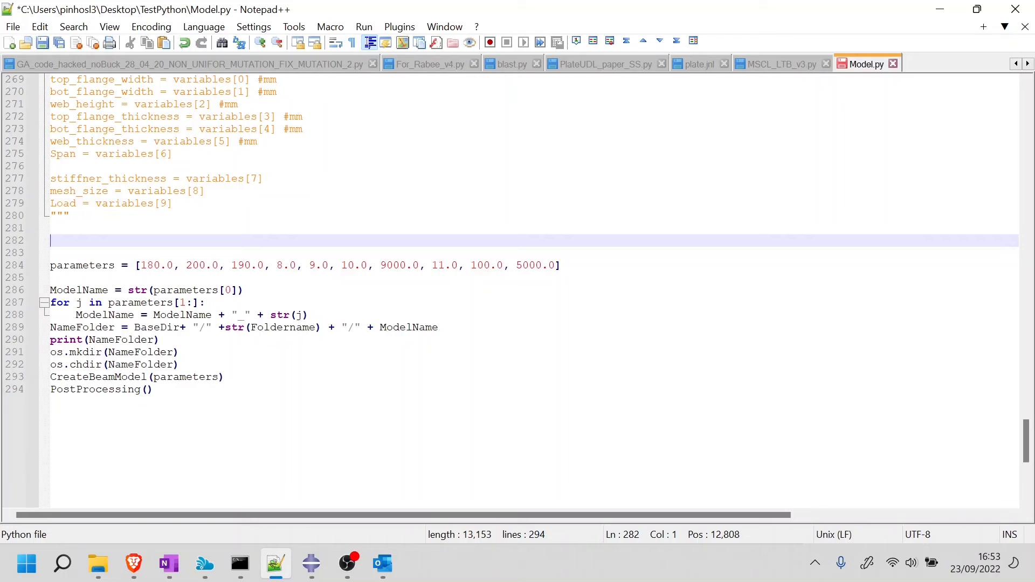
type("models = [")
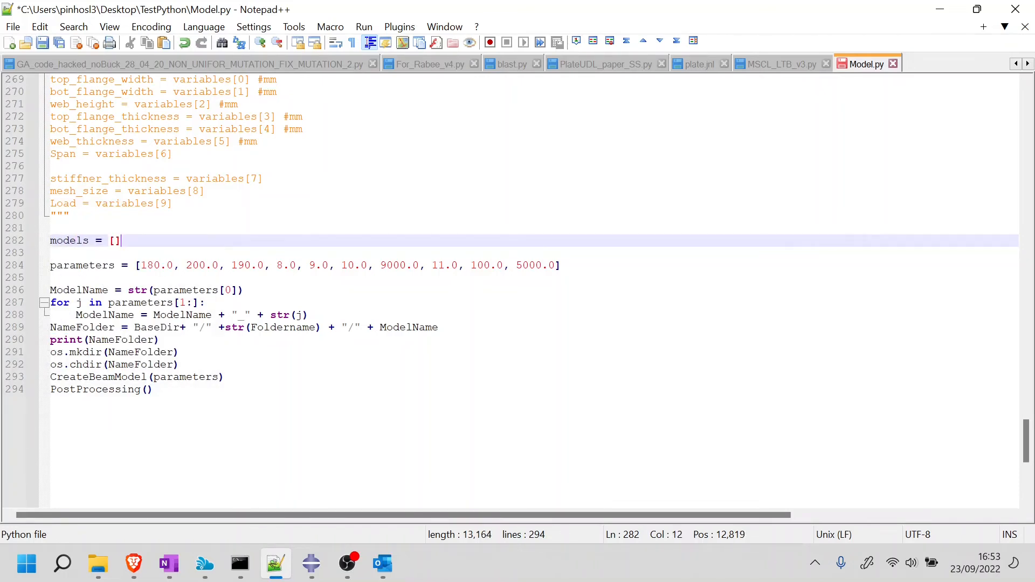
type("models.append(")
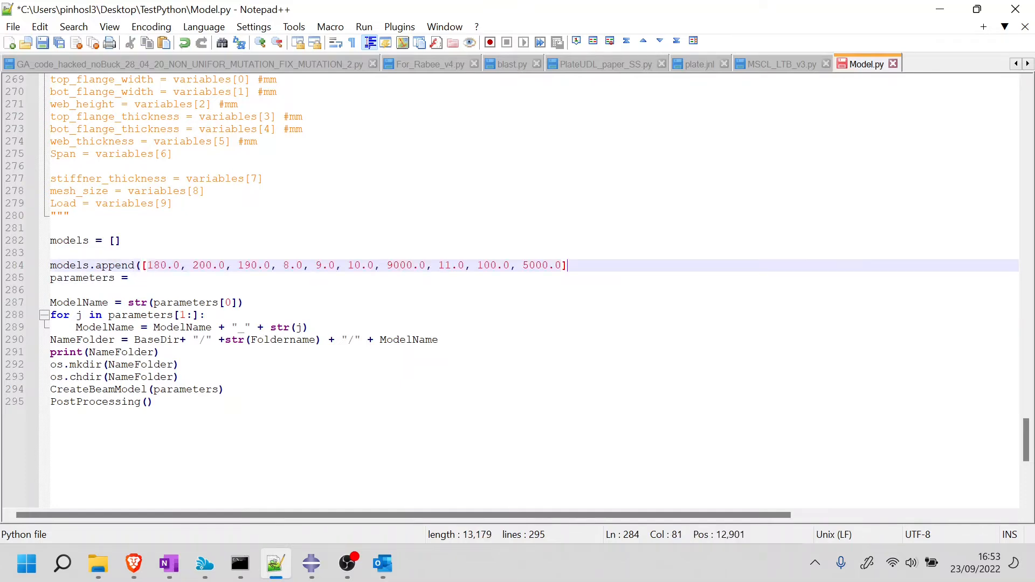
- Remove the leftover parameters assignment and duplicate the append line five times with spans 9000.0 down to 4000.0
double_click(69, 240)
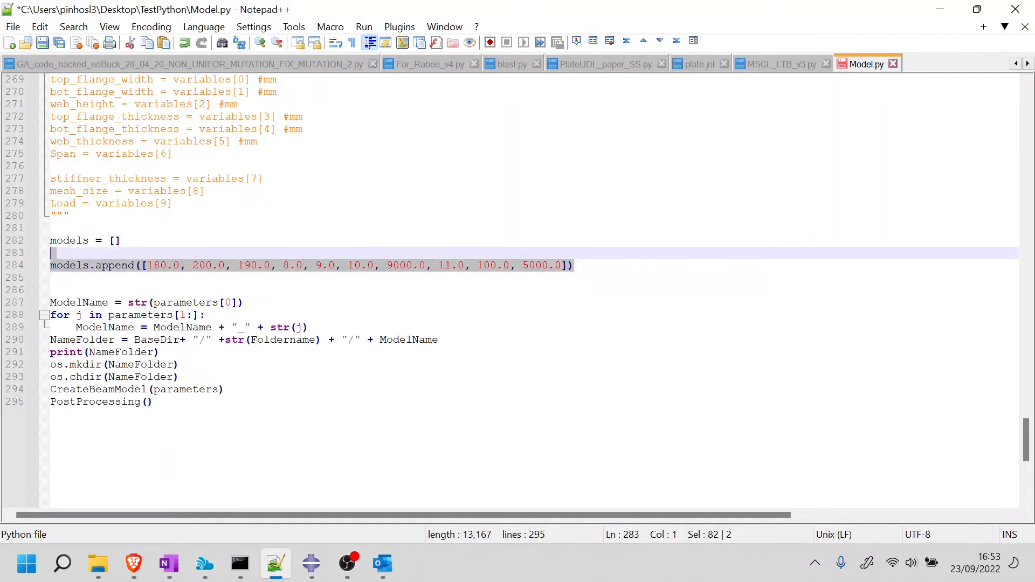
left_click(59, 252)
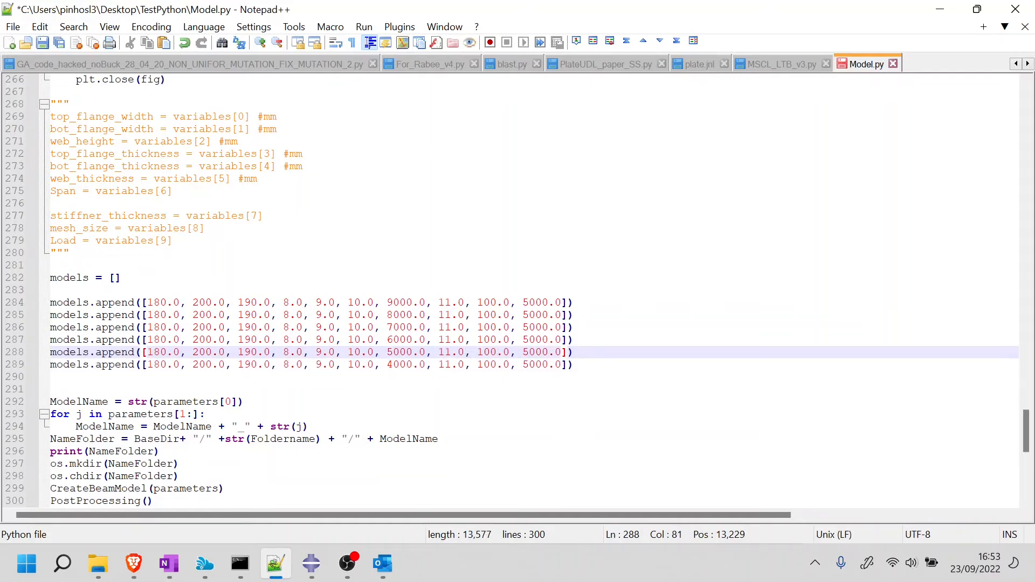
scroll("down", 3)
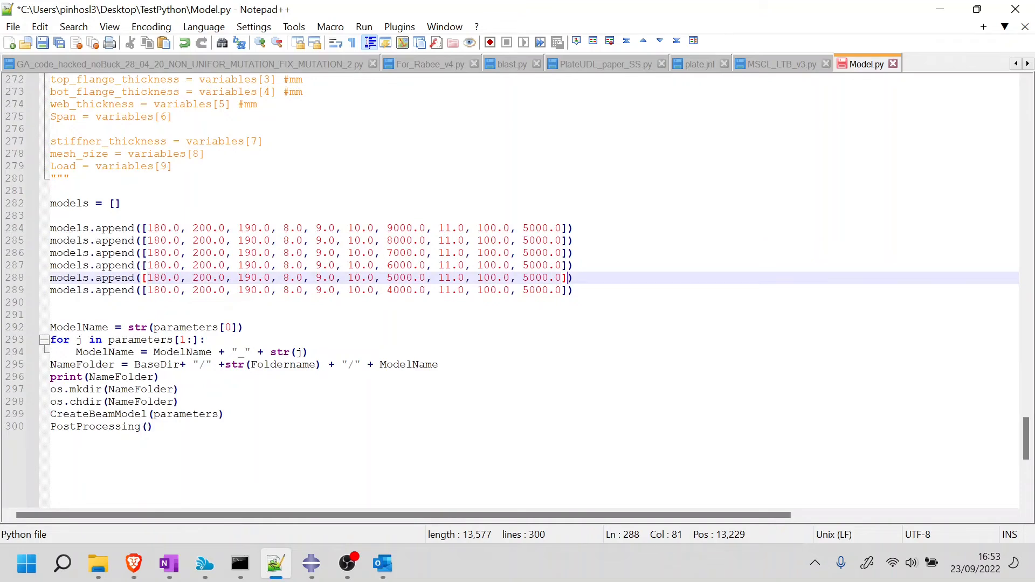
double_click(69, 202)
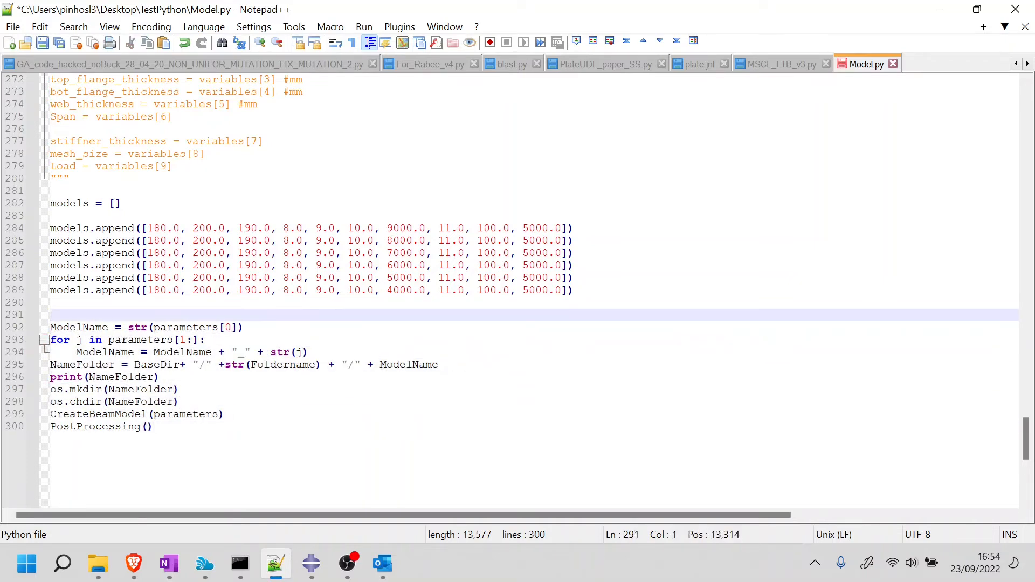
- Wrap the model code in 'for i in models:' and build ModelName from i instead of parameters
type("for")
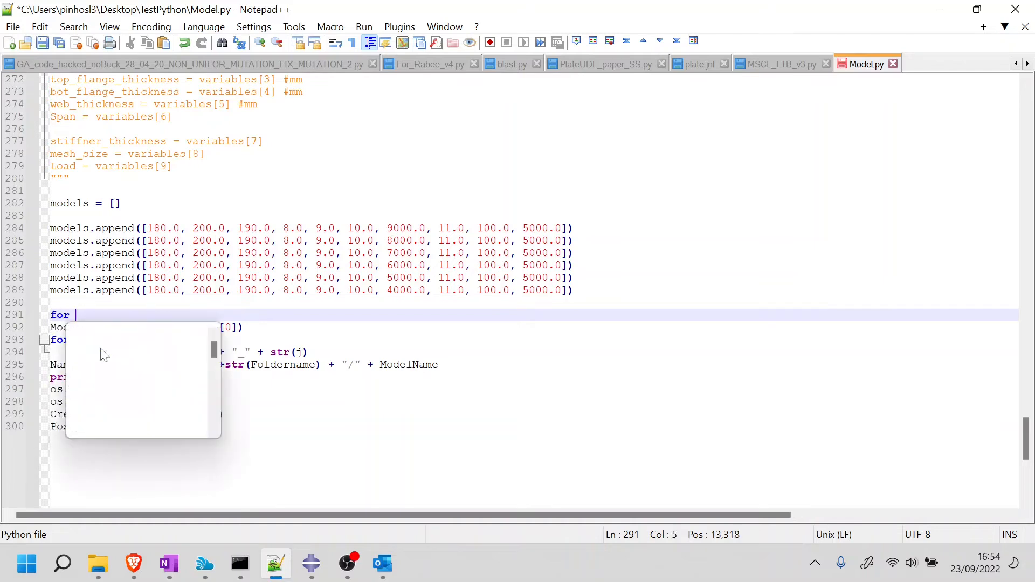
type("i in models:")
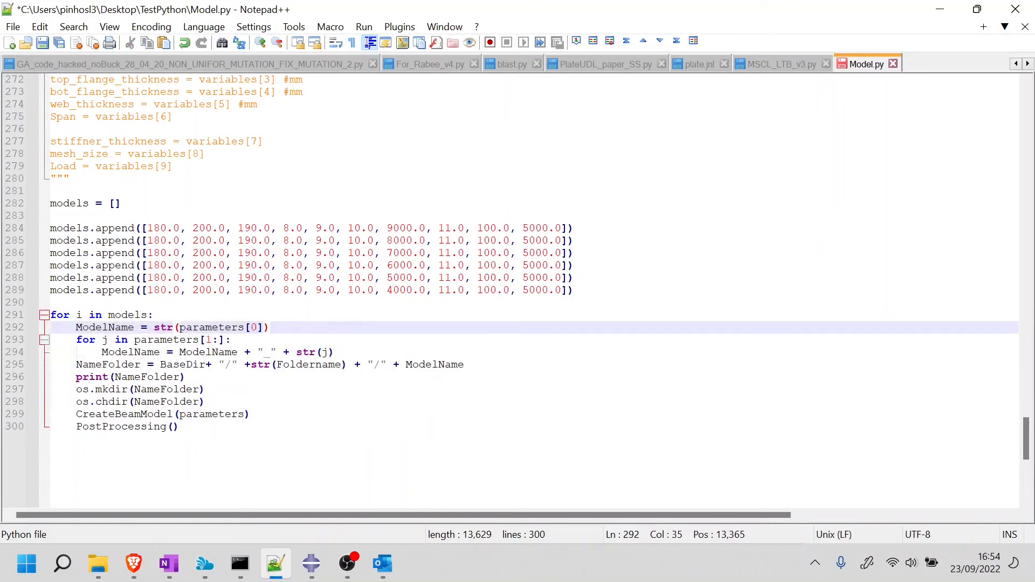
left_click(268, 327)
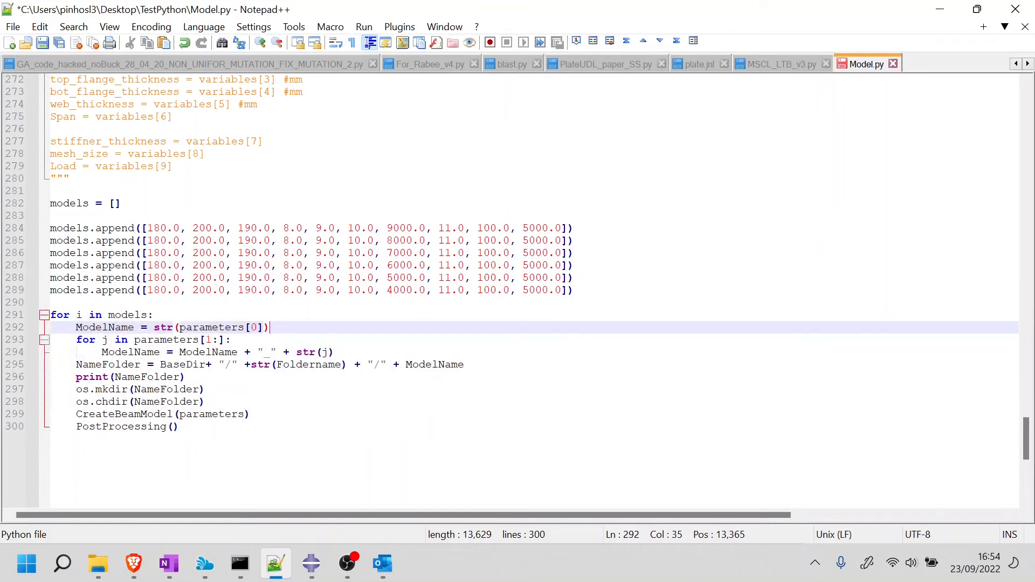
double_click(210, 327)
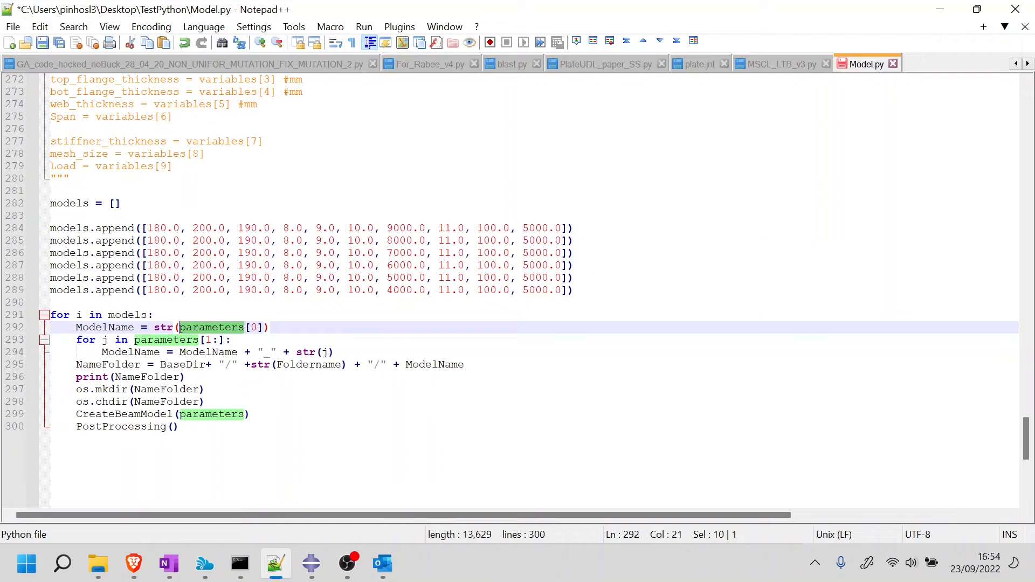
type("i")
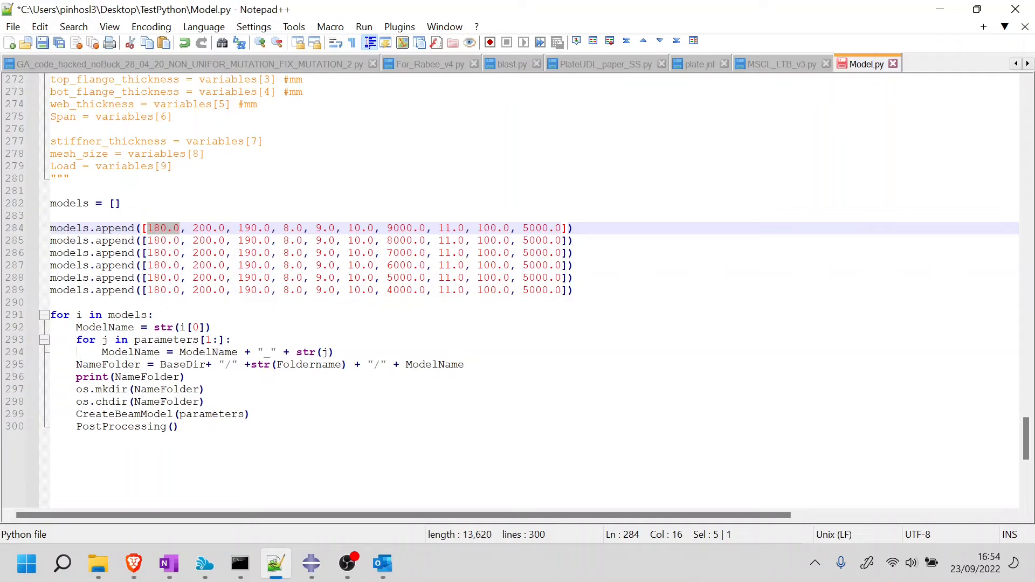
double_click(164, 340)
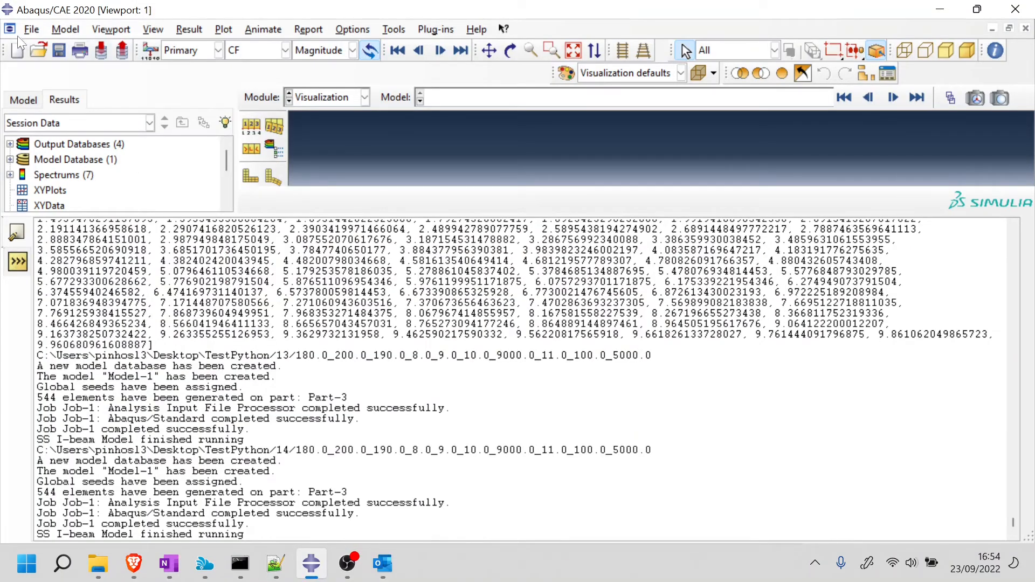
- Run Model.py via File > Run Script in Abaqus/CAE, noting the 7000.0 span in the log
left_click(30, 29)
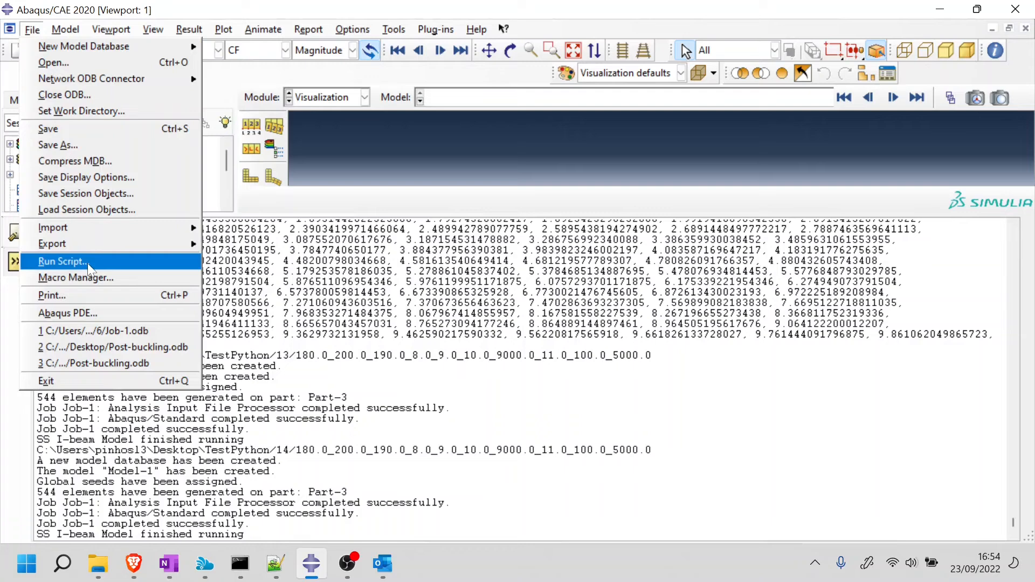
left_click(61, 261)
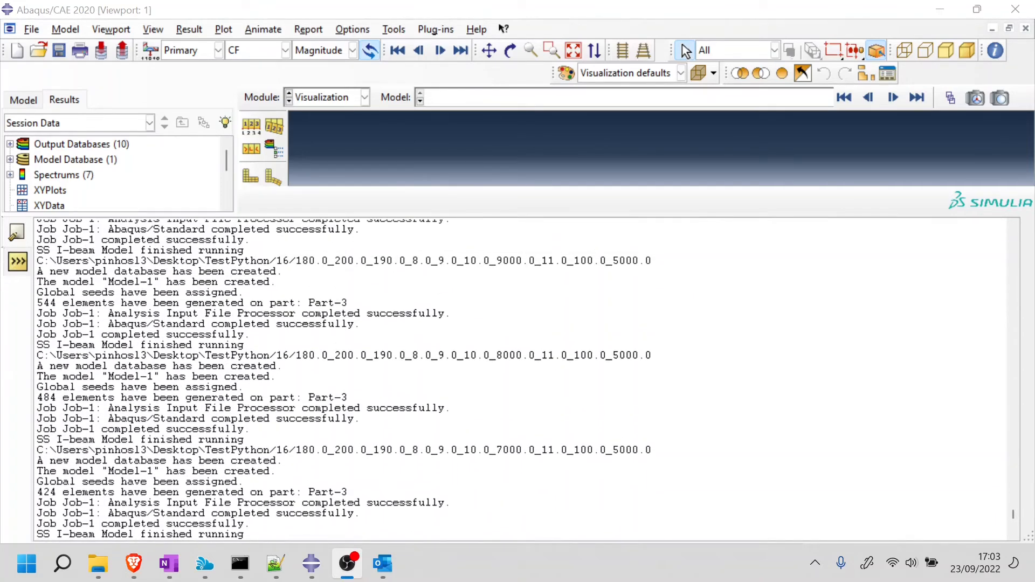
double_click(515, 293)
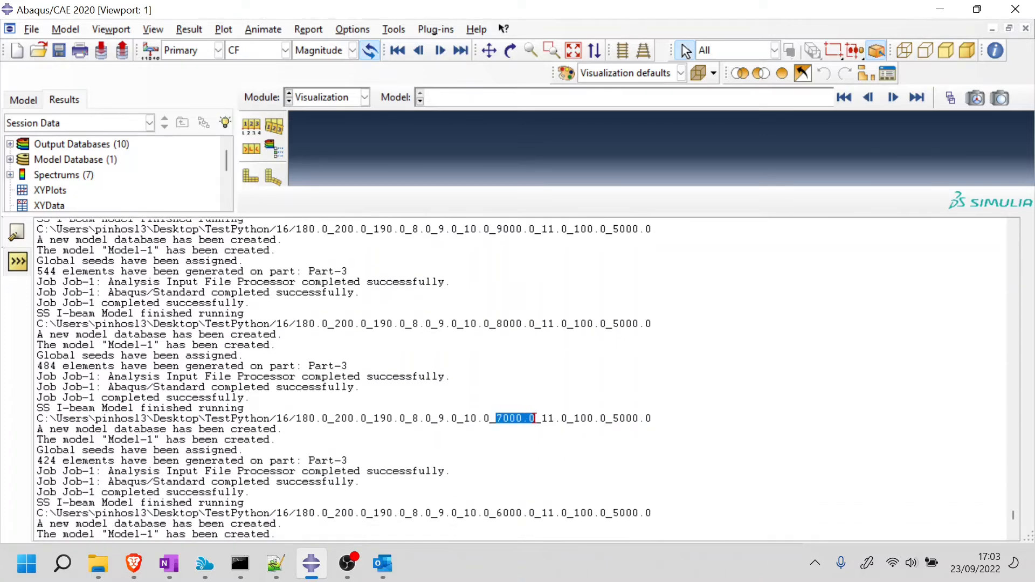
scroll("down", 3)
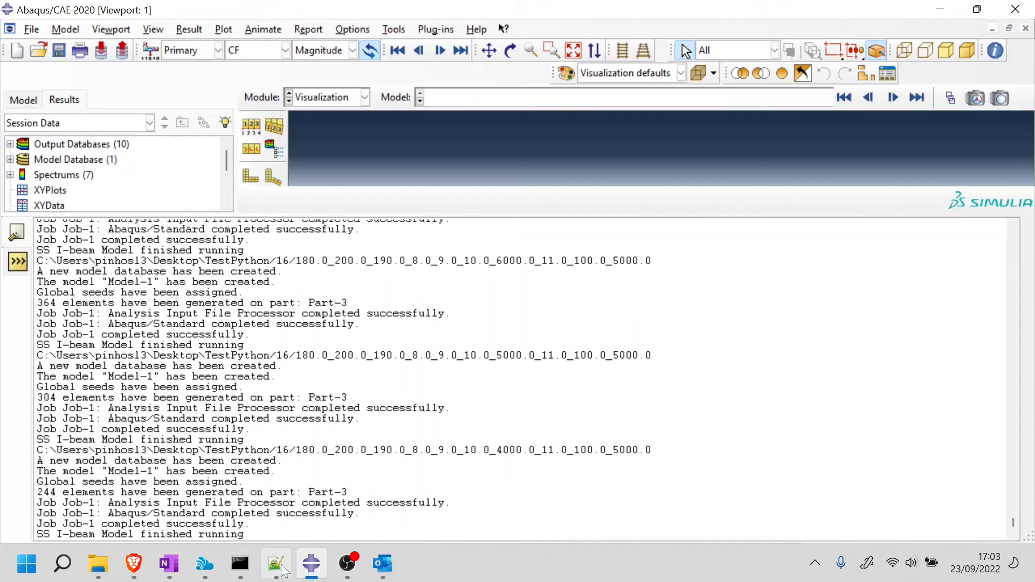
left_click(276, 564)
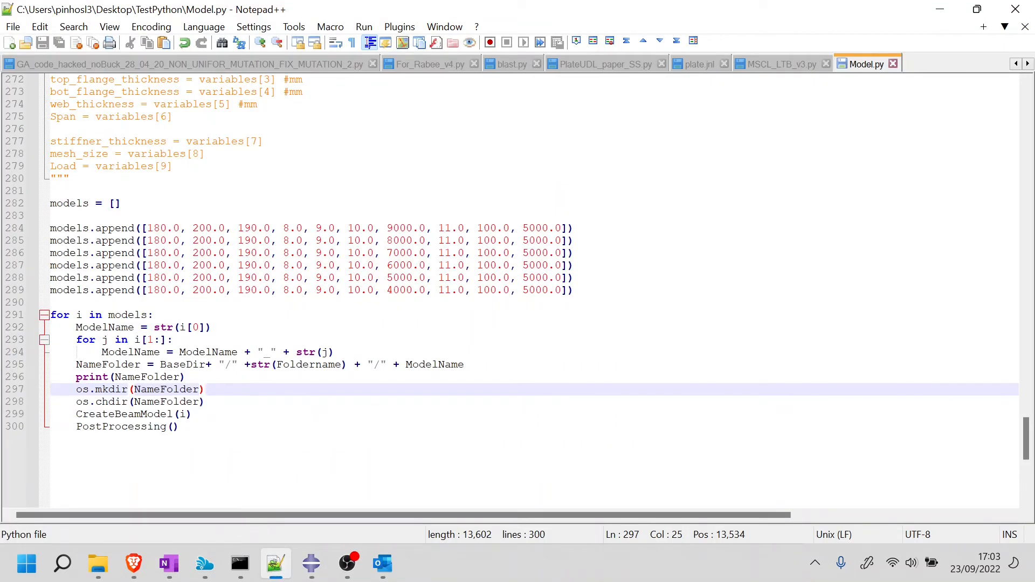
mouse_move(98, 563)
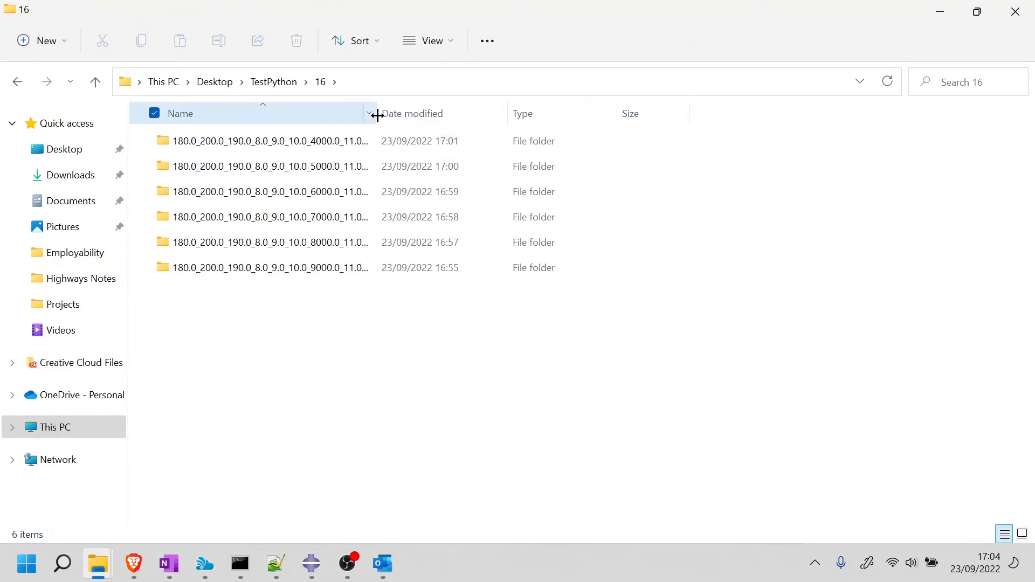
- Open the 4000.0 results folder and view its MAX_DISPLACMENT.png plot, then return to Model.py
double_click(267, 140)
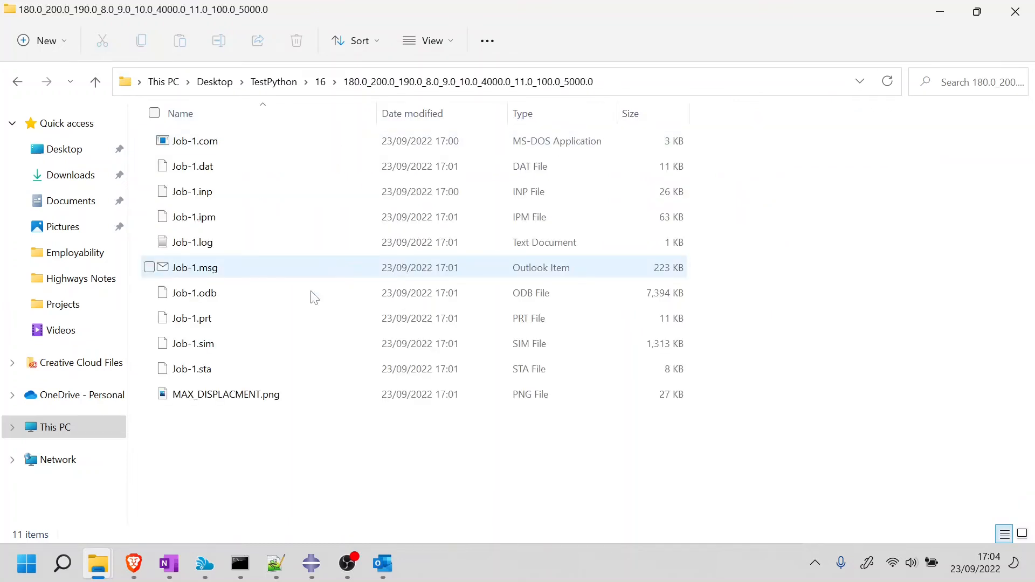
double_click(225, 395)
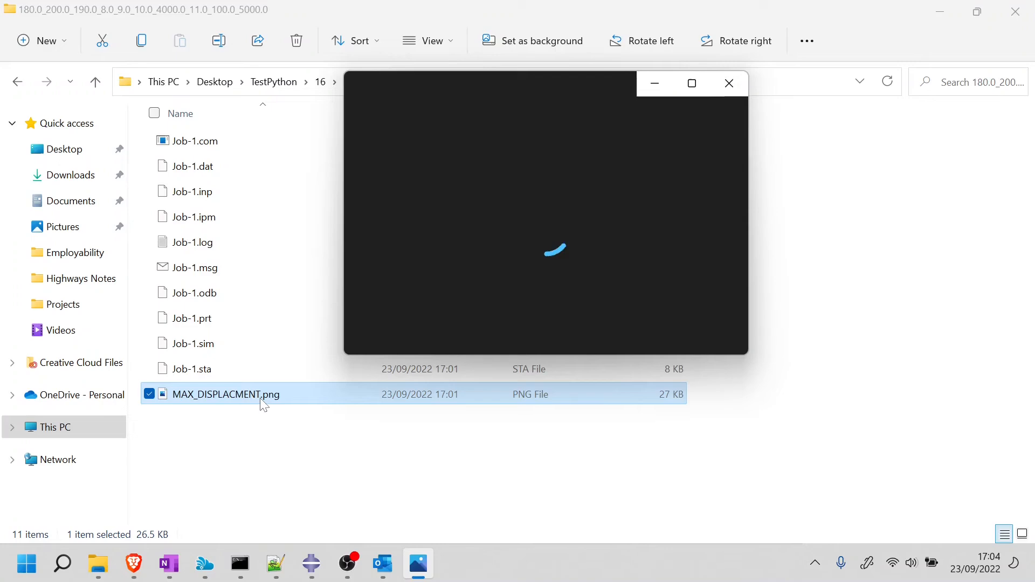
left_click(275, 564)
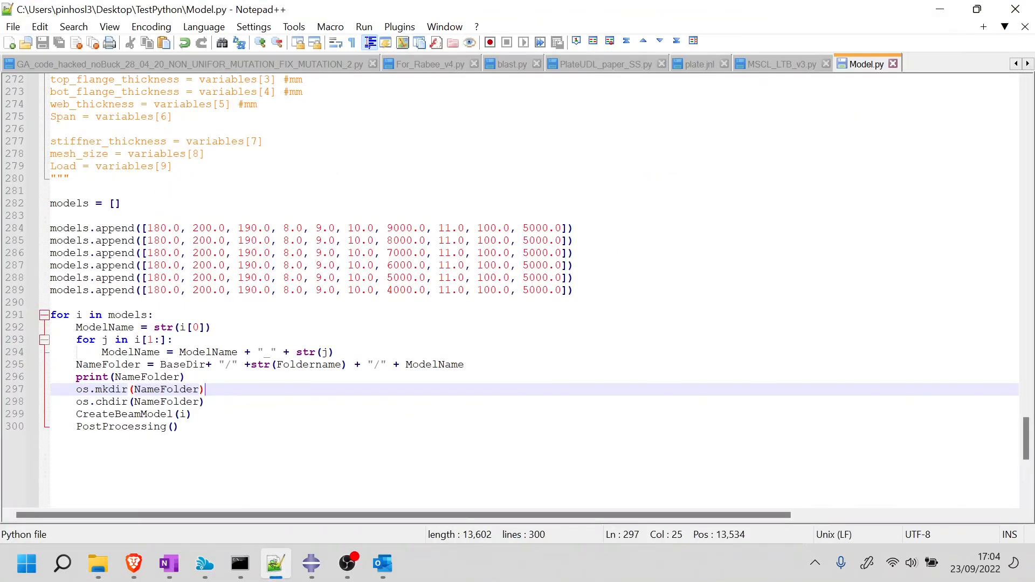
- Copy the nested-loop lines 49–58 from MSCL_LTB_v3.py and paste them into Model.py above the model sets
scroll("up", 3)
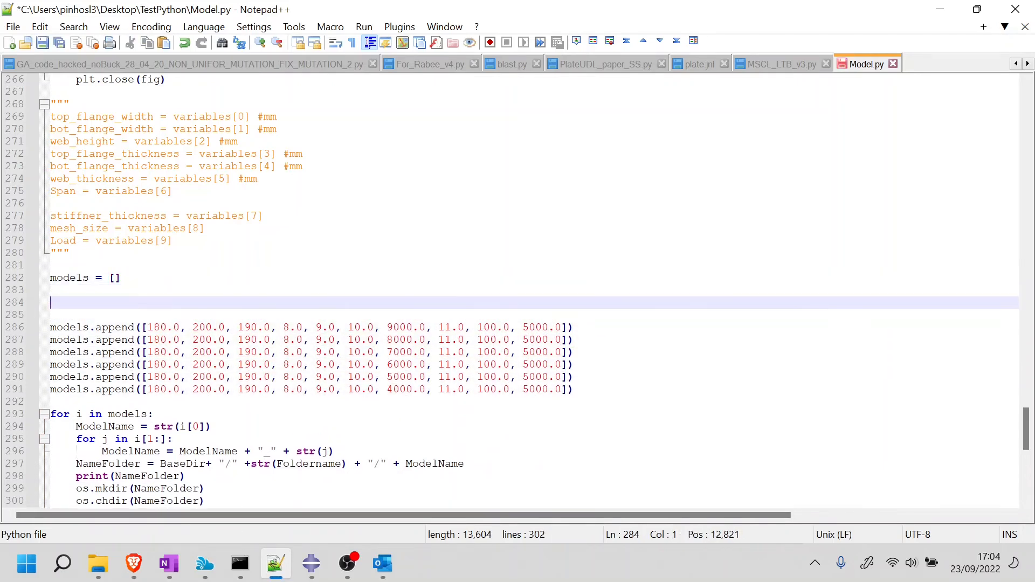
left_click(782, 63)
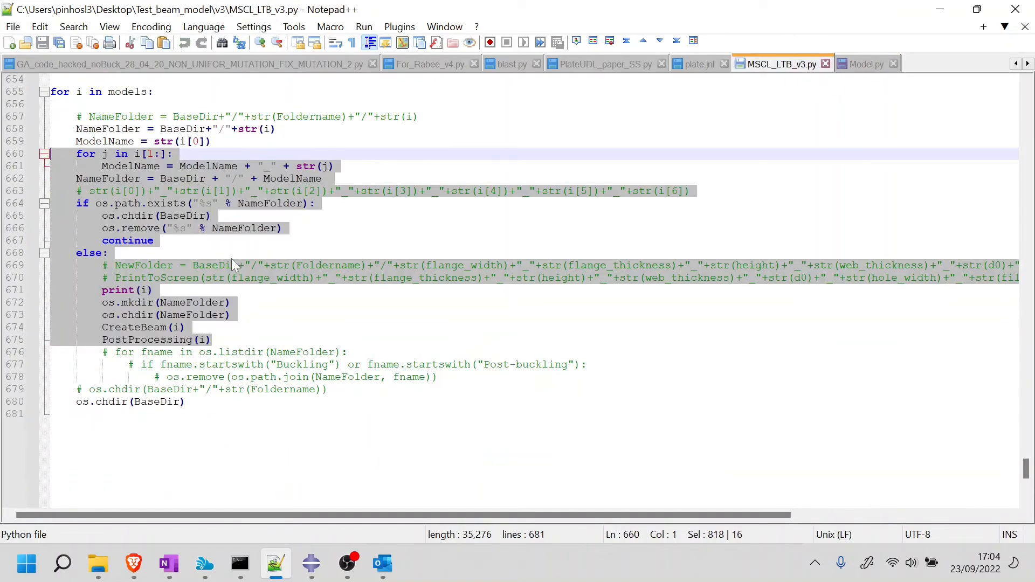
scroll("up", 3)
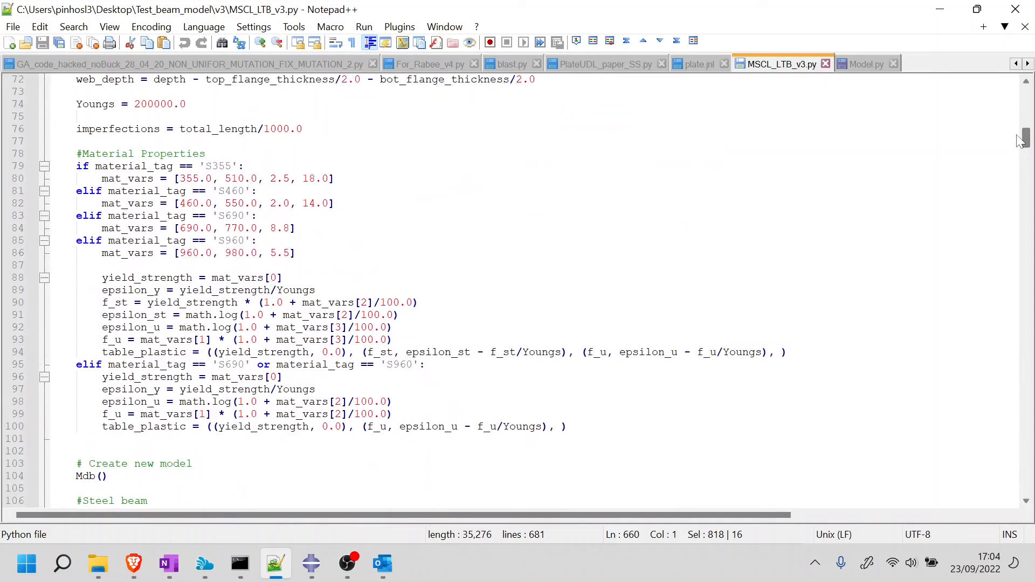
scroll("up", 3)
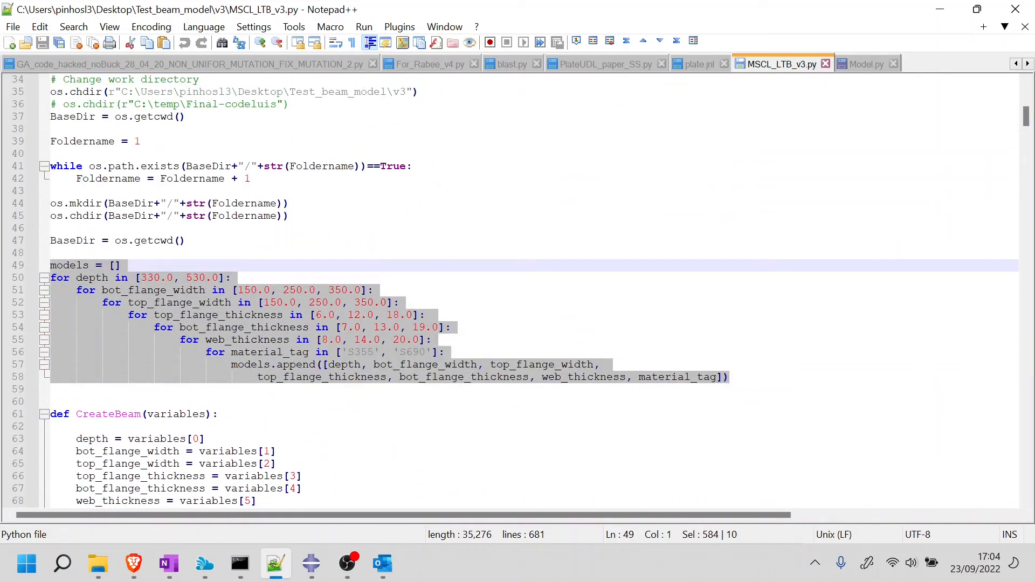
left_click(863, 64)
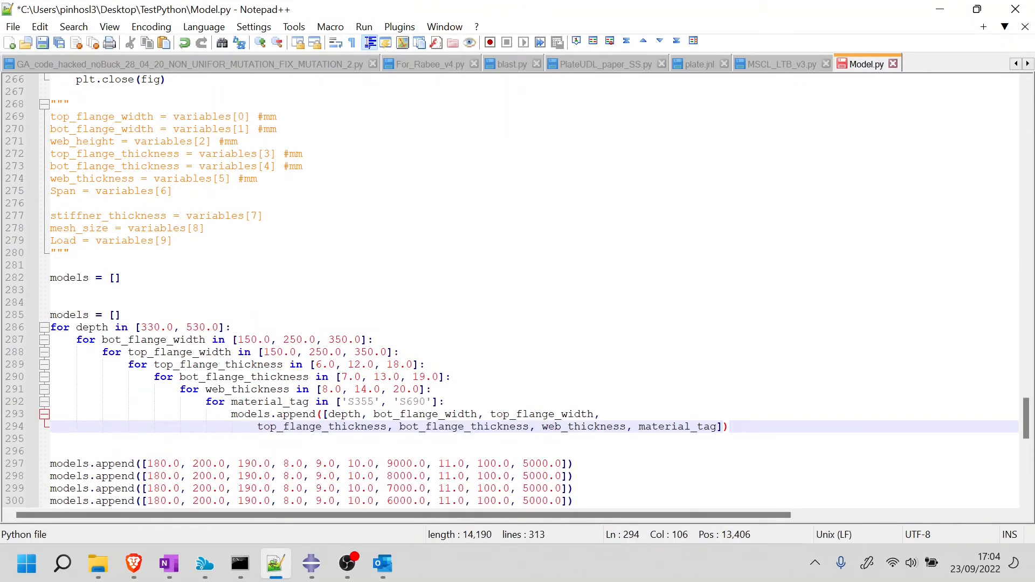
scroll("down", 3)
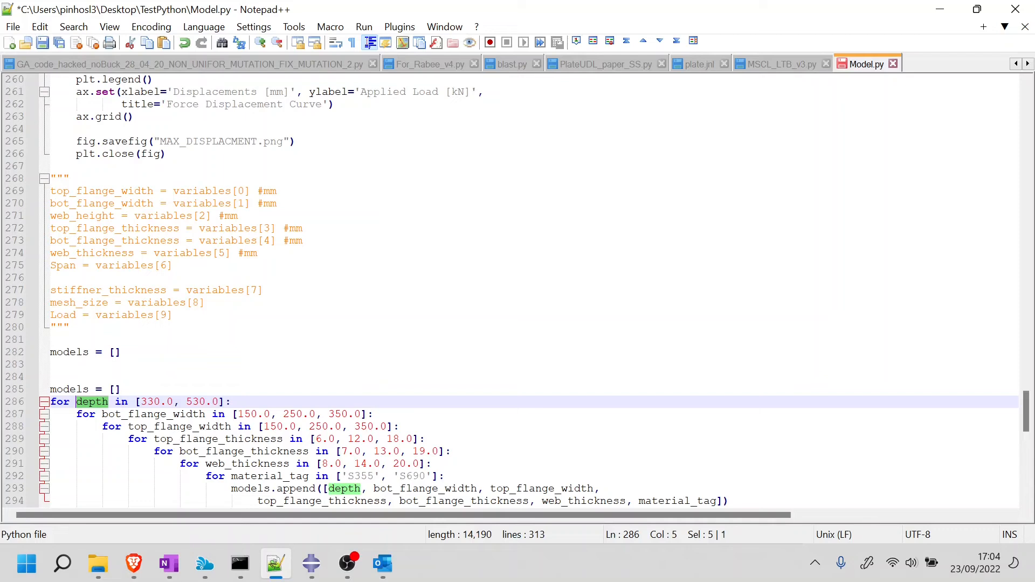
- Change the outer depth loop to top_flange_width in [100.0, 500.0]
double_click(102, 191)
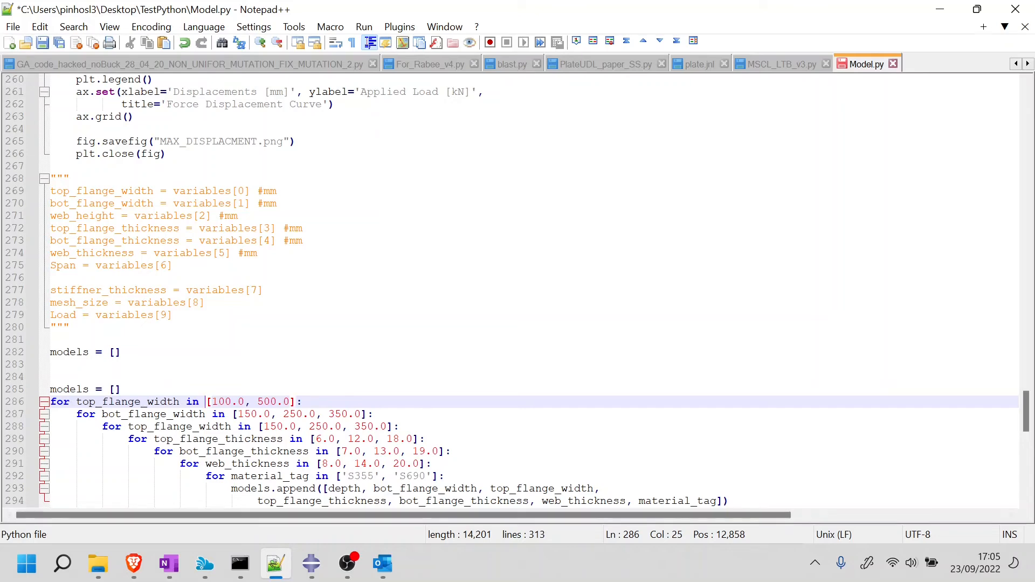
left_click(431, 64)
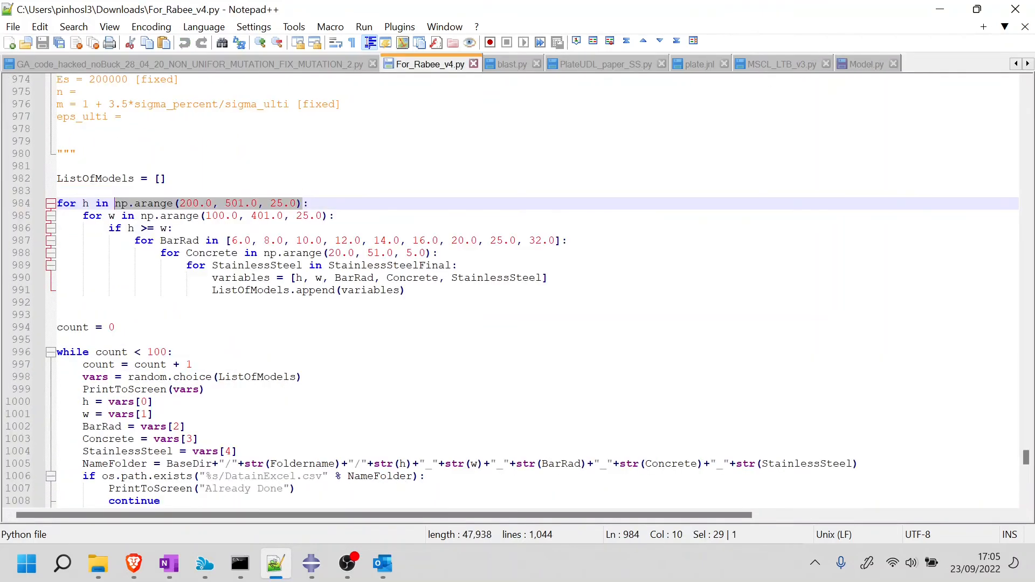
- Make the outer loop iterate over np.arange(200.0, 501.0, 25.0)
left_click(865, 63)
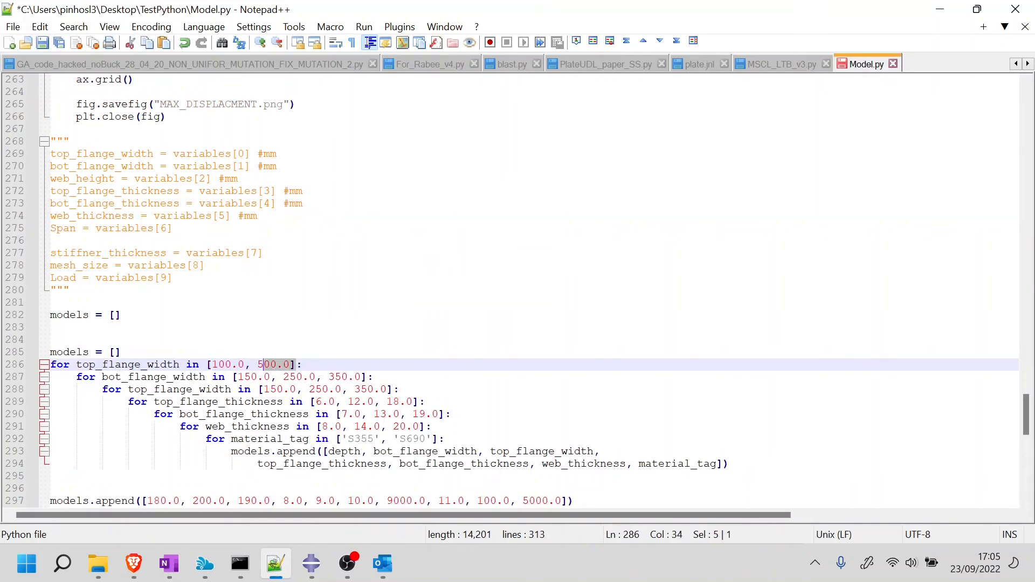
type("np.arange(200.0, 501.0, 25.0)")
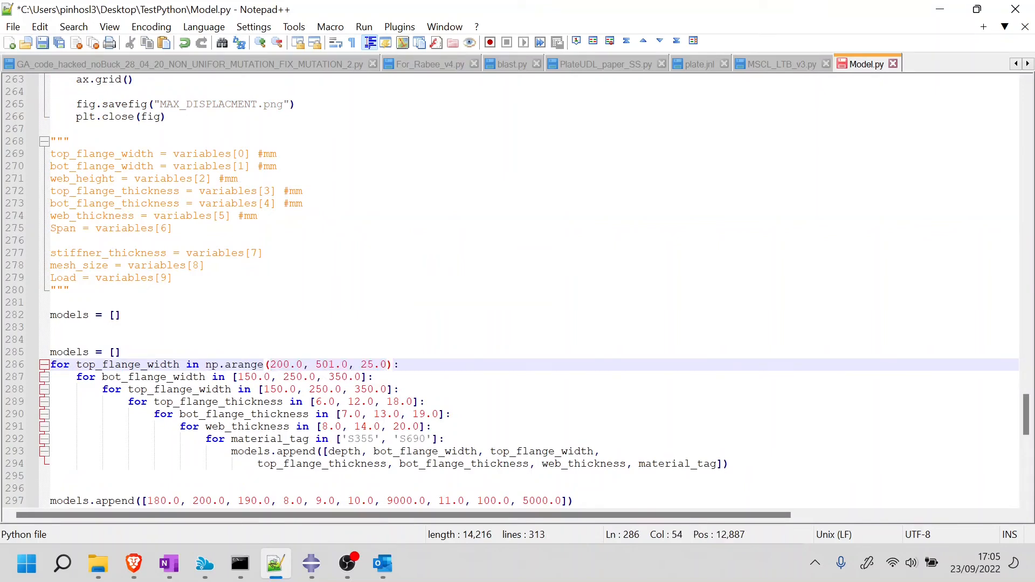
- Add 'import numpy as np' near the top of the script on line 17
double_click(211, 365)
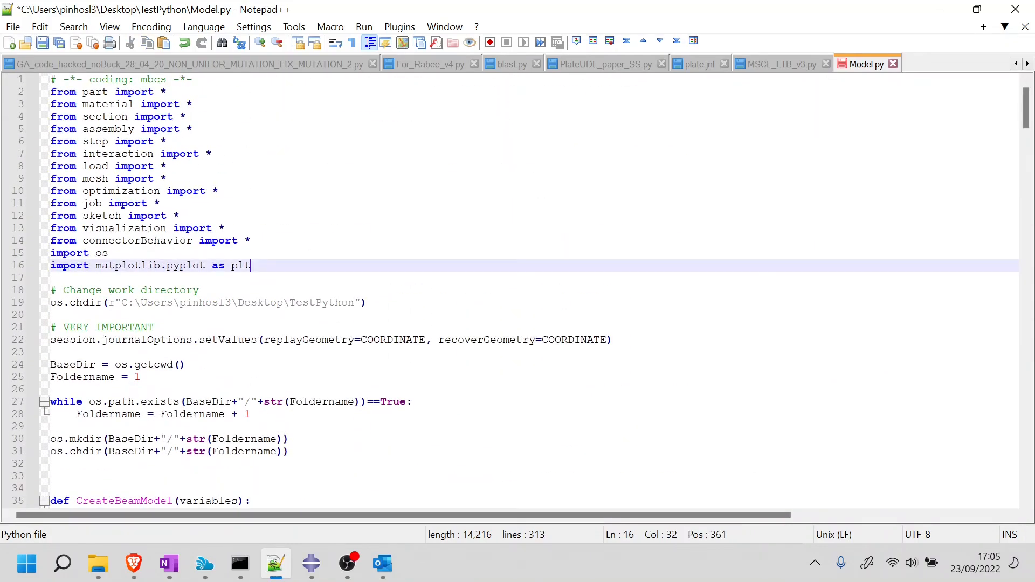
type("import")
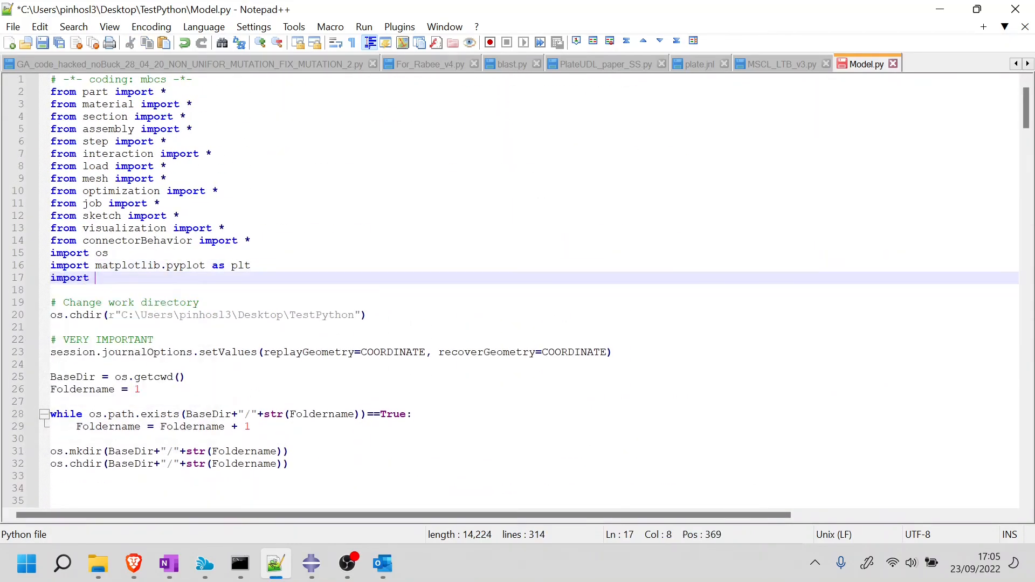
type("numpy as np")
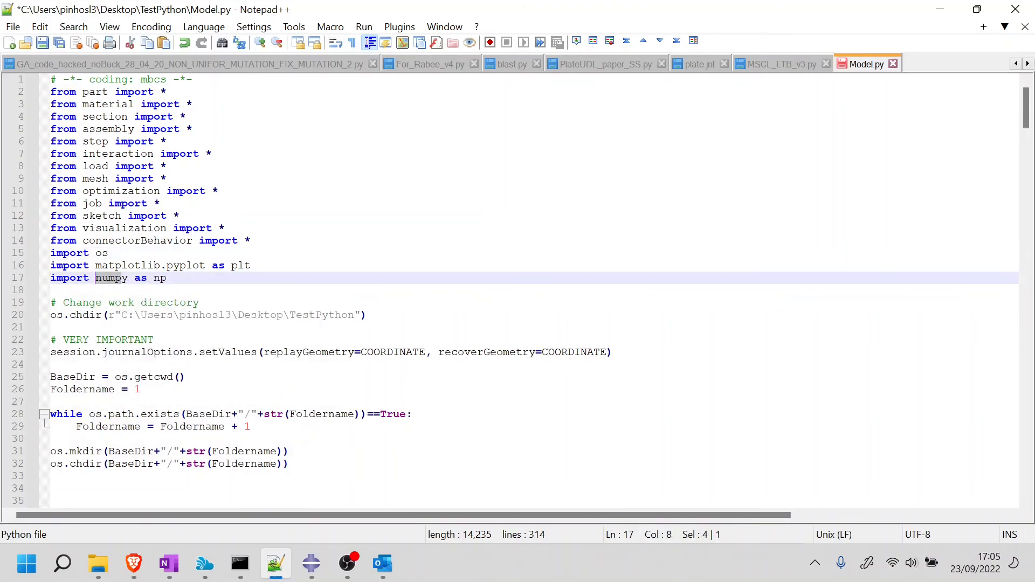
scroll("down", 3)
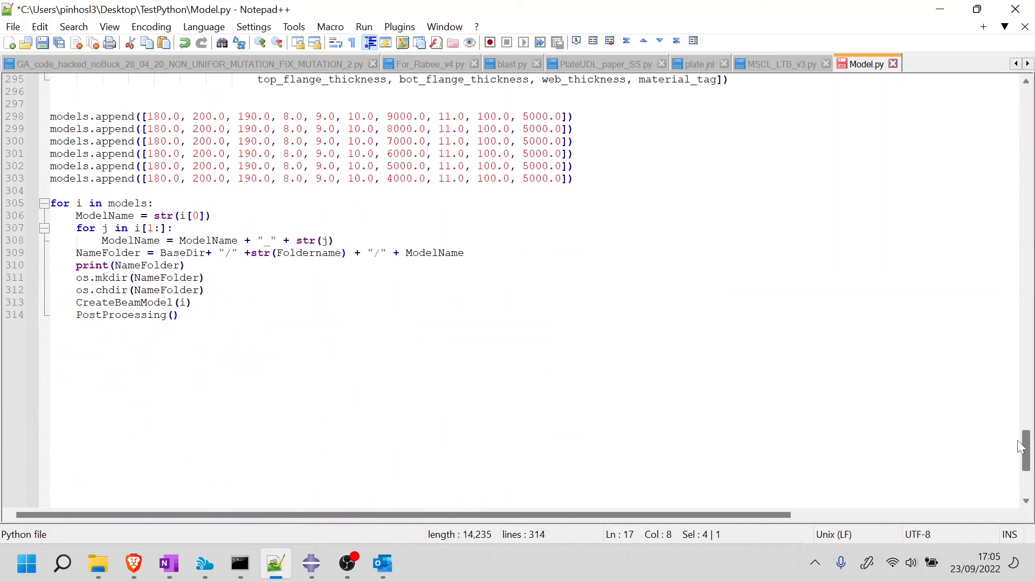
- Change the range start to 100.0, add a print, and restore the commented-out inner loops
scroll("up", 3)
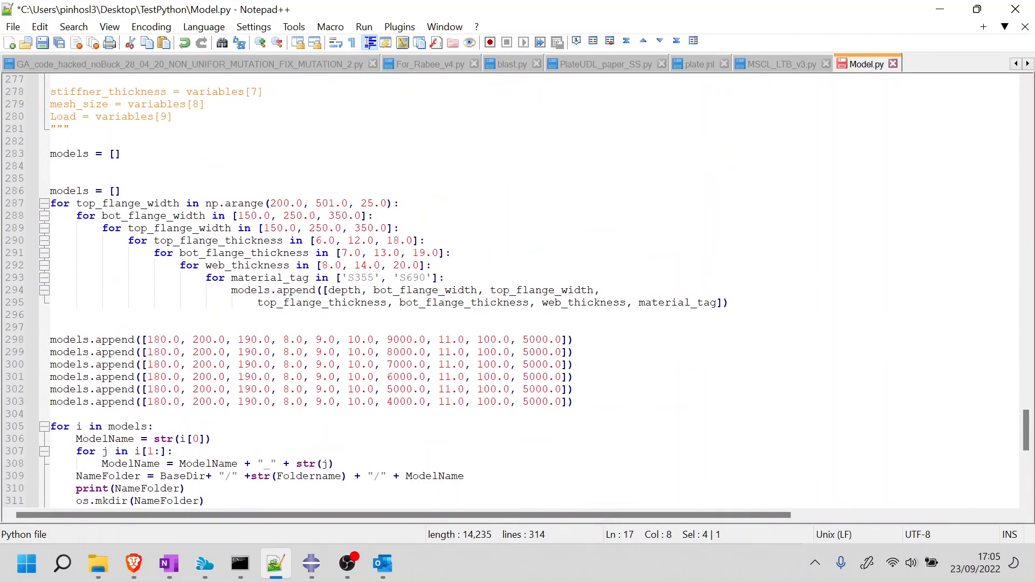
left_click(275, 204)
type("1")
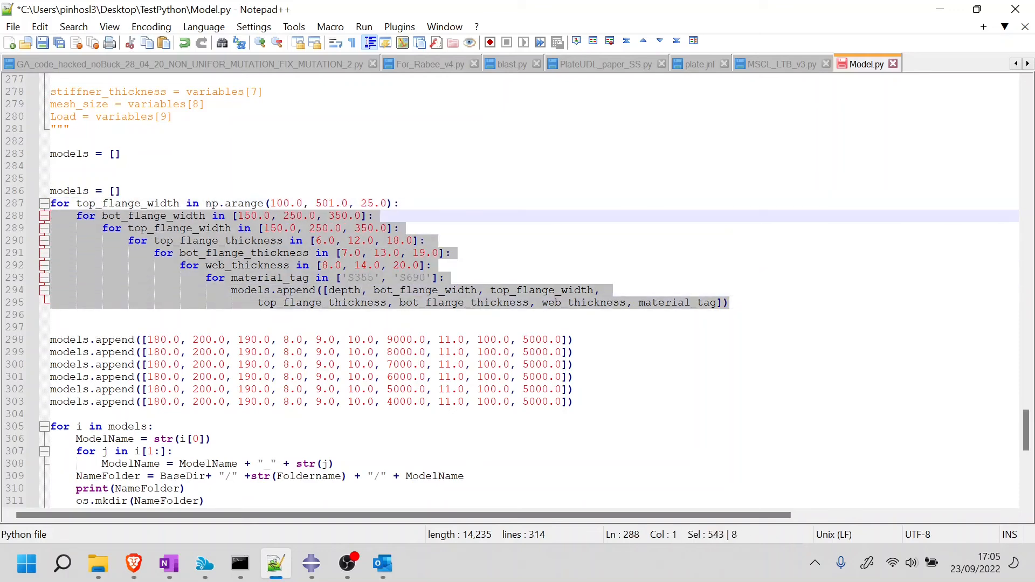
mouse_move(203, 223)
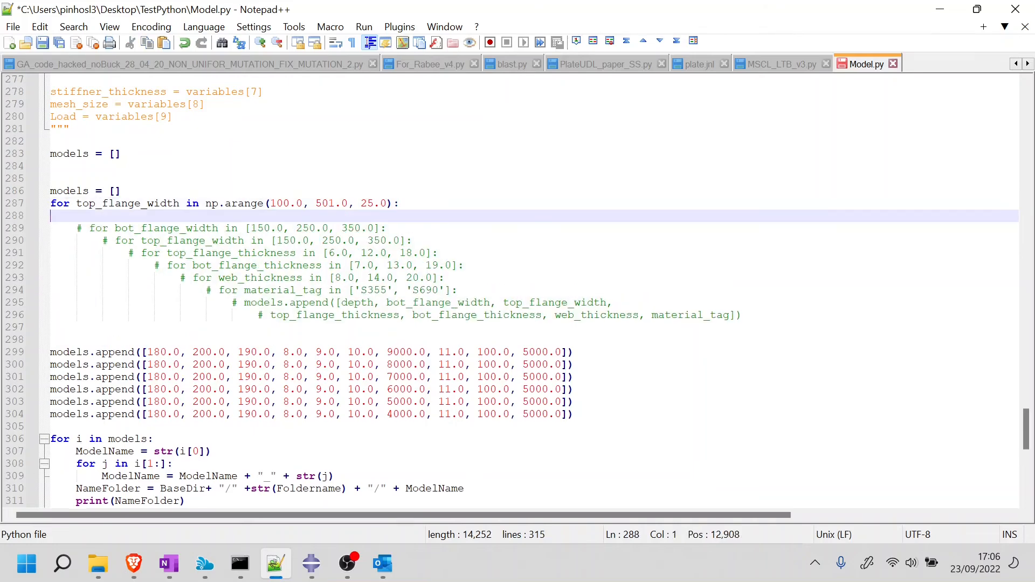
type("print(top_flange_width")
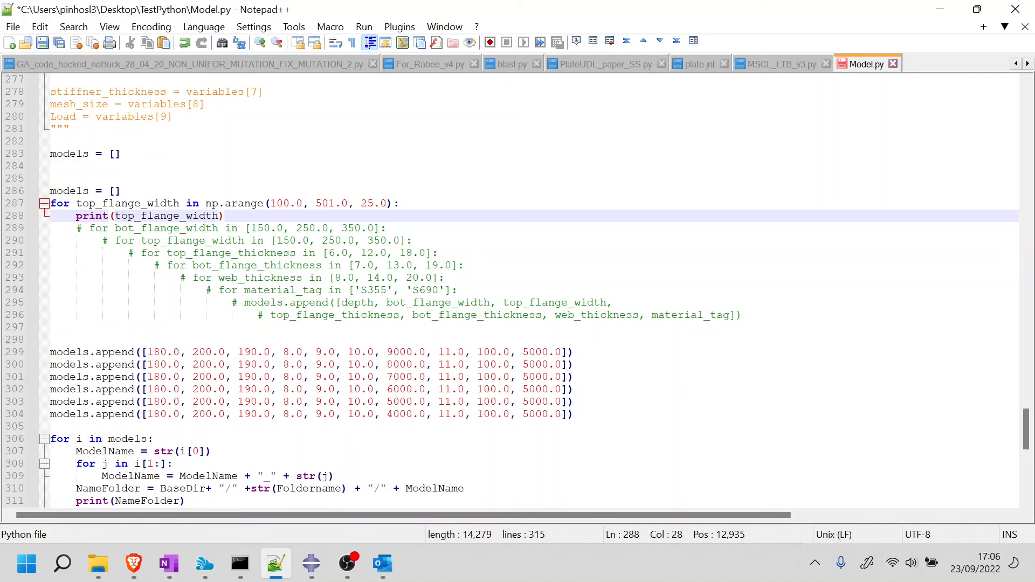
left_click(385, 204)
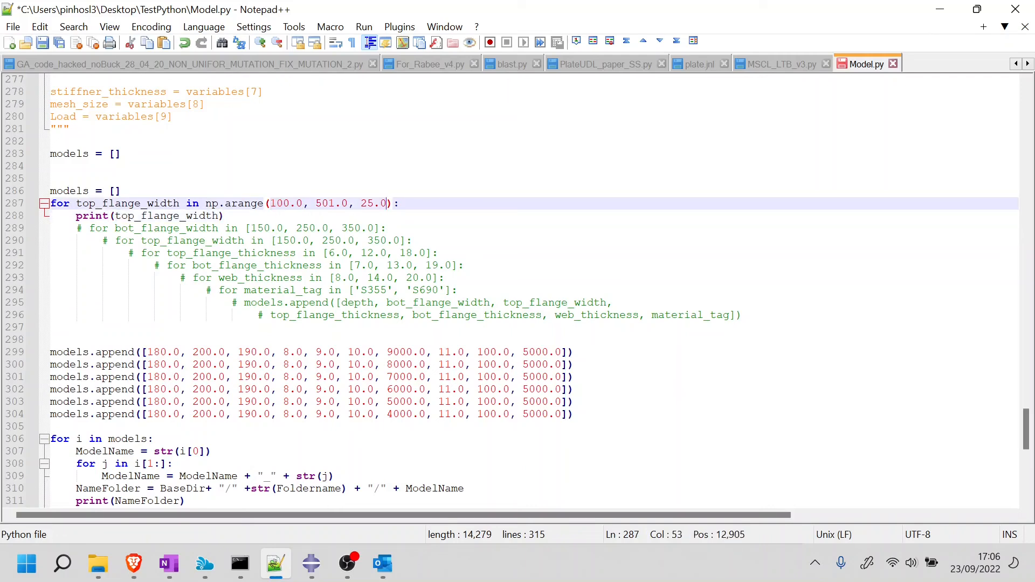
key("Left")
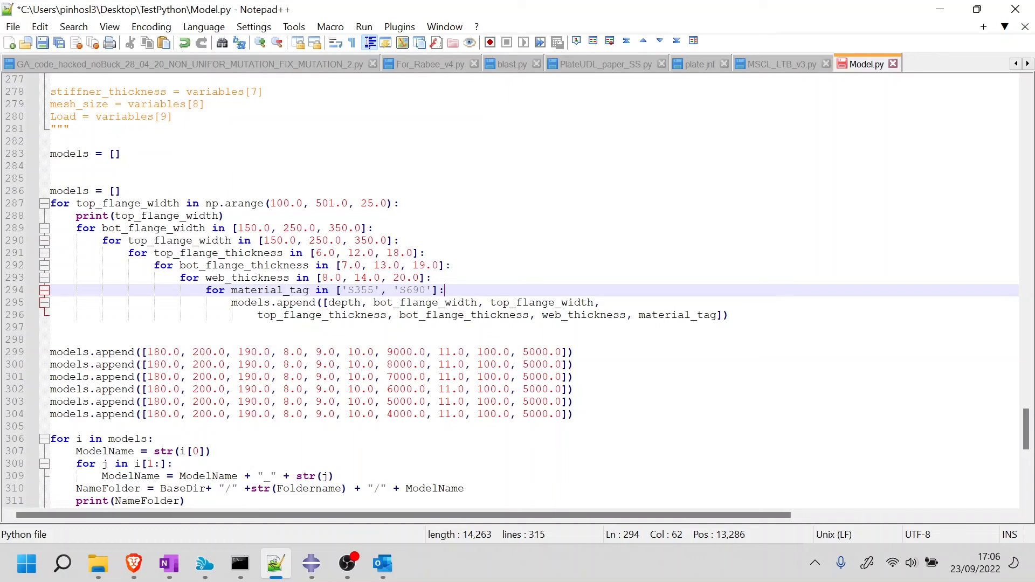
- Select lines 286–296 and delete the nested top_flange_width loop block
left_click(72, 190)
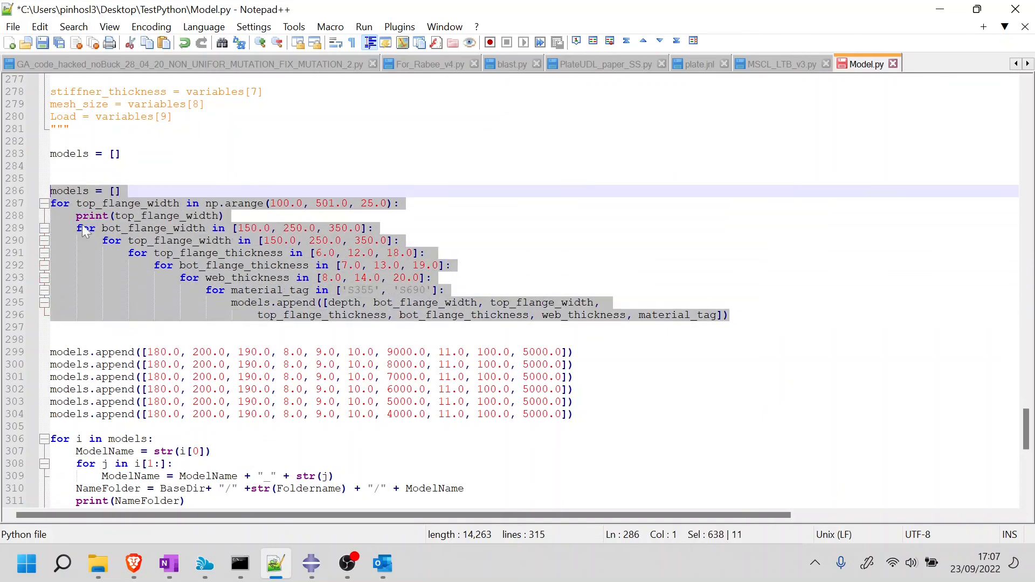
key("Delete")
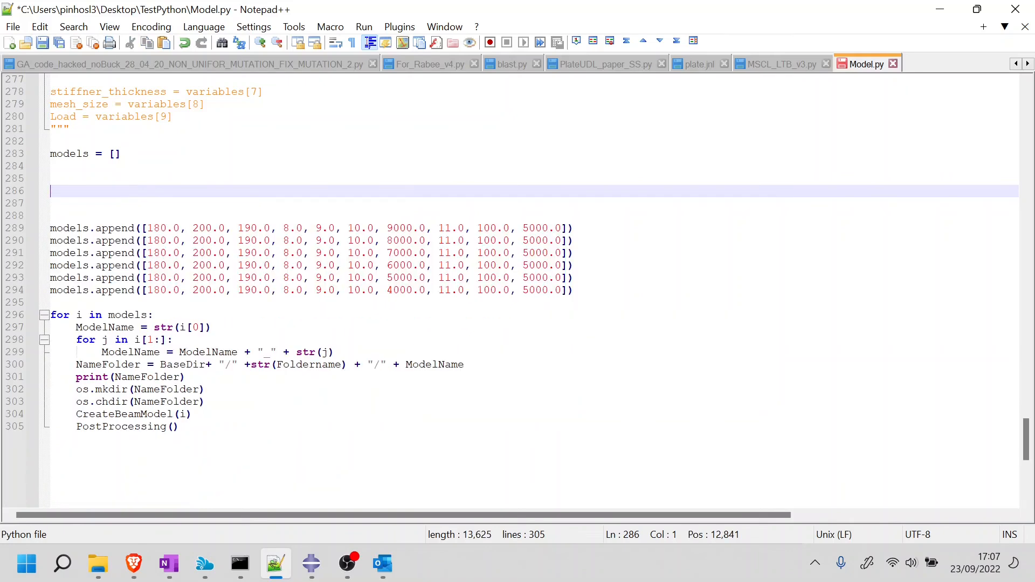
- Remove the leftover blank lines after the models list and save Model.py with Ctrl+S
key("Delete")
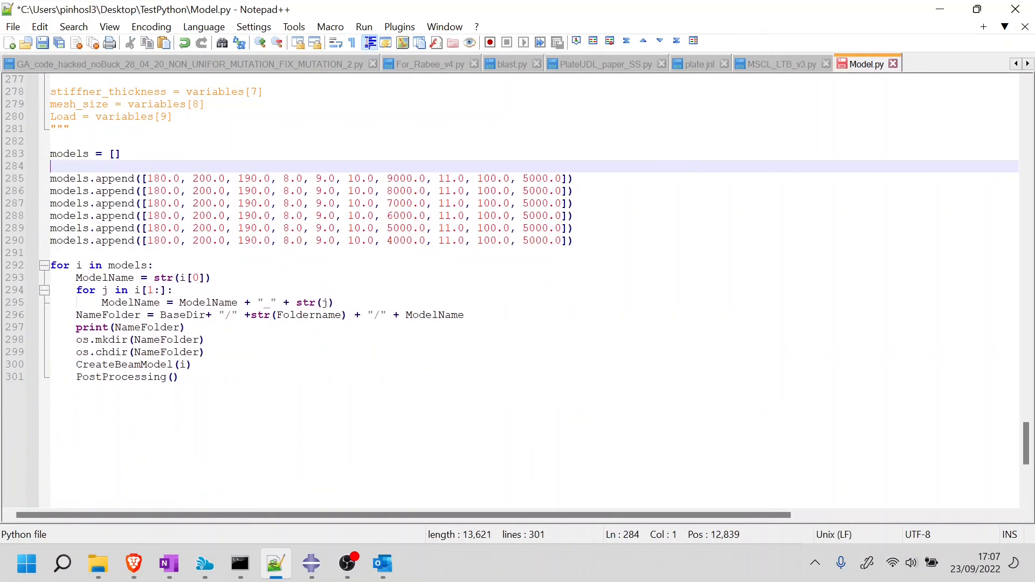
scroll("up", 3)
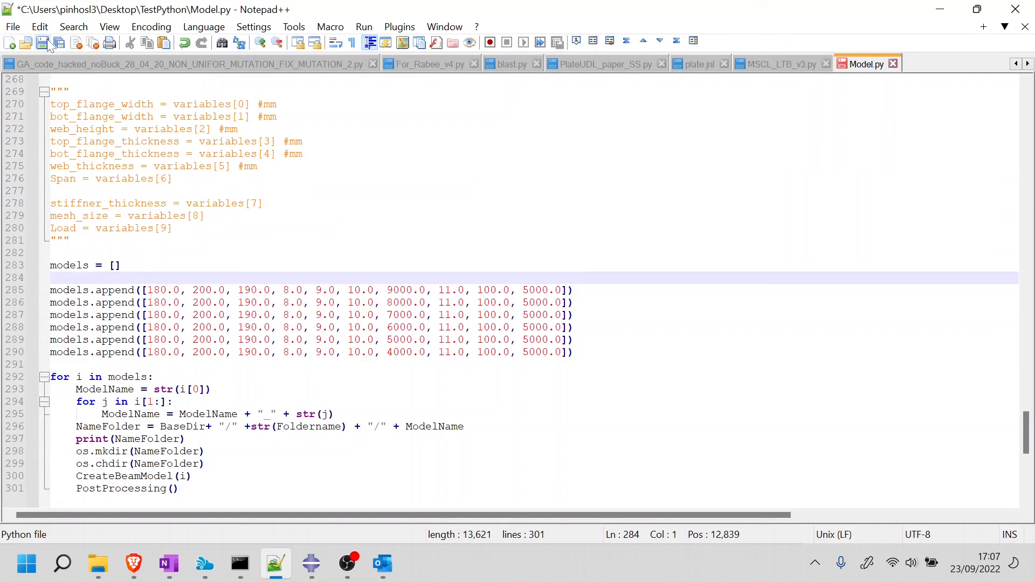
left_click(42, 42)
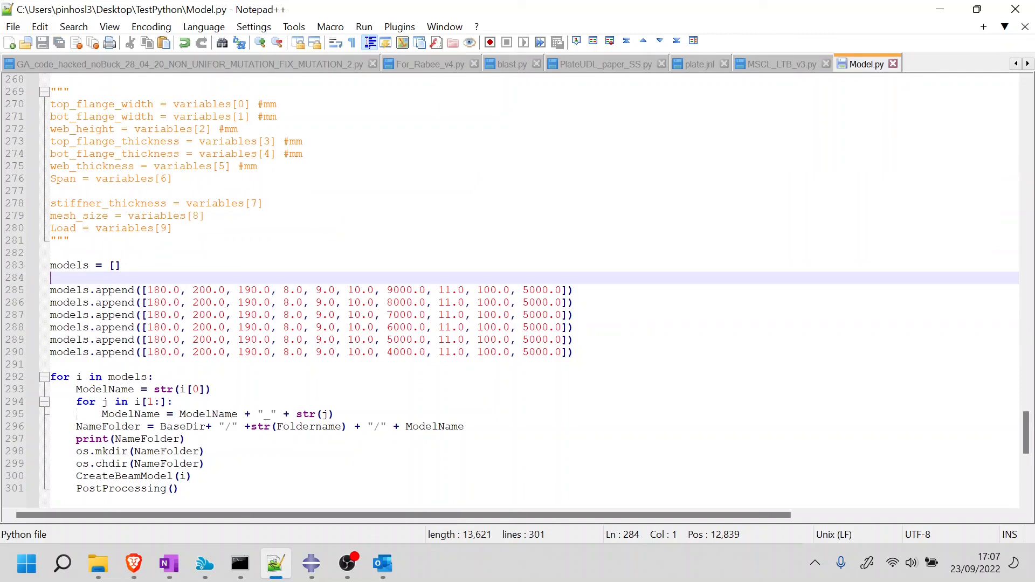
scroll("down", 3)
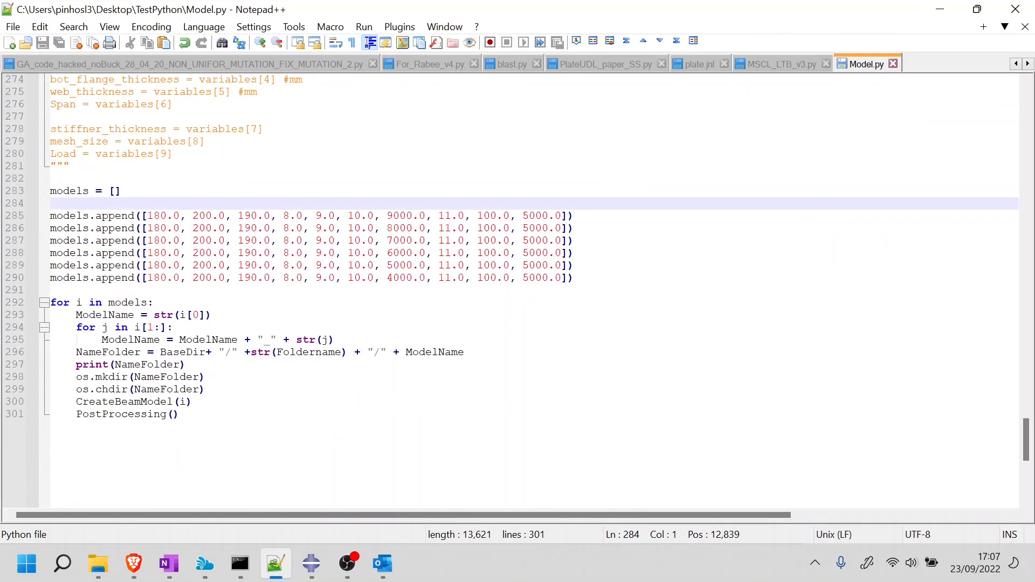
mouse_move(168, 564)
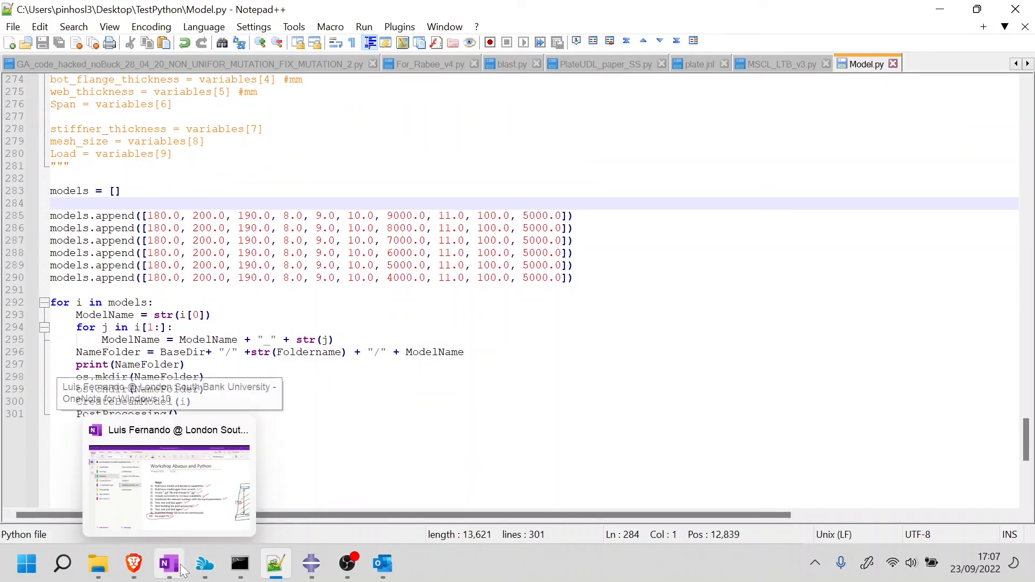
- Draw a tick beside step 9 on the OneNote checklist, leave full-page view, and return to Model.py
left_click(169, 482)
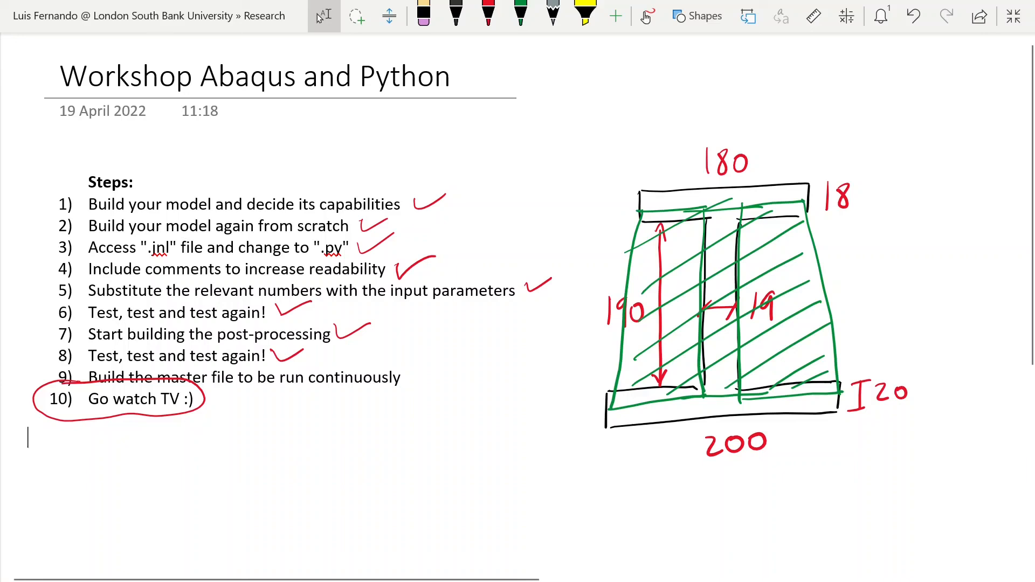
left_click(488, 14)
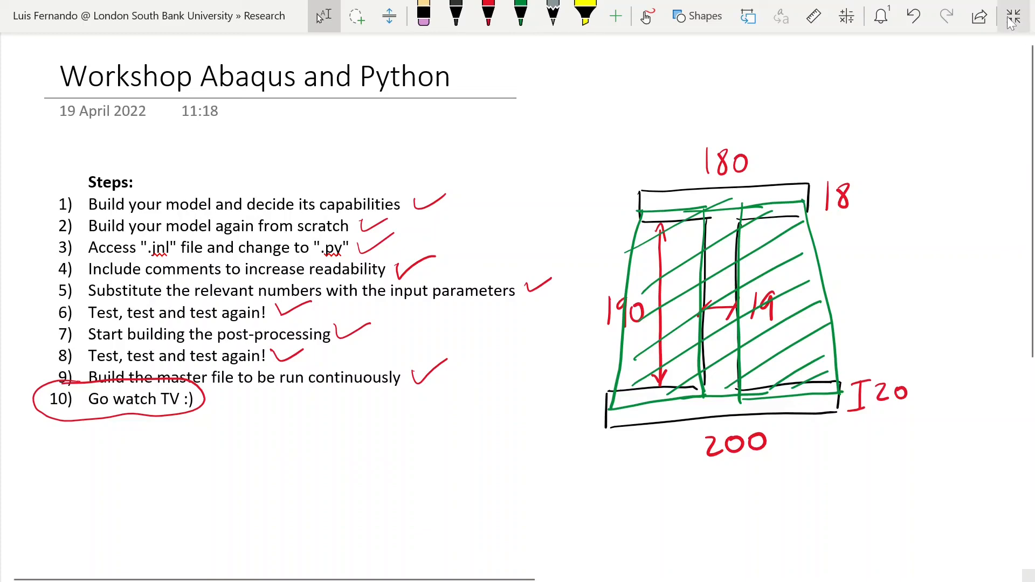
left_click(1012, 17)
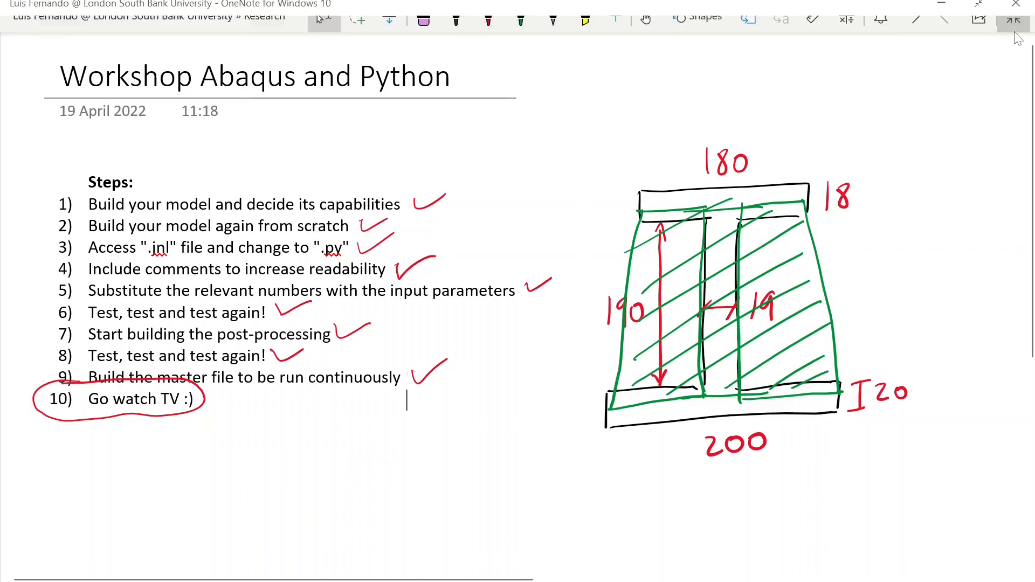
left_click(1013, 20)
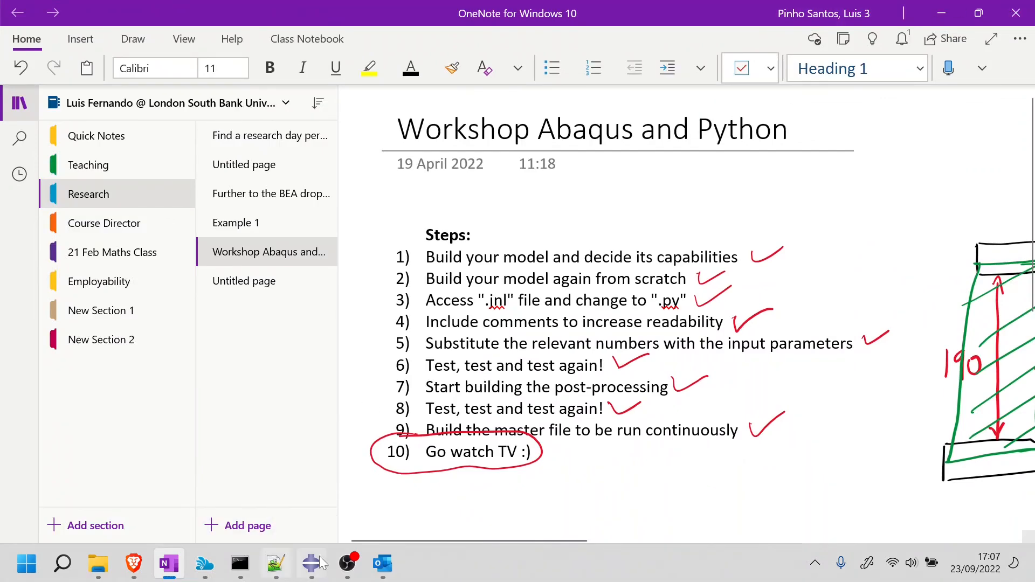
left_click(276, 564)
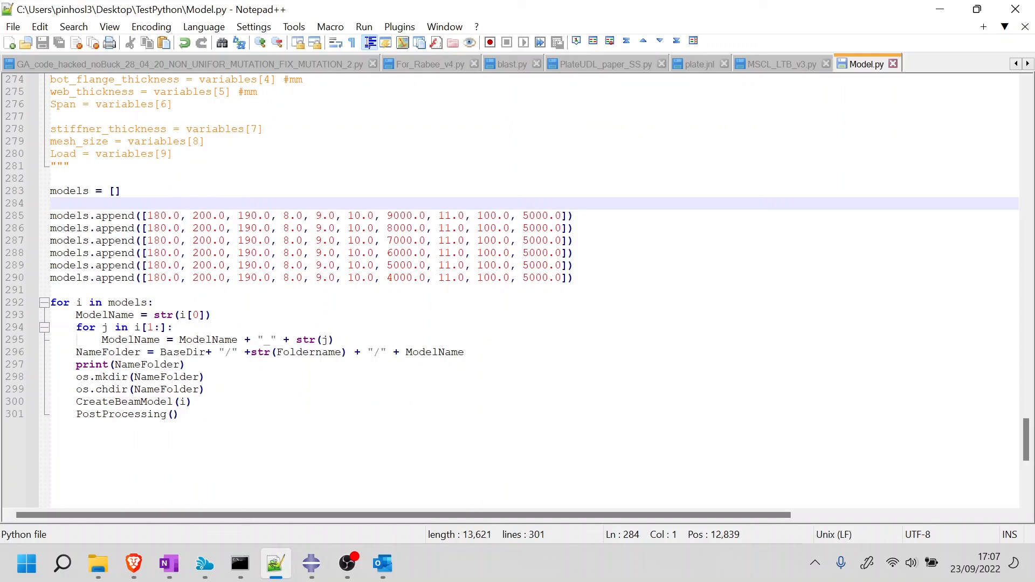
left_click(50, 202)
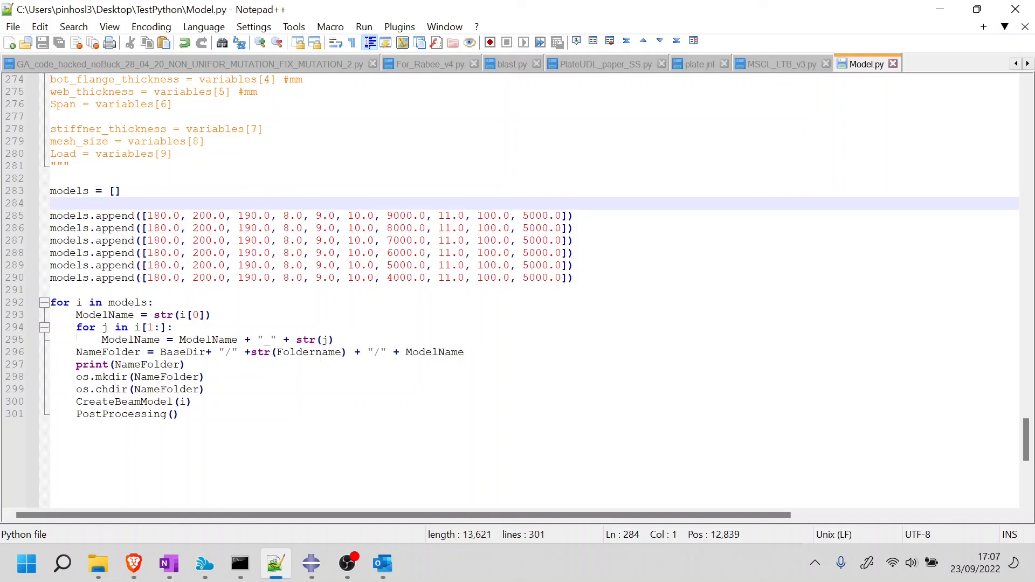
left_click(255, 277)
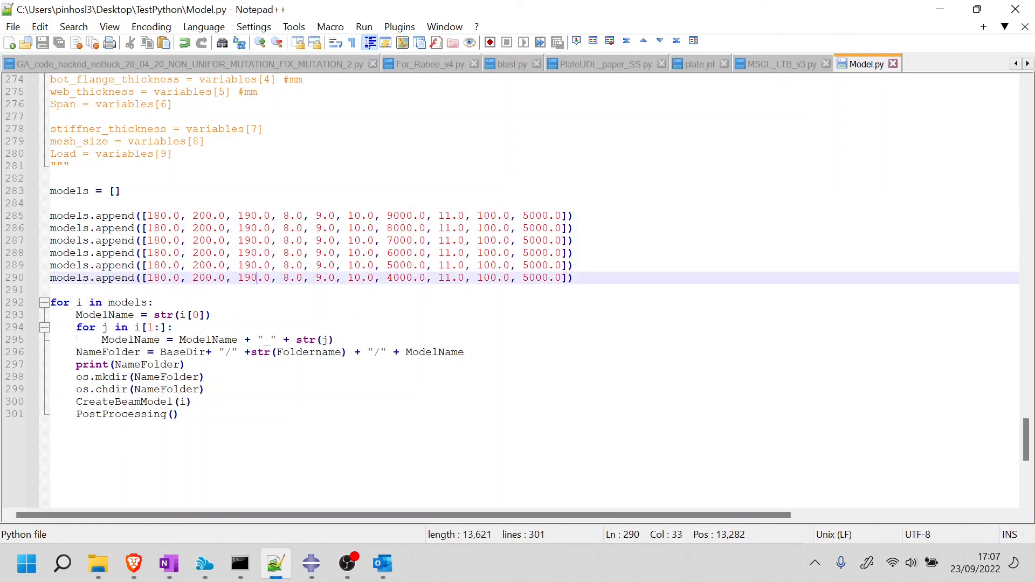
left_click(572, 278)
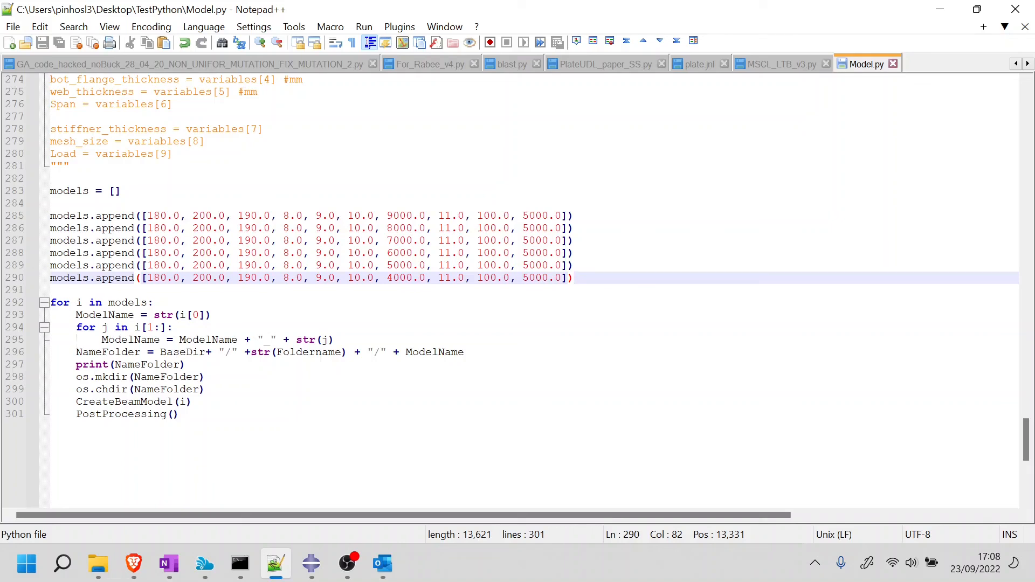
left_click(573, 277)
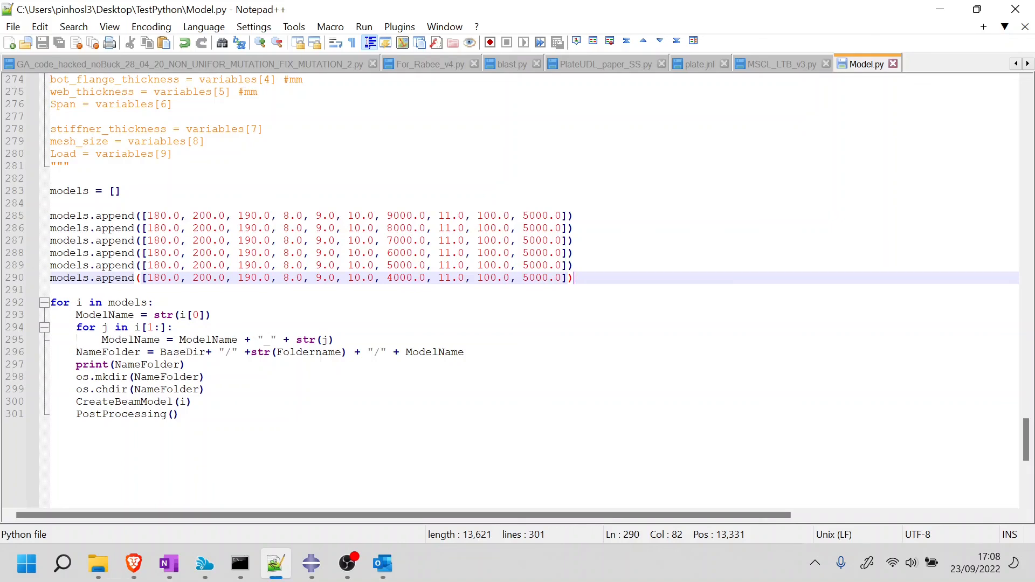